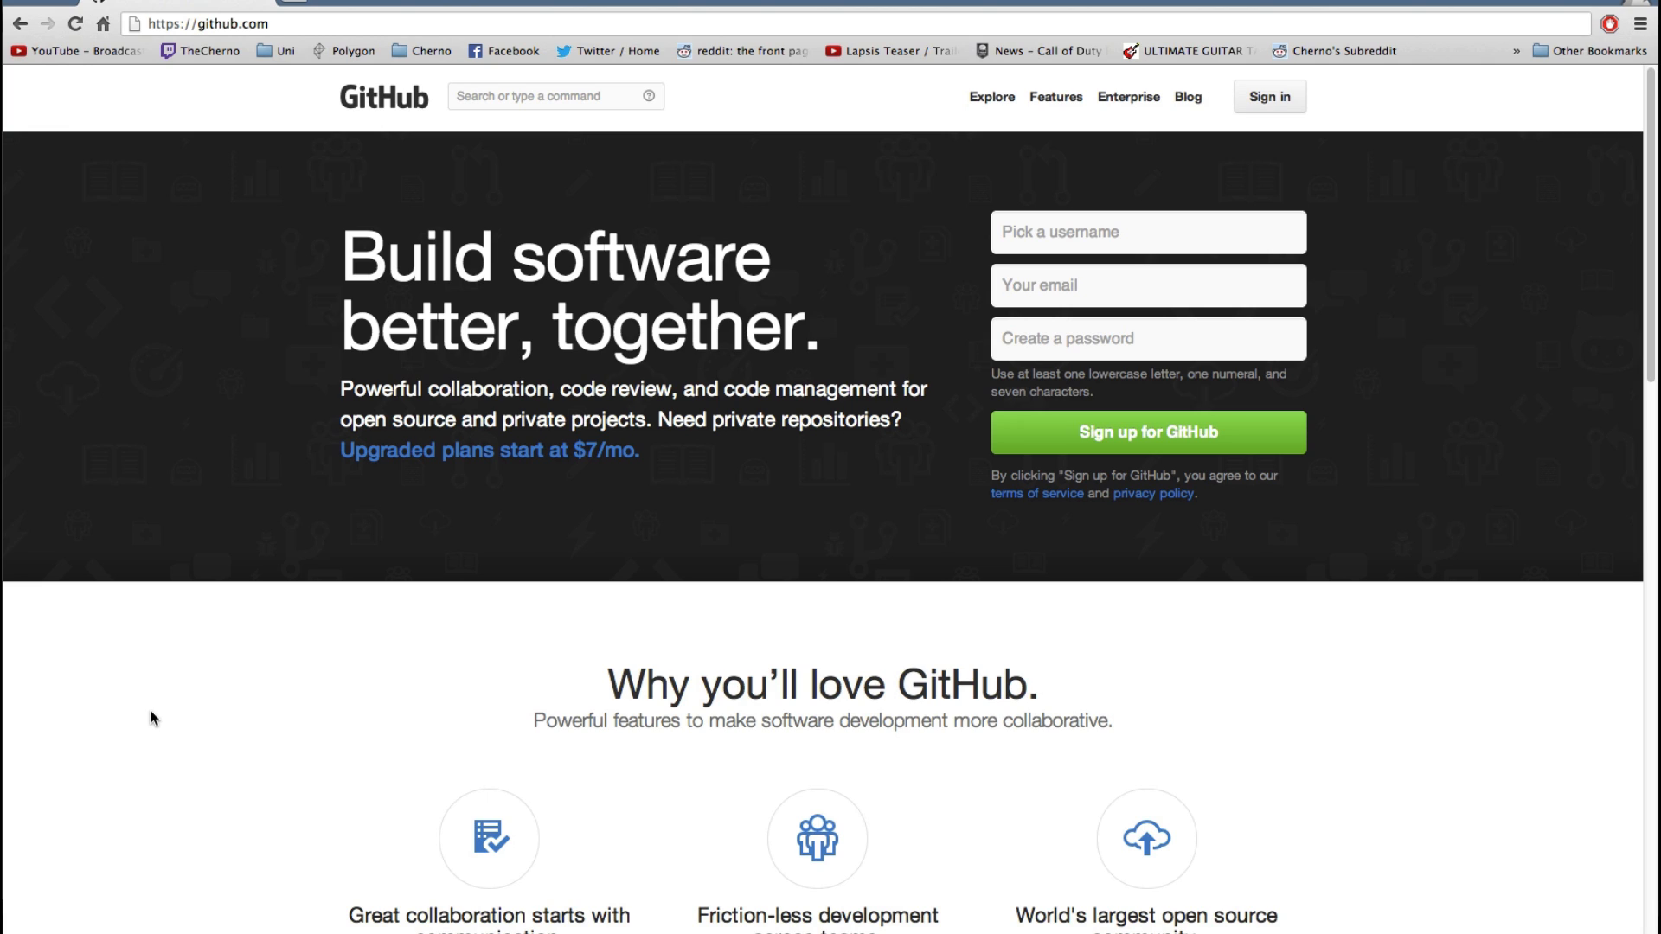
mouse_move(214, 40)
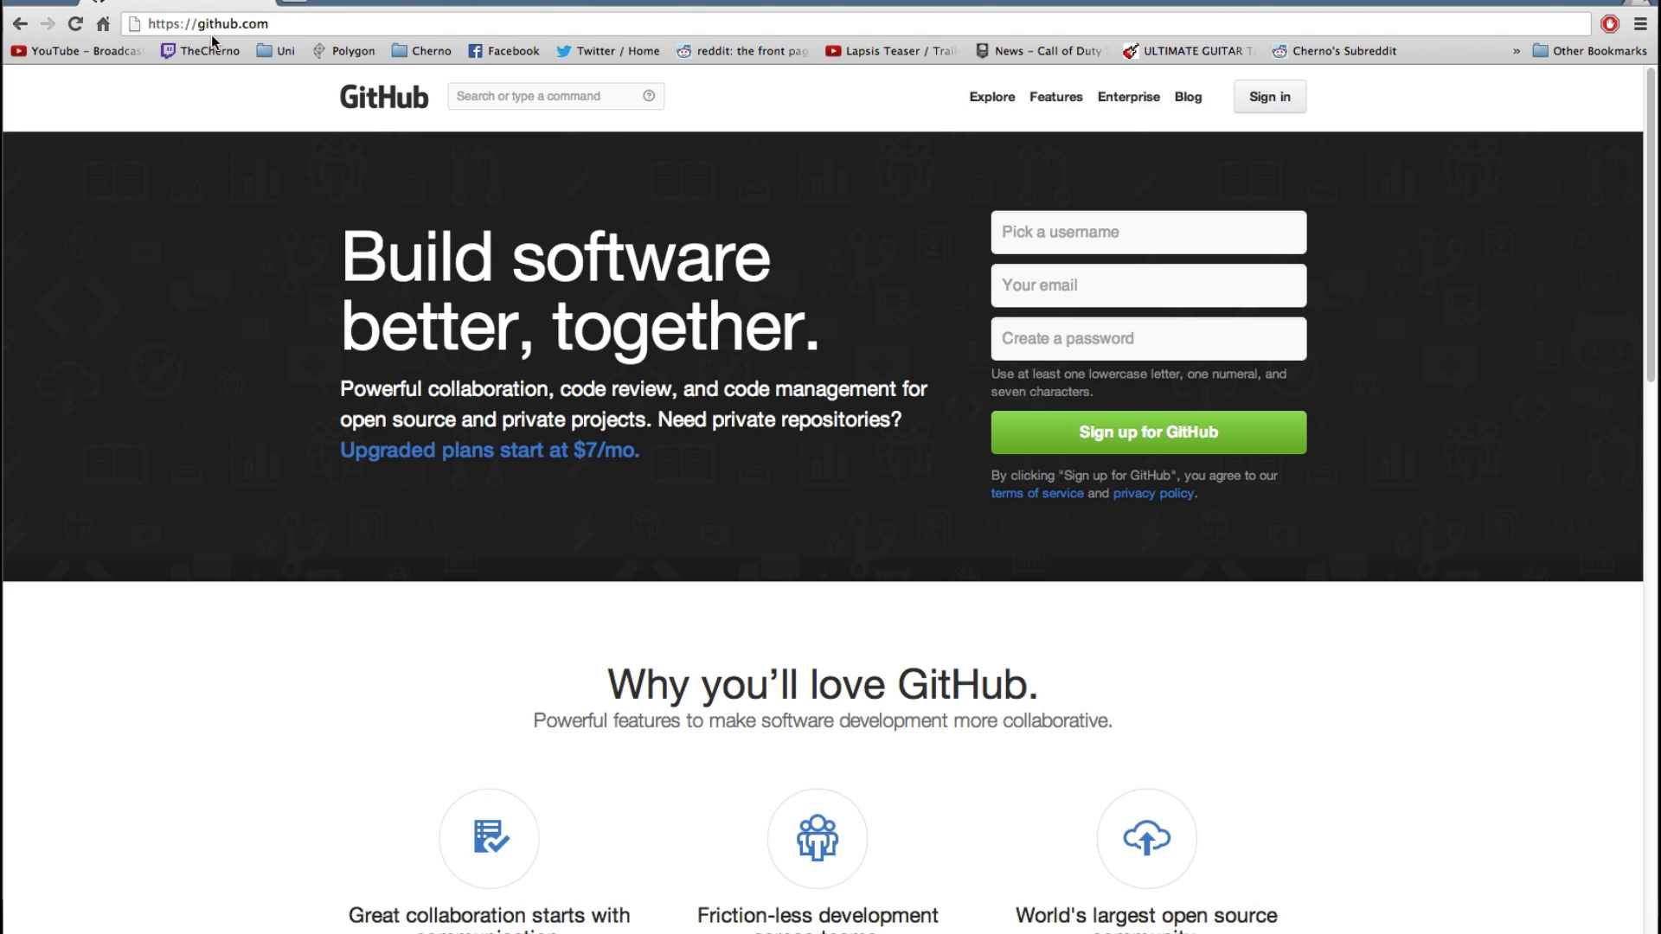
- Navigate to github.com/thecherno to load the TheCherno profile page
left_click(201, 22)
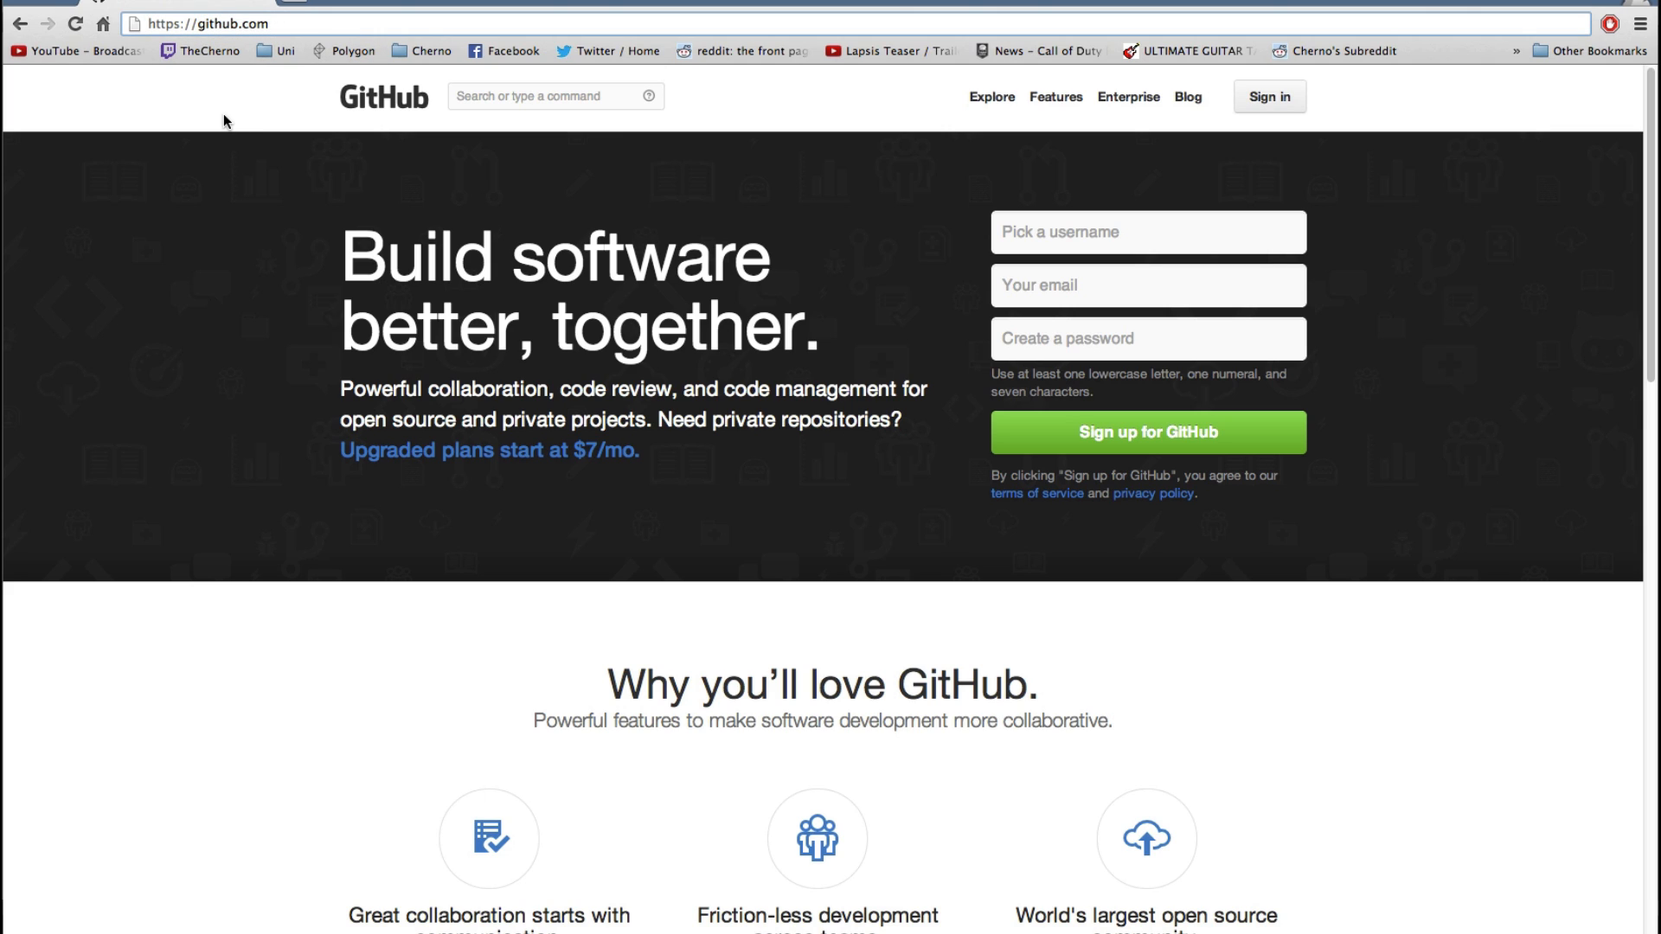
left_click(270, 22)
type("/")
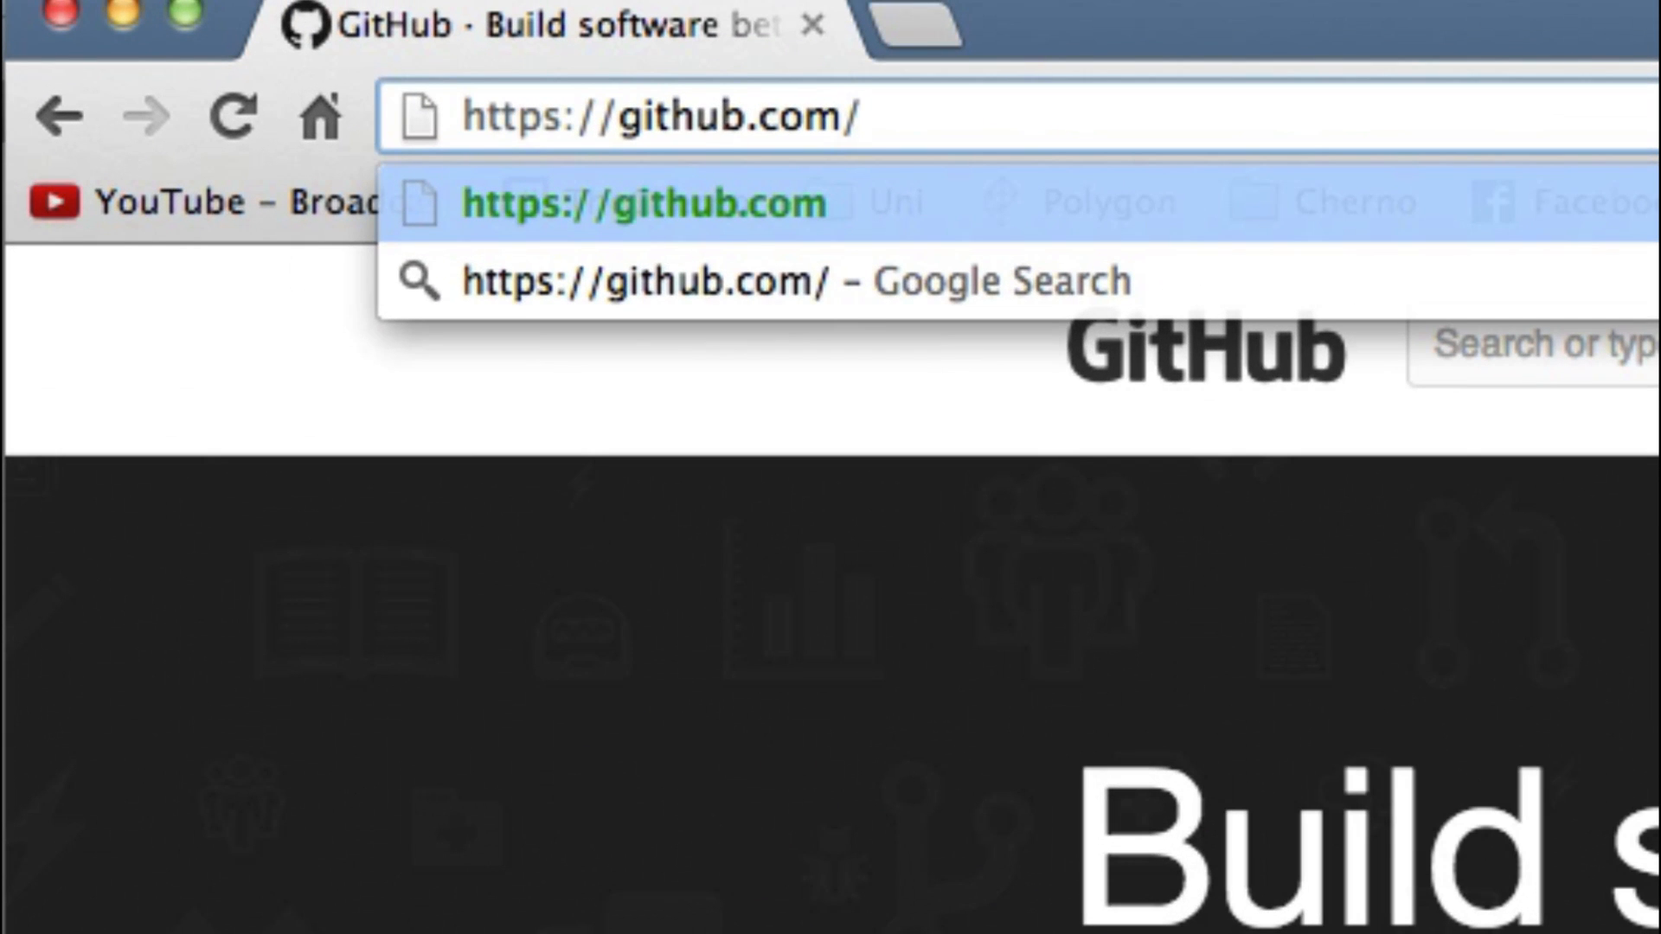
type("thecherno")
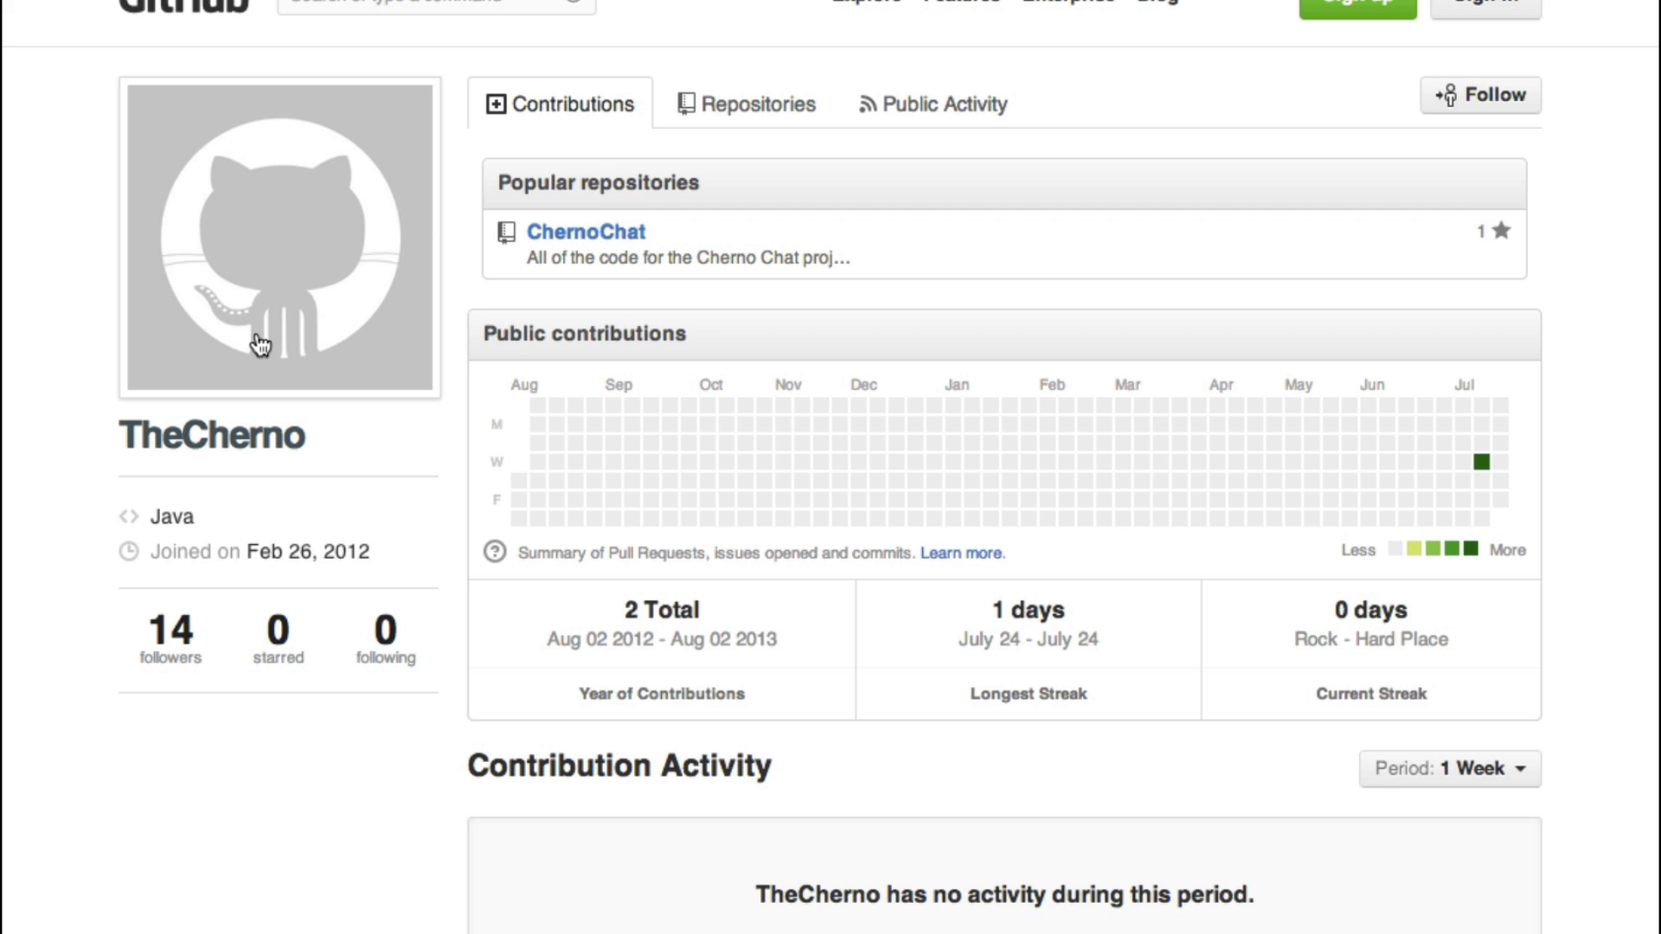
mouse_move(480, 249)
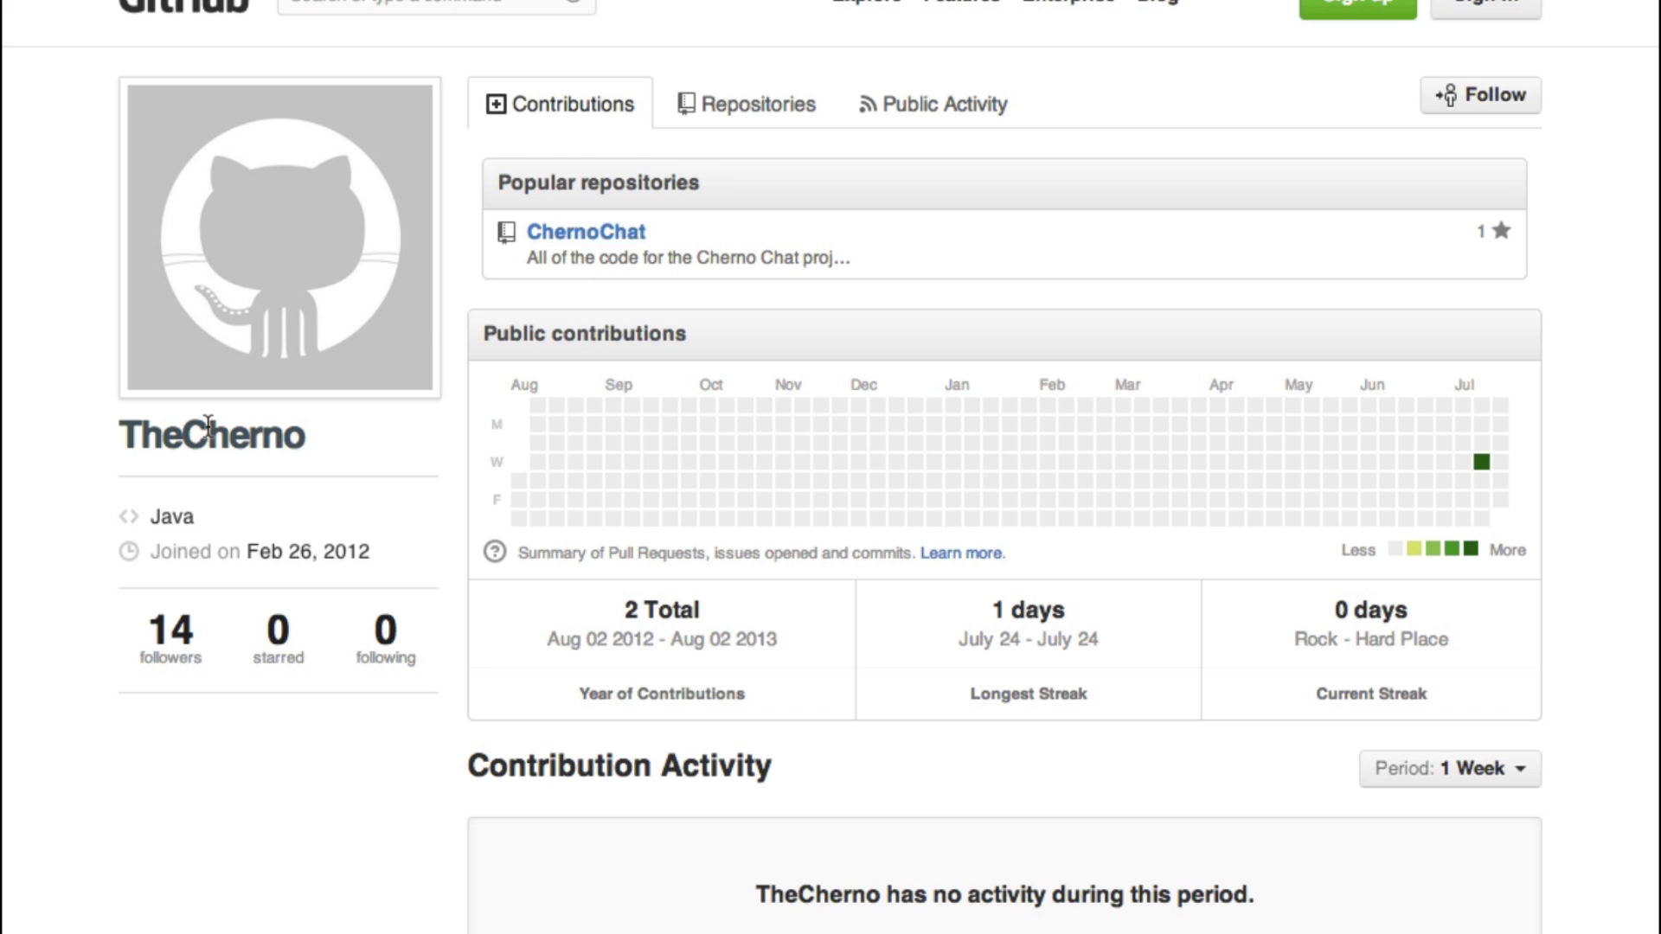
- Enter ChernoChat and browse down src/com/thecherno/chernochat to the folder listing Login.java
left_click(587, 231)
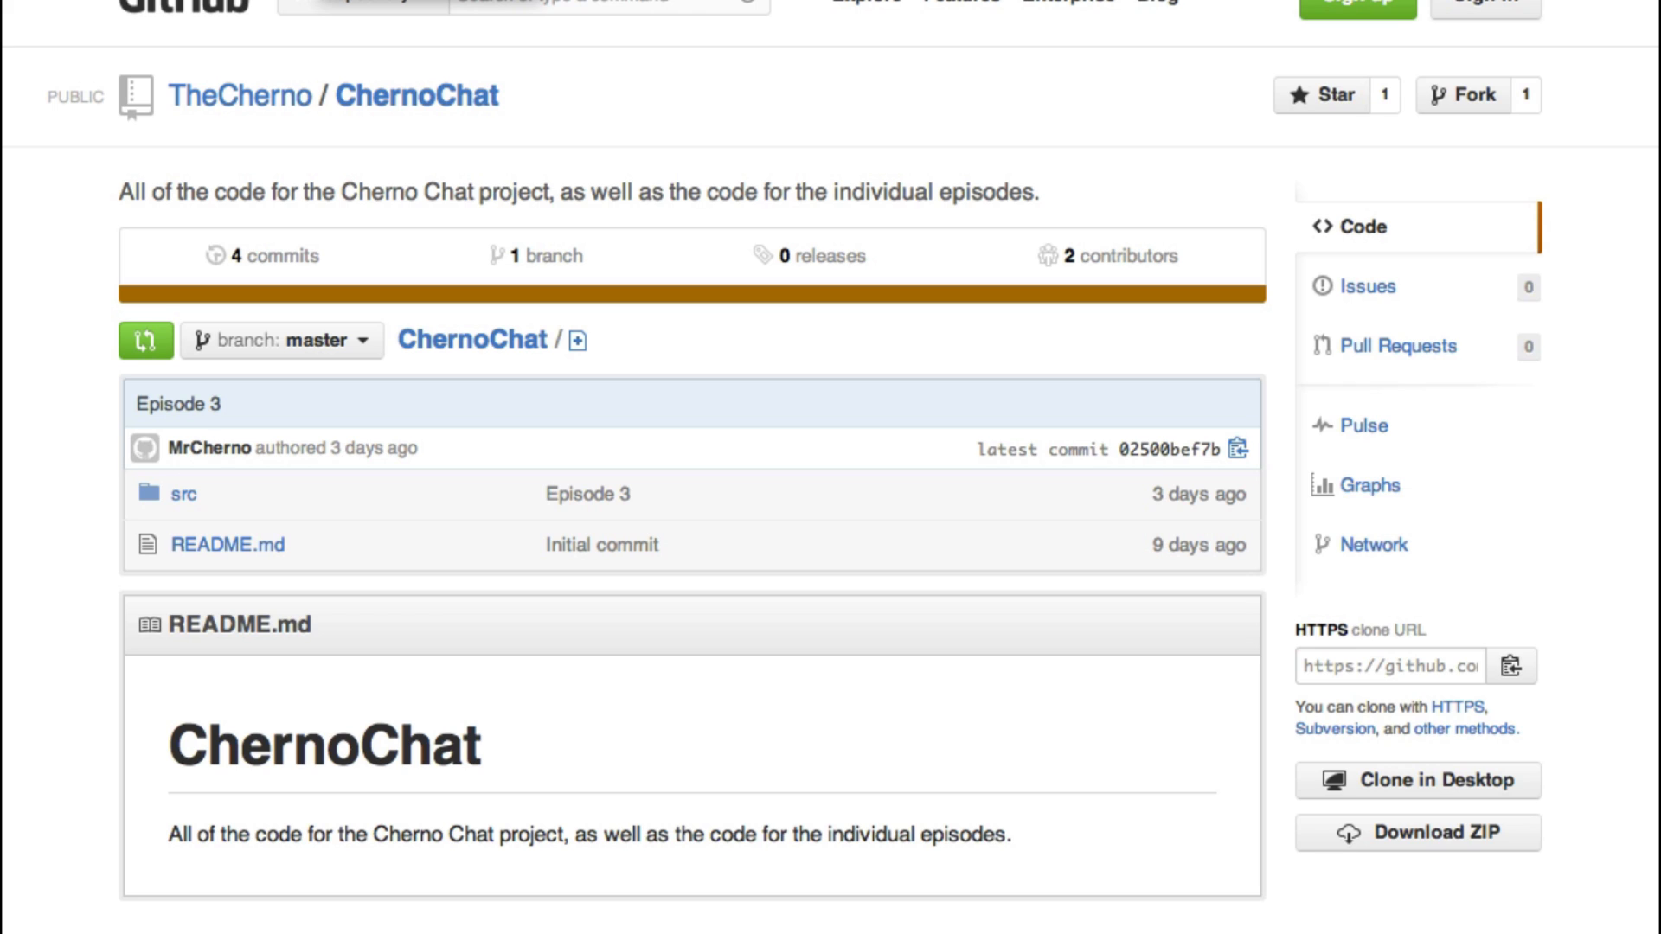
mouse_move(73, 197)
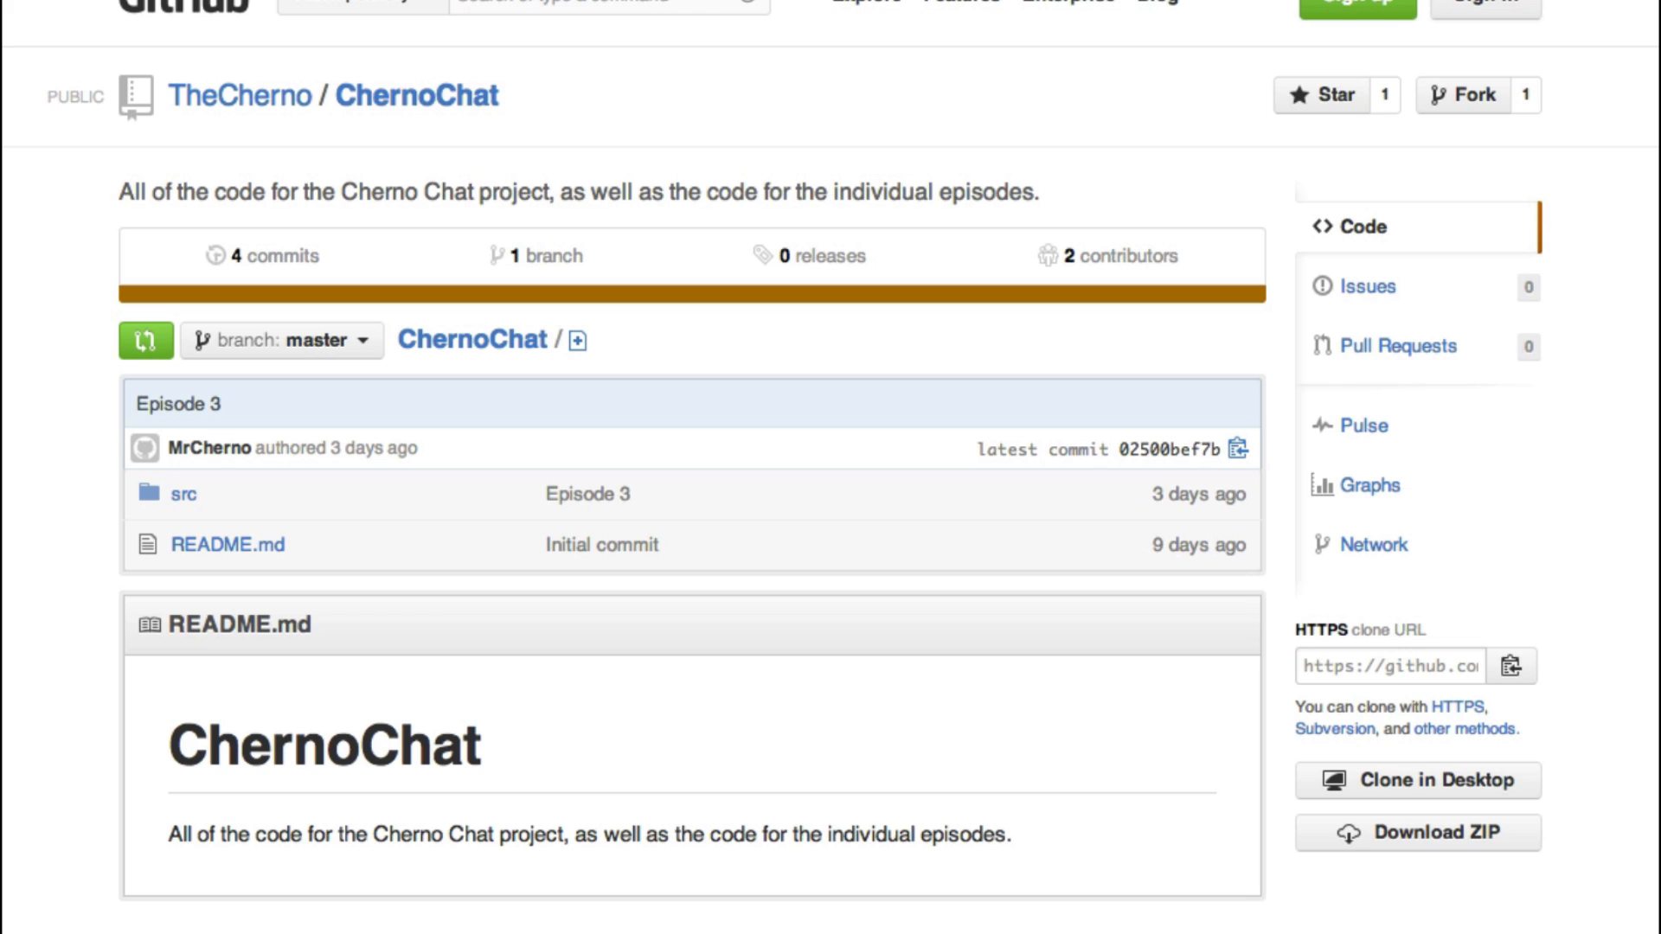
mouse_move(226, 543)
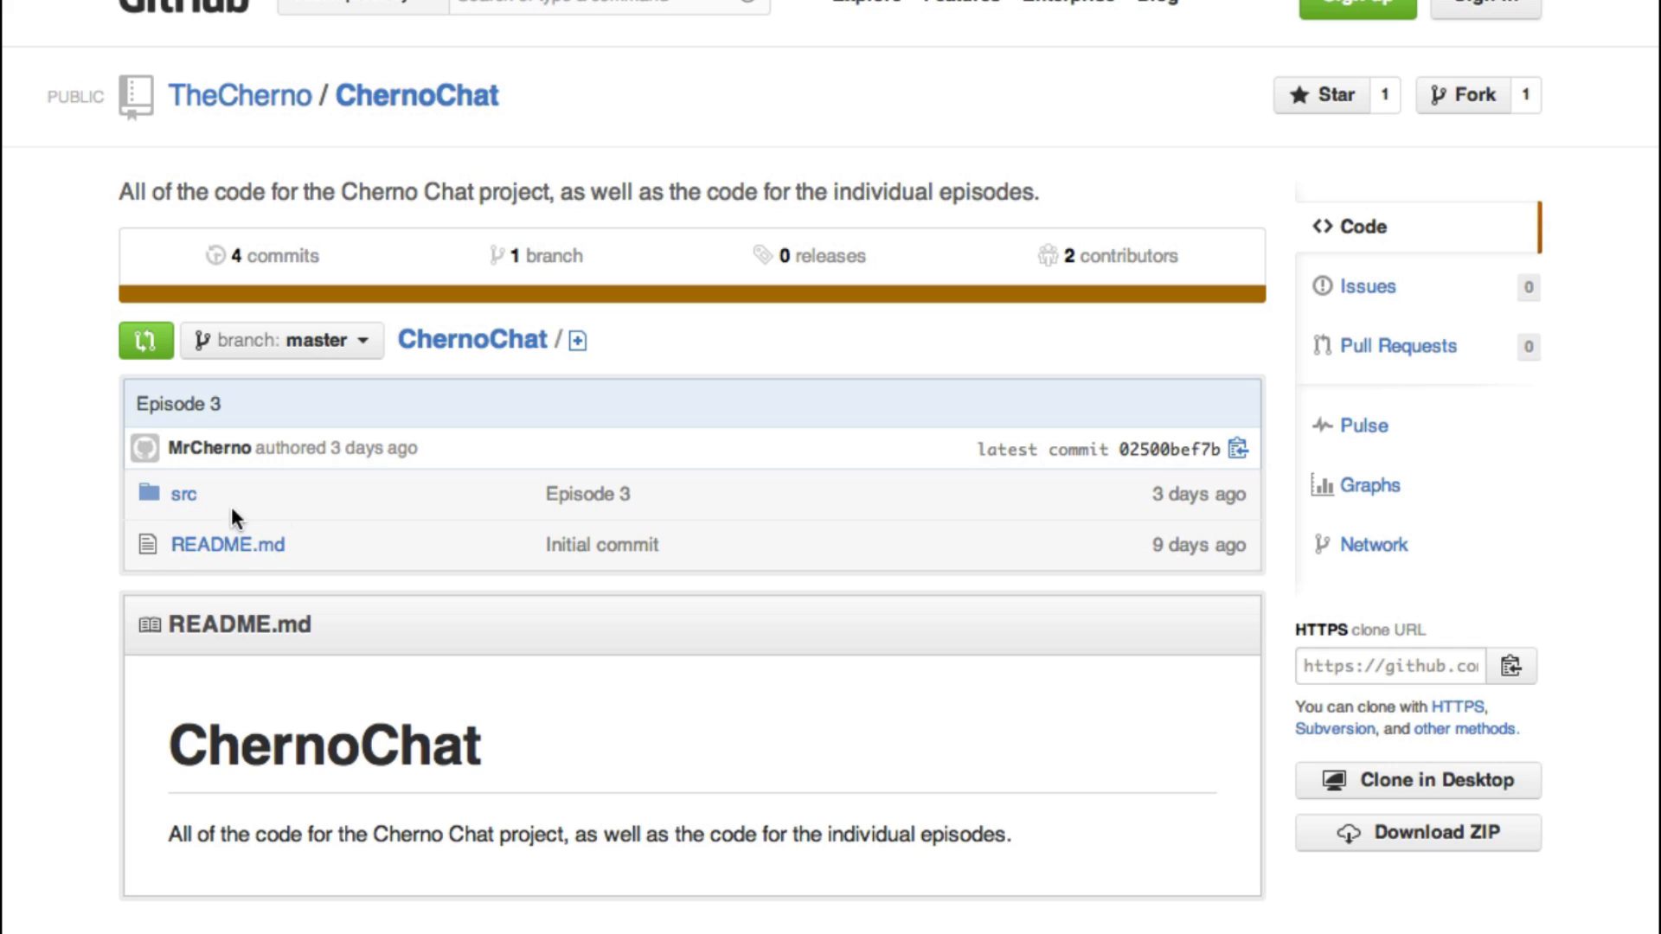
left_click(183, 493)
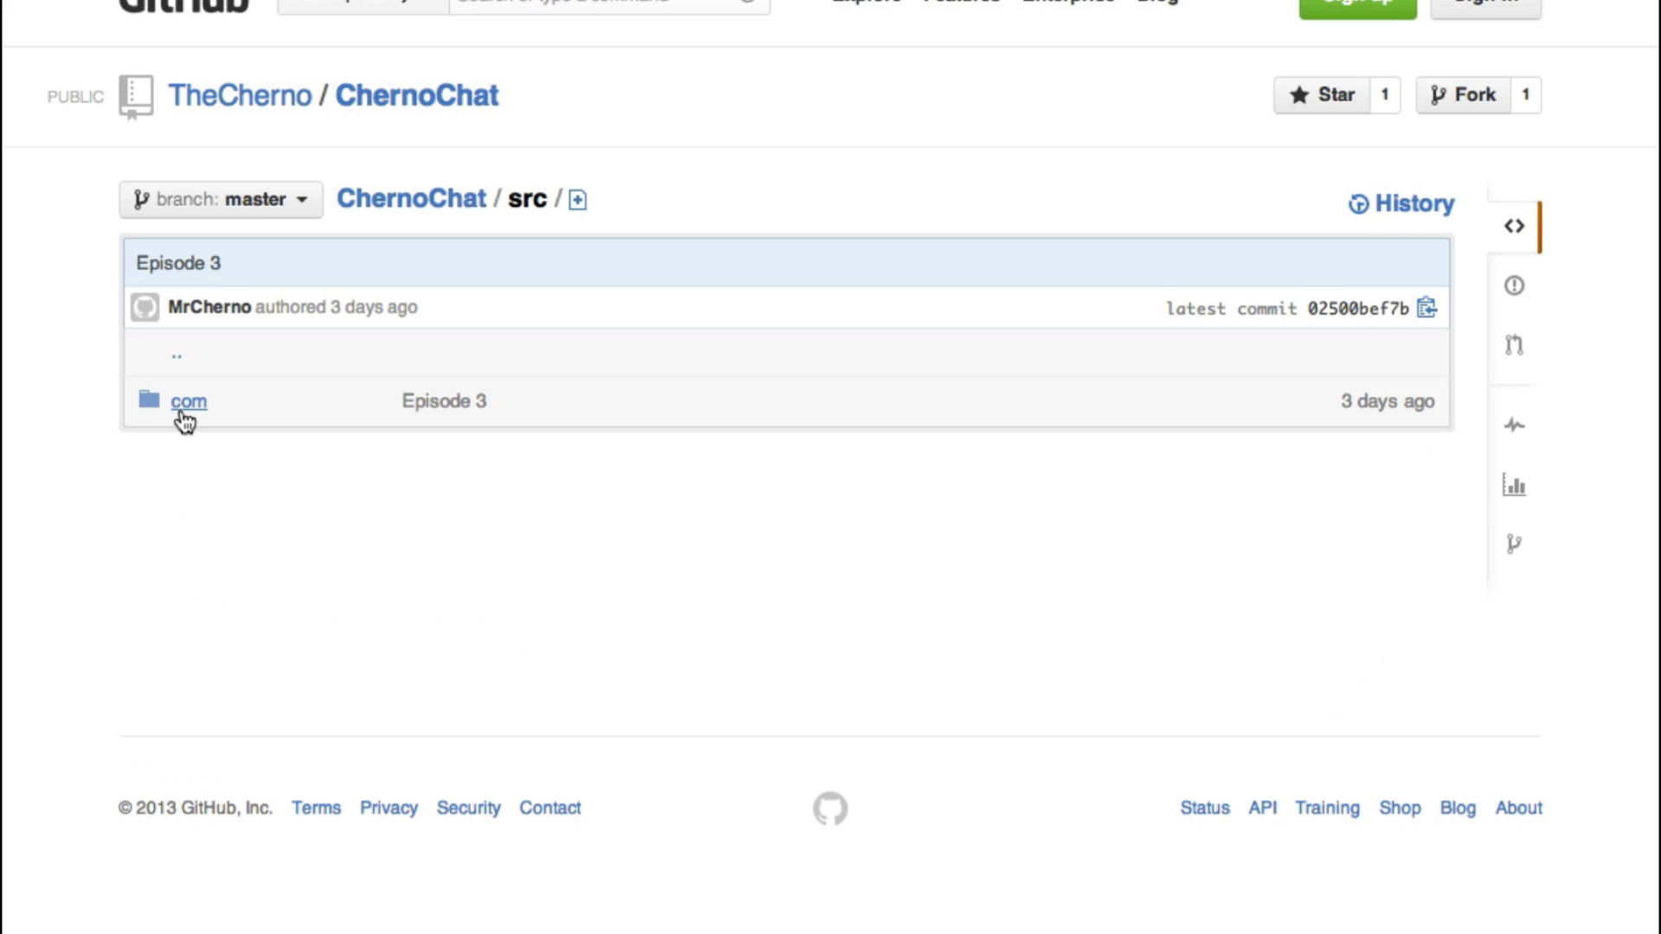
left_click(187, 400)
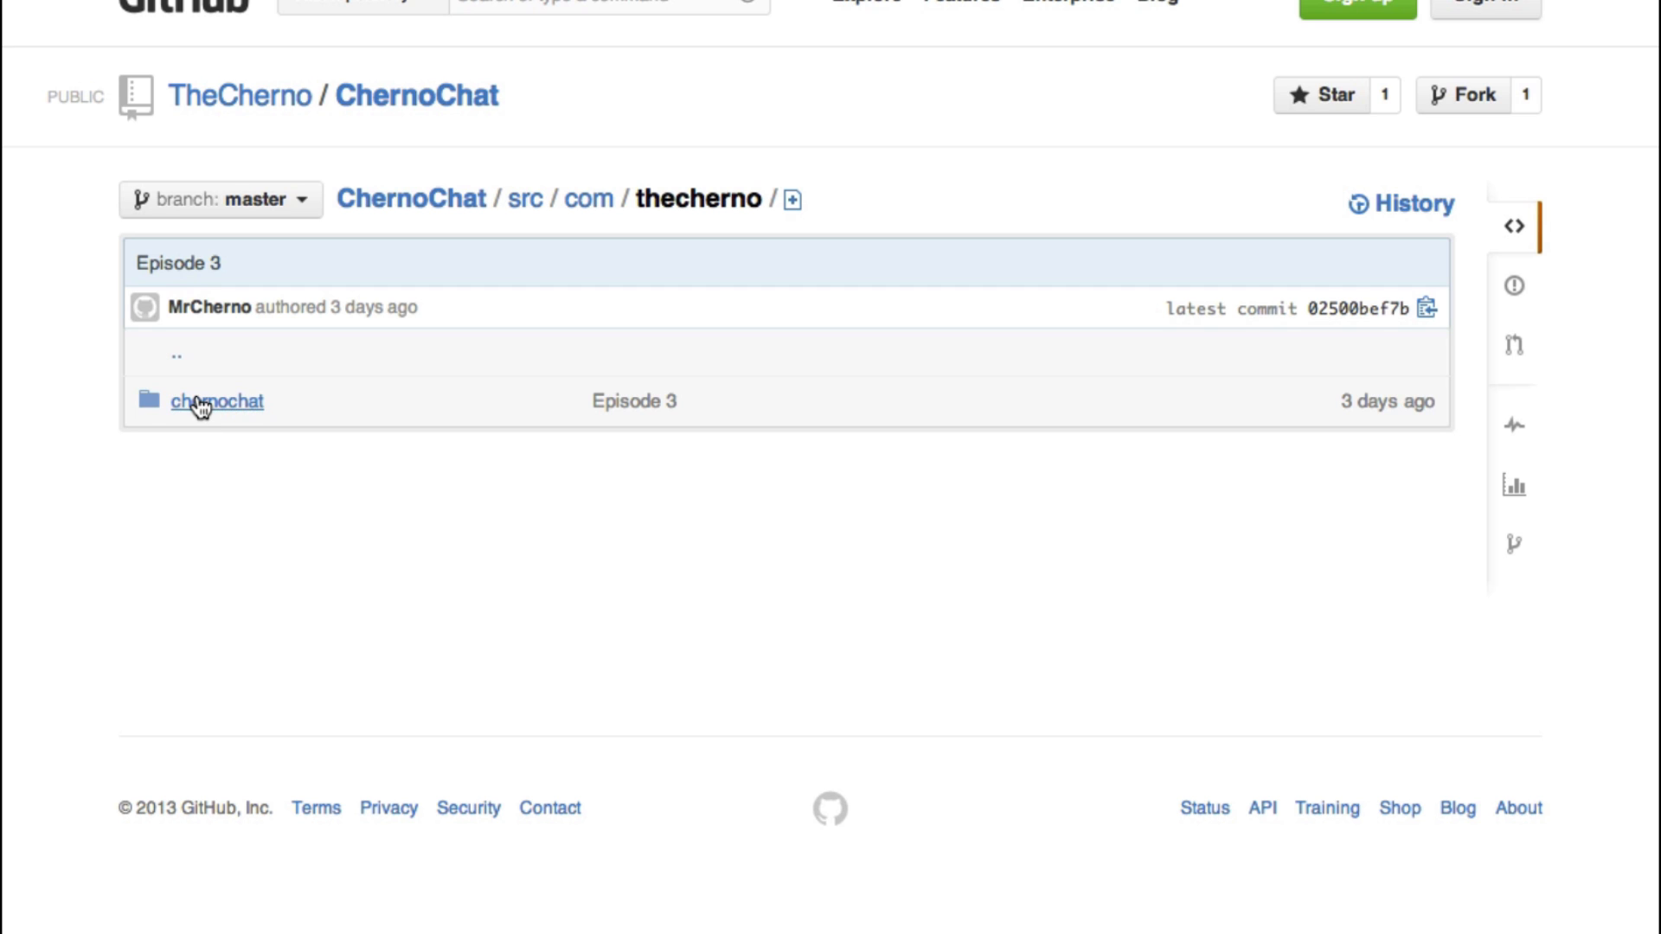
left_click(216, 400)
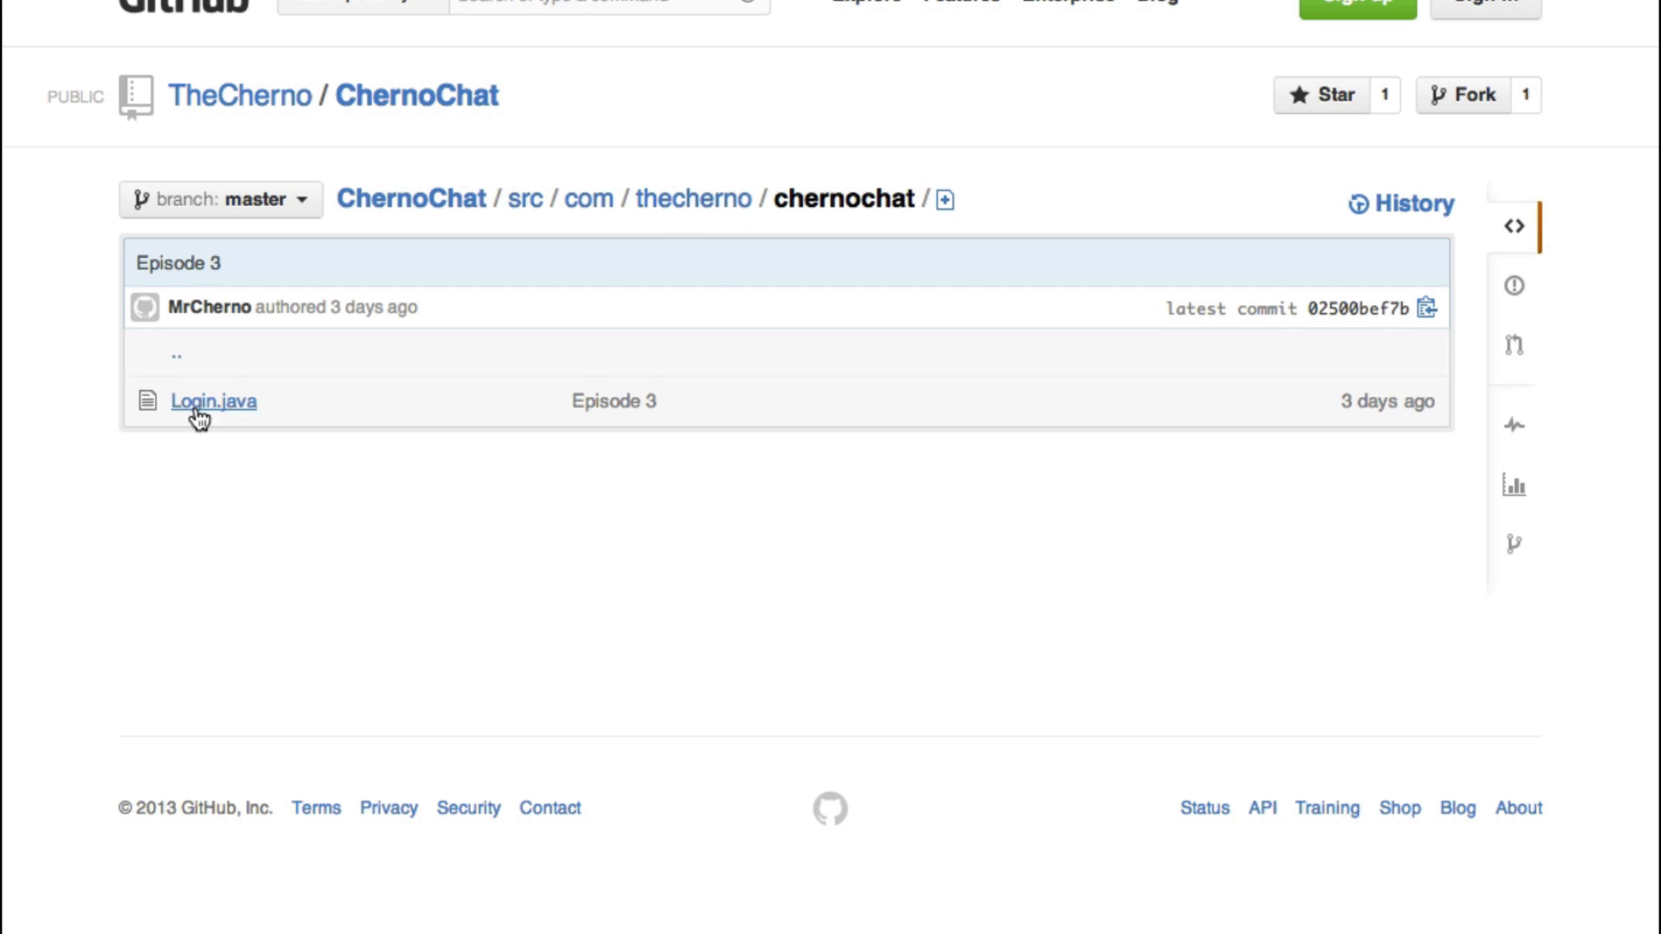
left_click(213, 399)
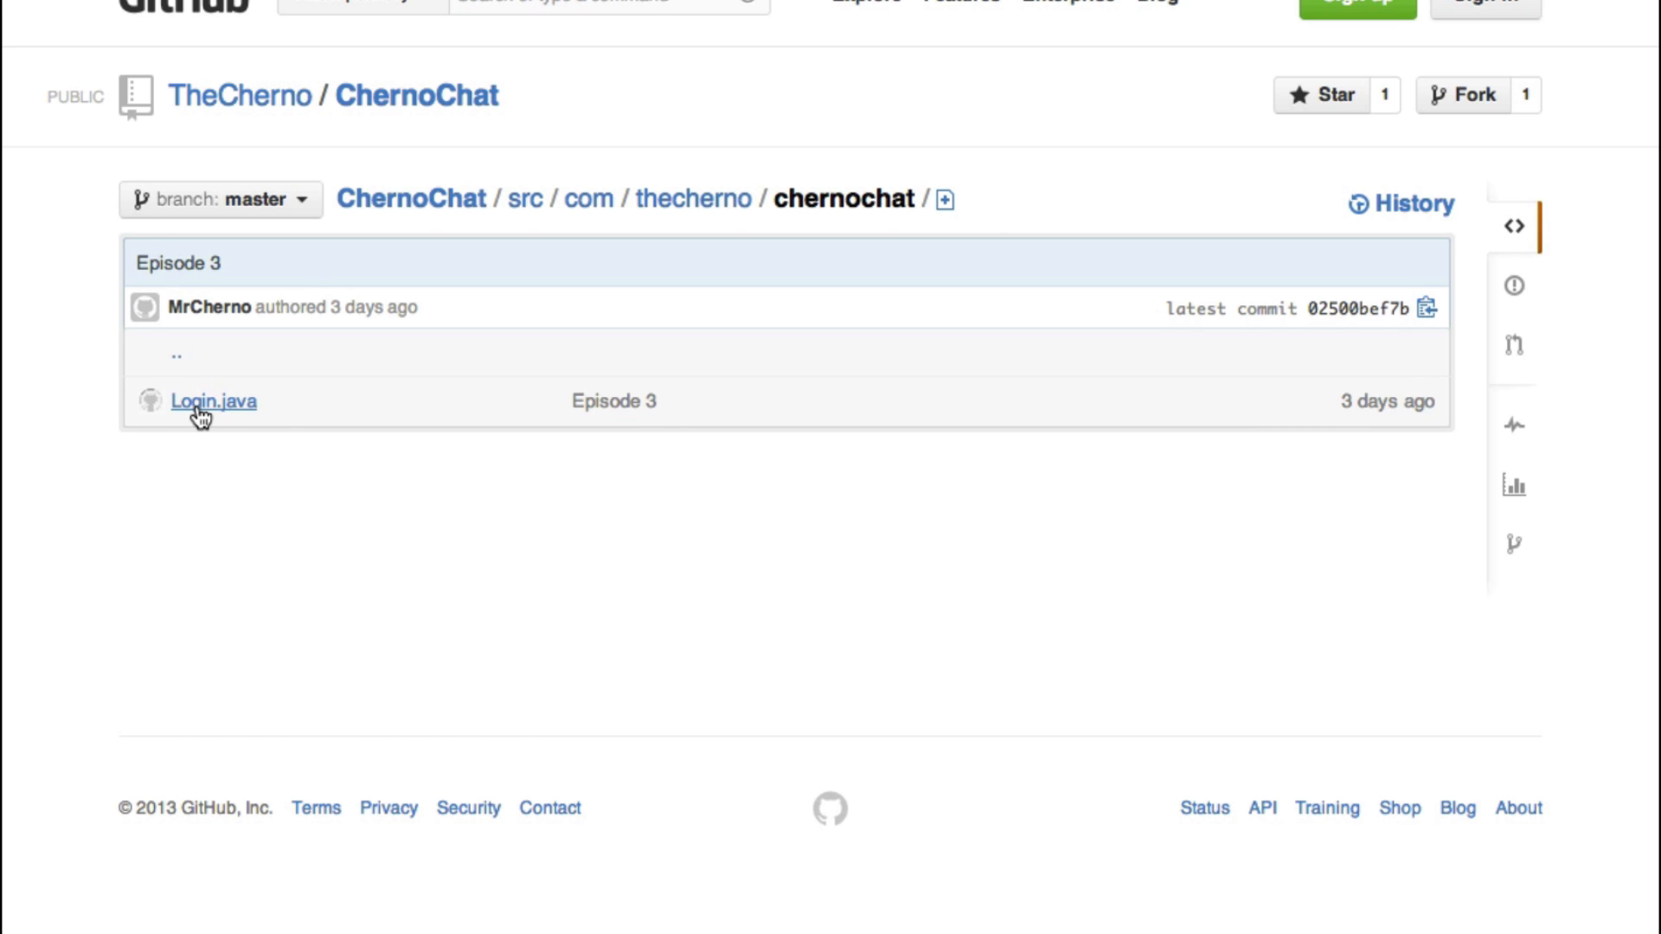
- View Login.java's formatted Swing source code, scrolling through it
left_click(212, 400)
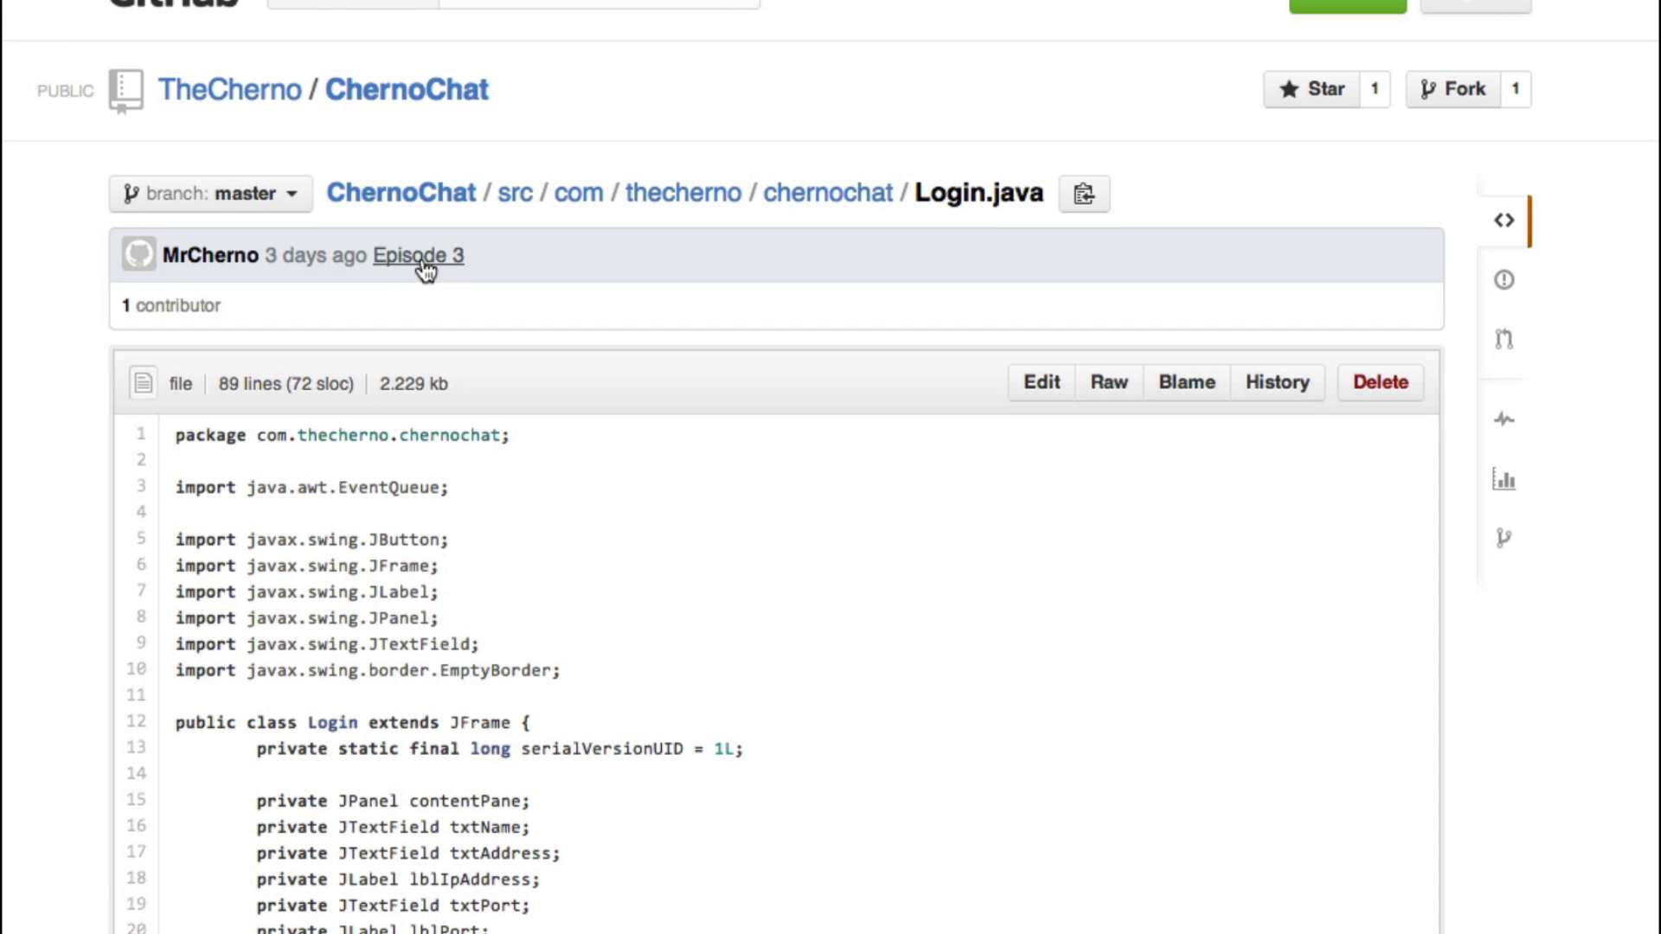
scroll("down", 3)
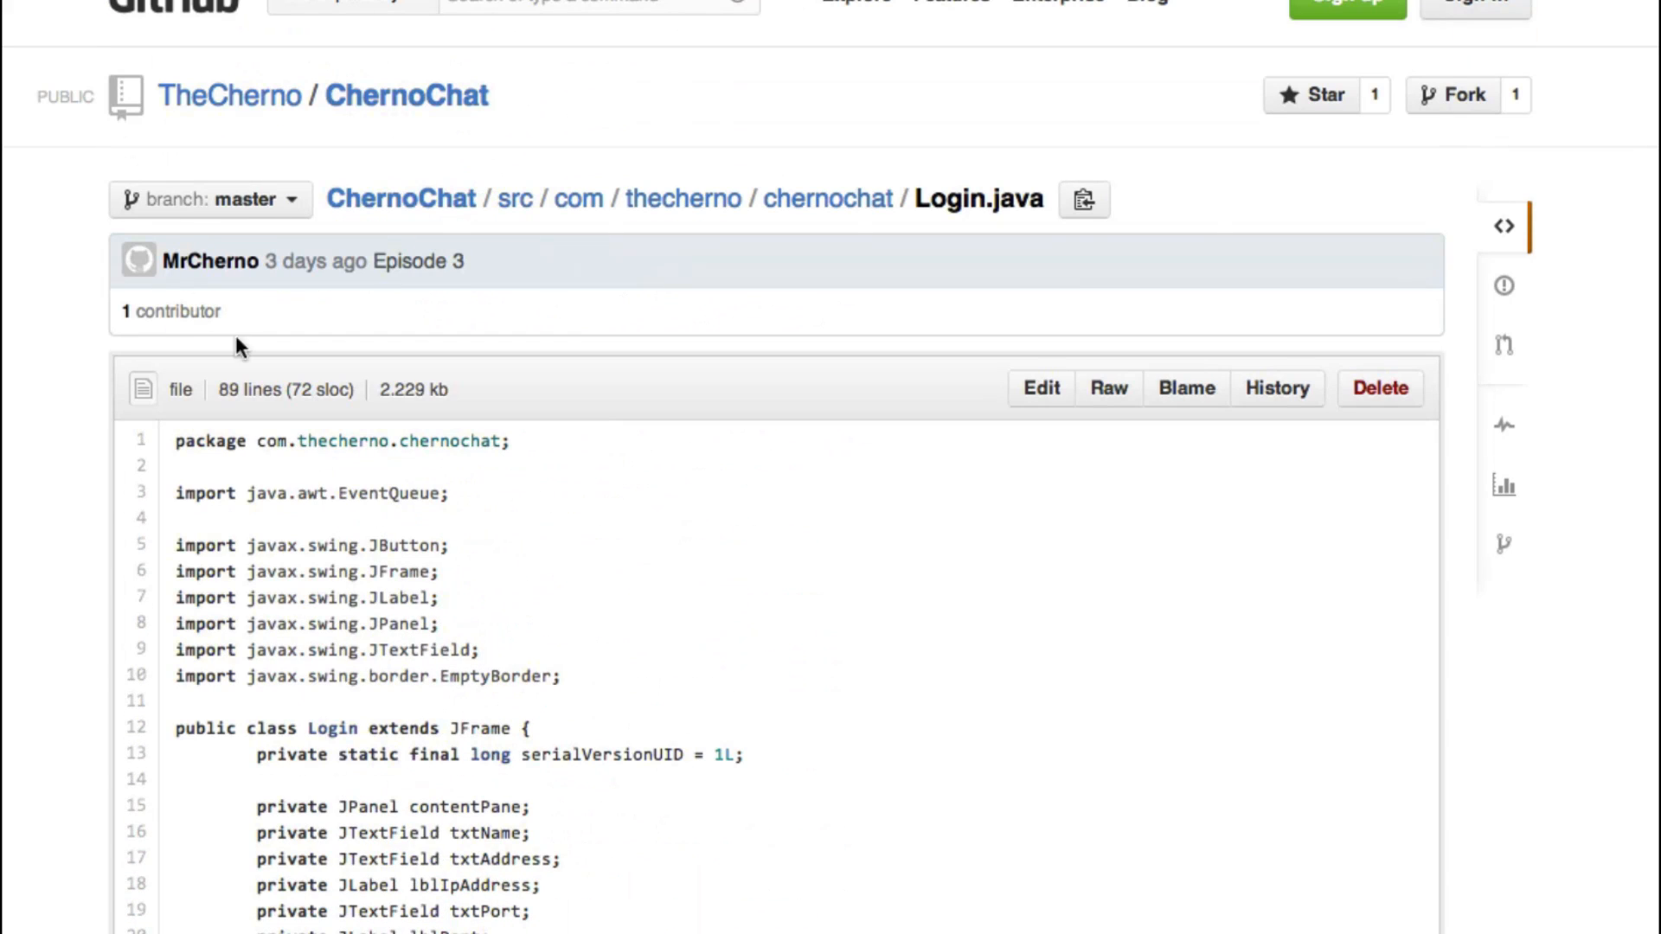
mouse_move(415, 261)
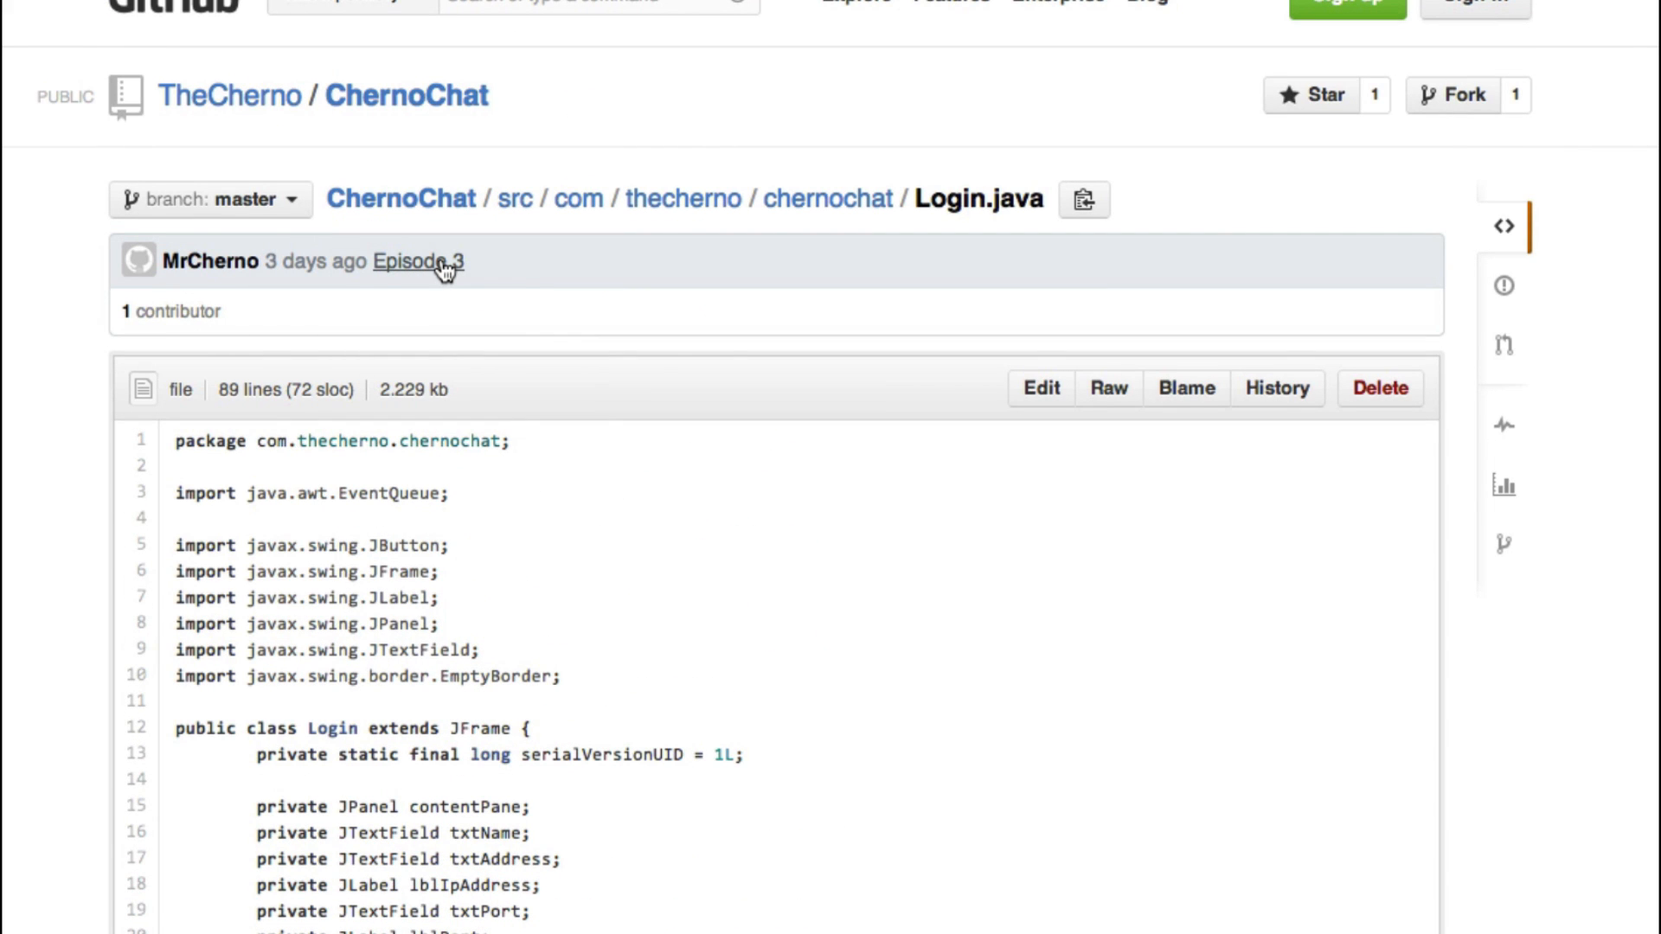
scroll("down", 3)
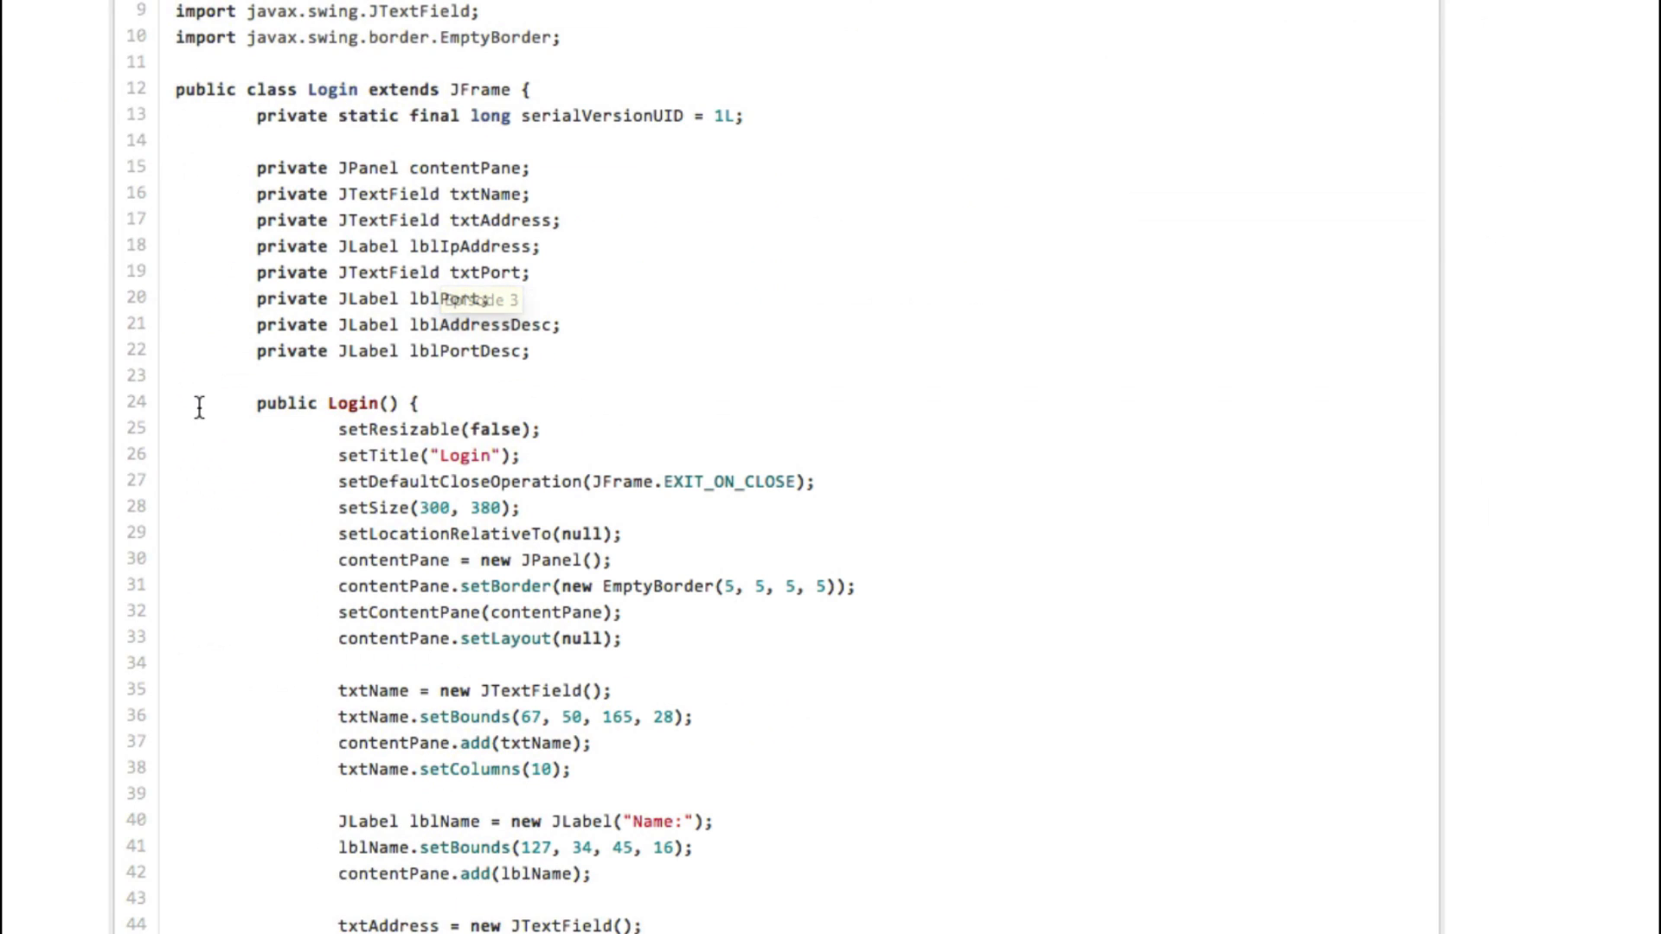
scroll("down", 3)
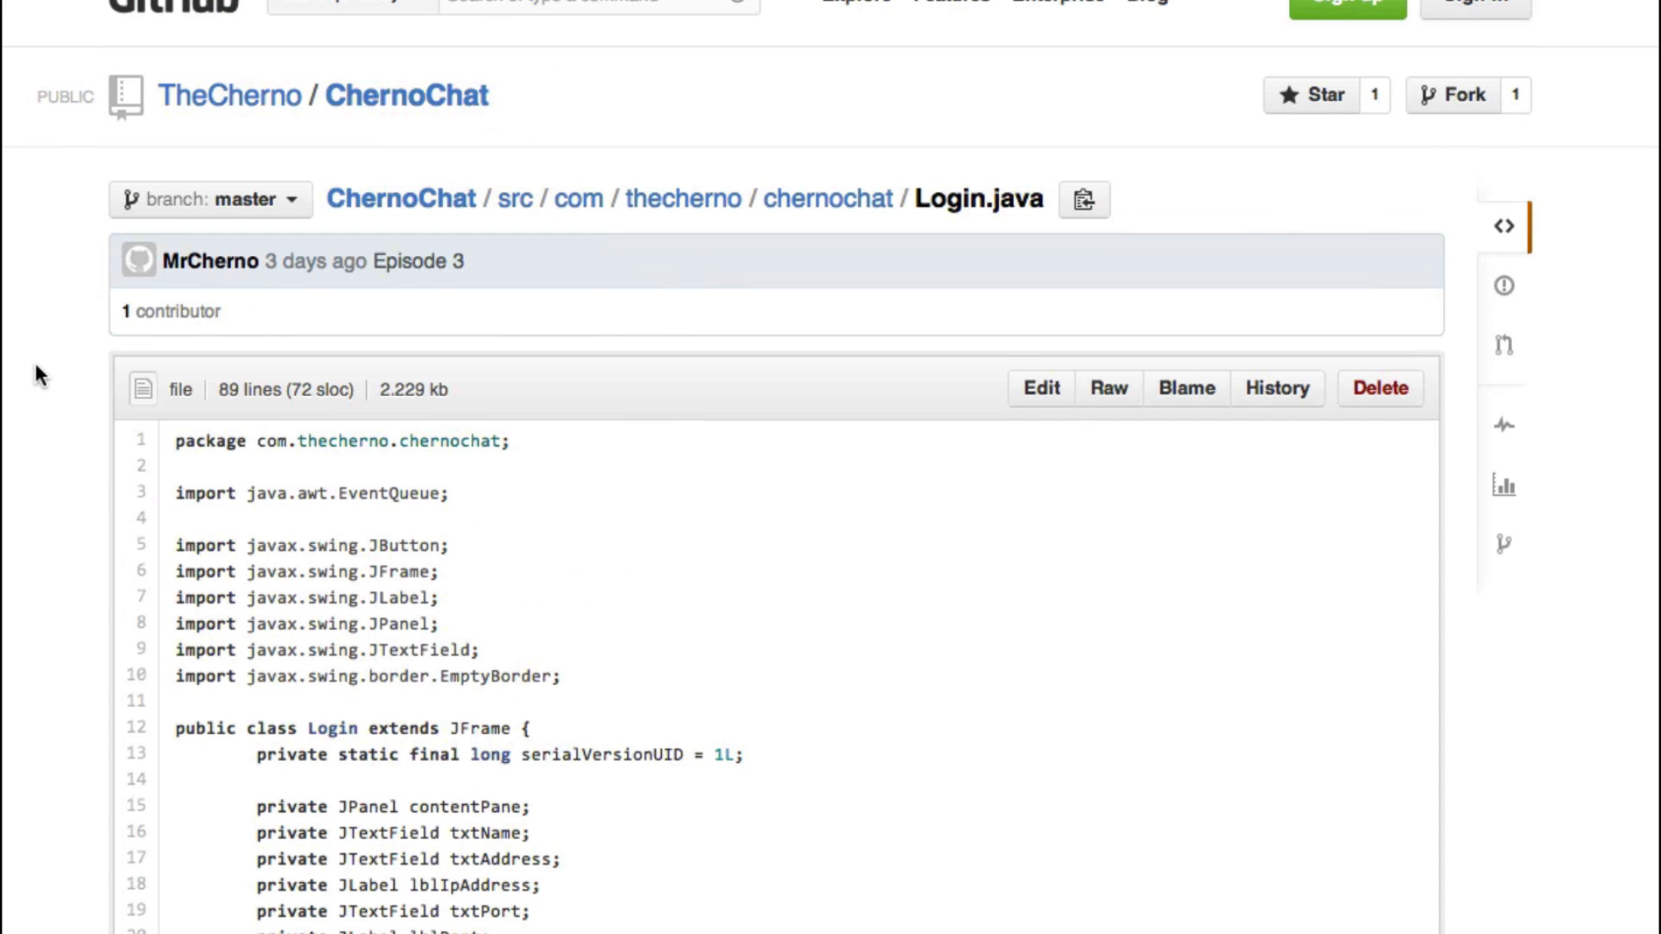
scroll("down", 3)
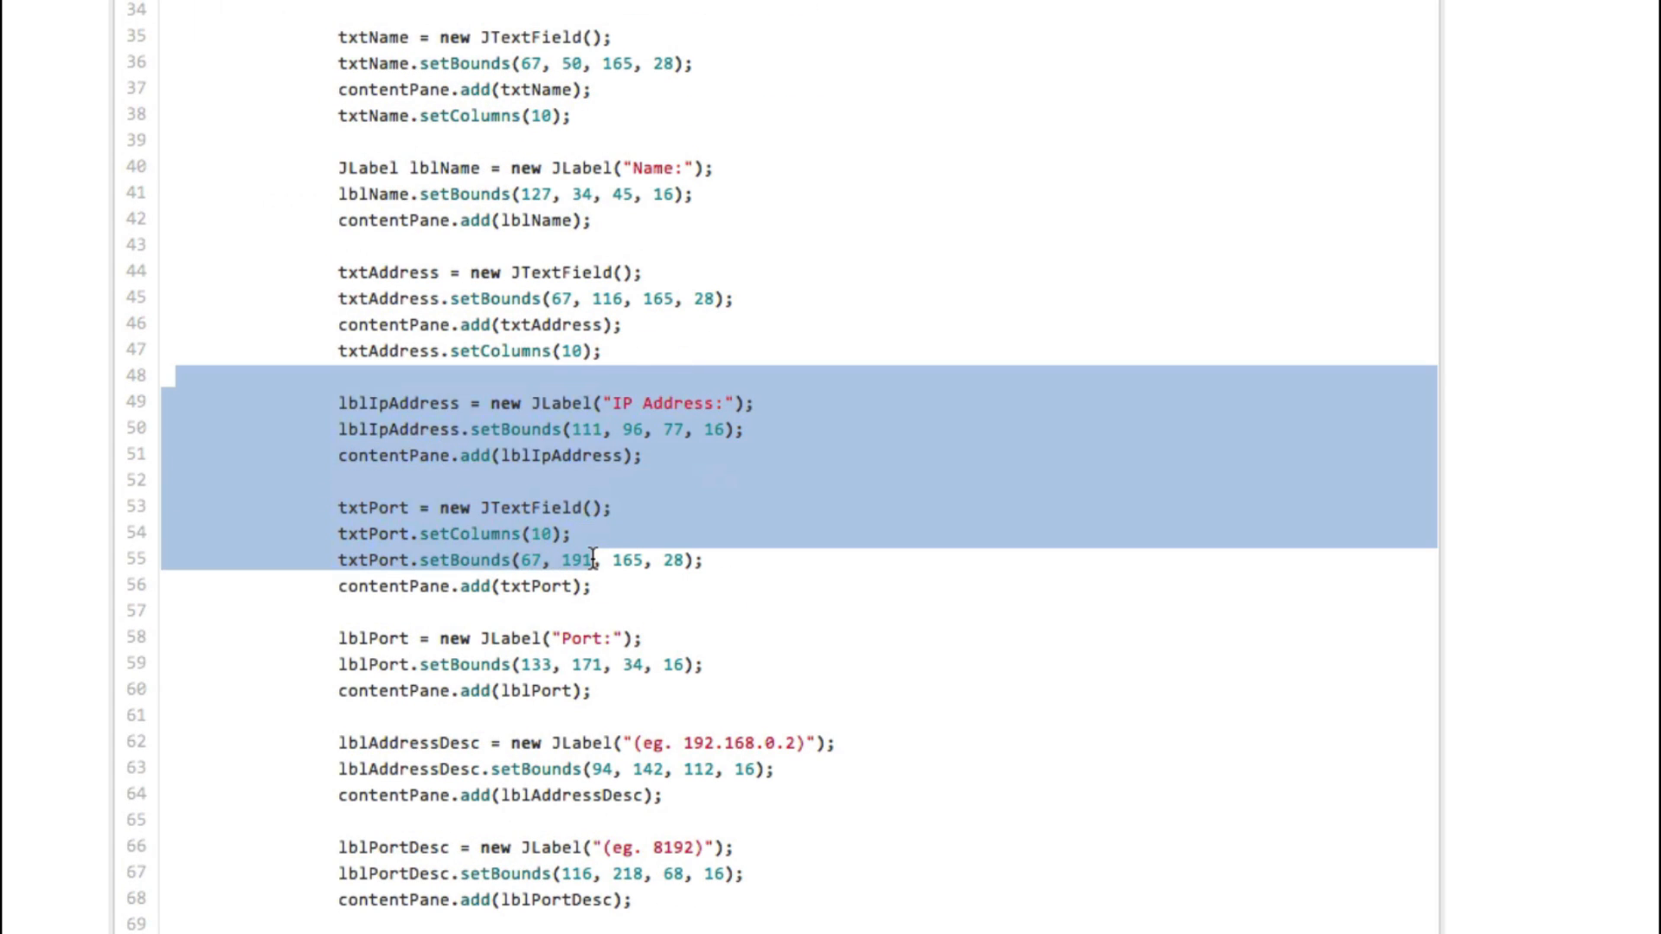
scroll("up", 3)
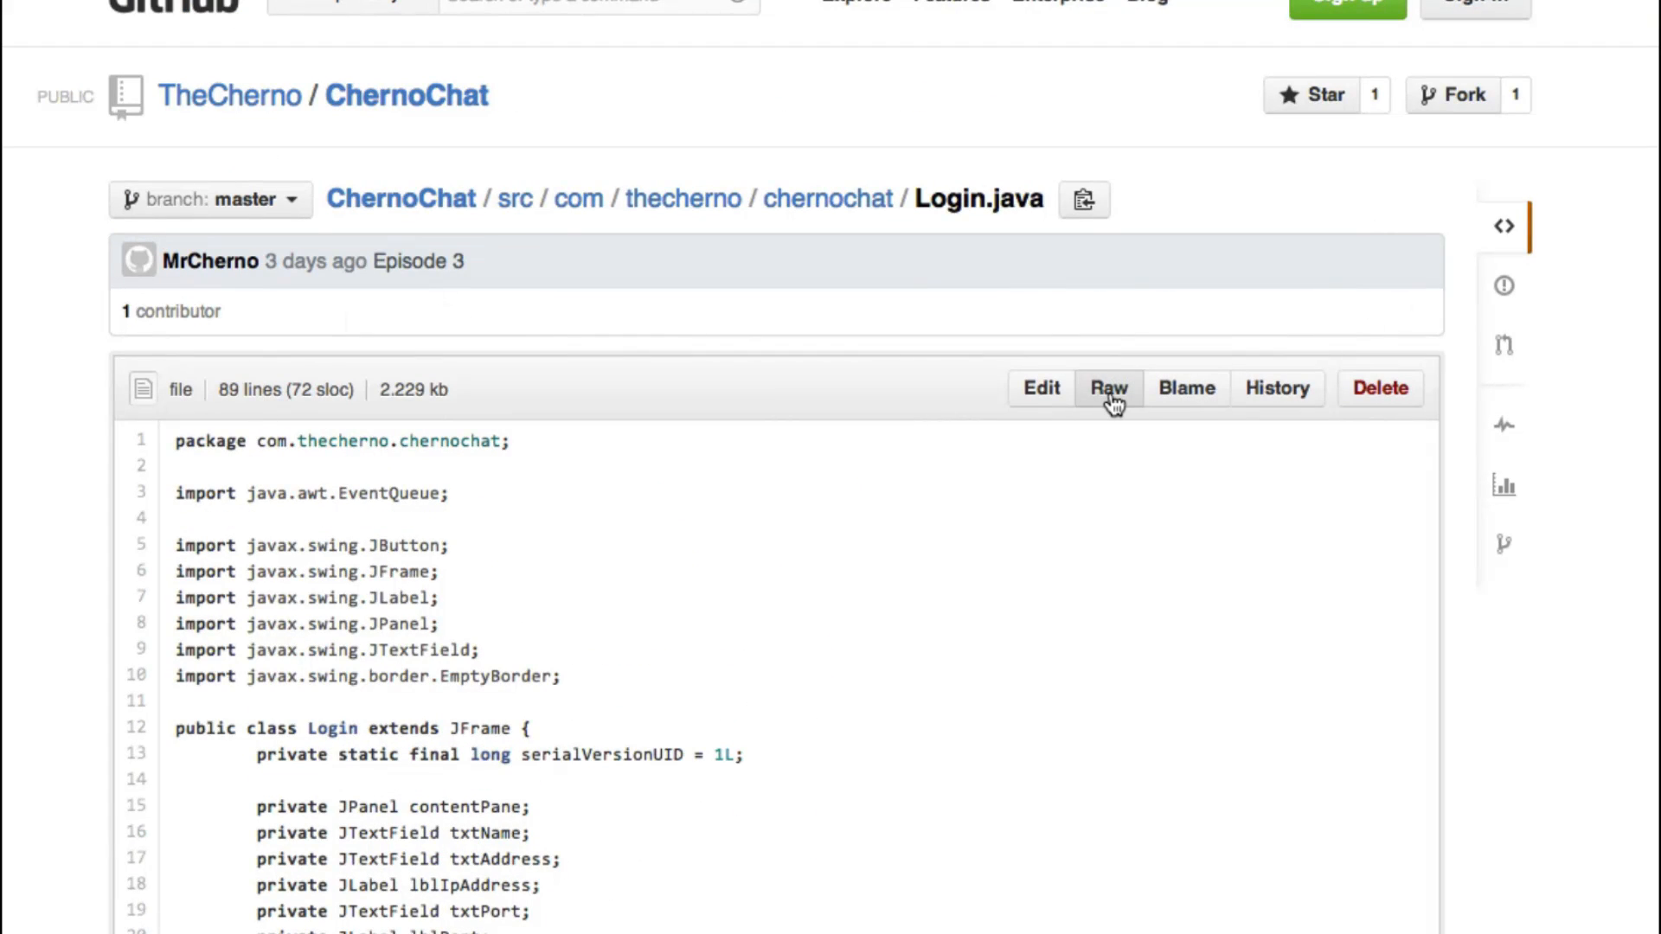
- View Login.java as raw plain text and read through it
left_click(1108, 387)
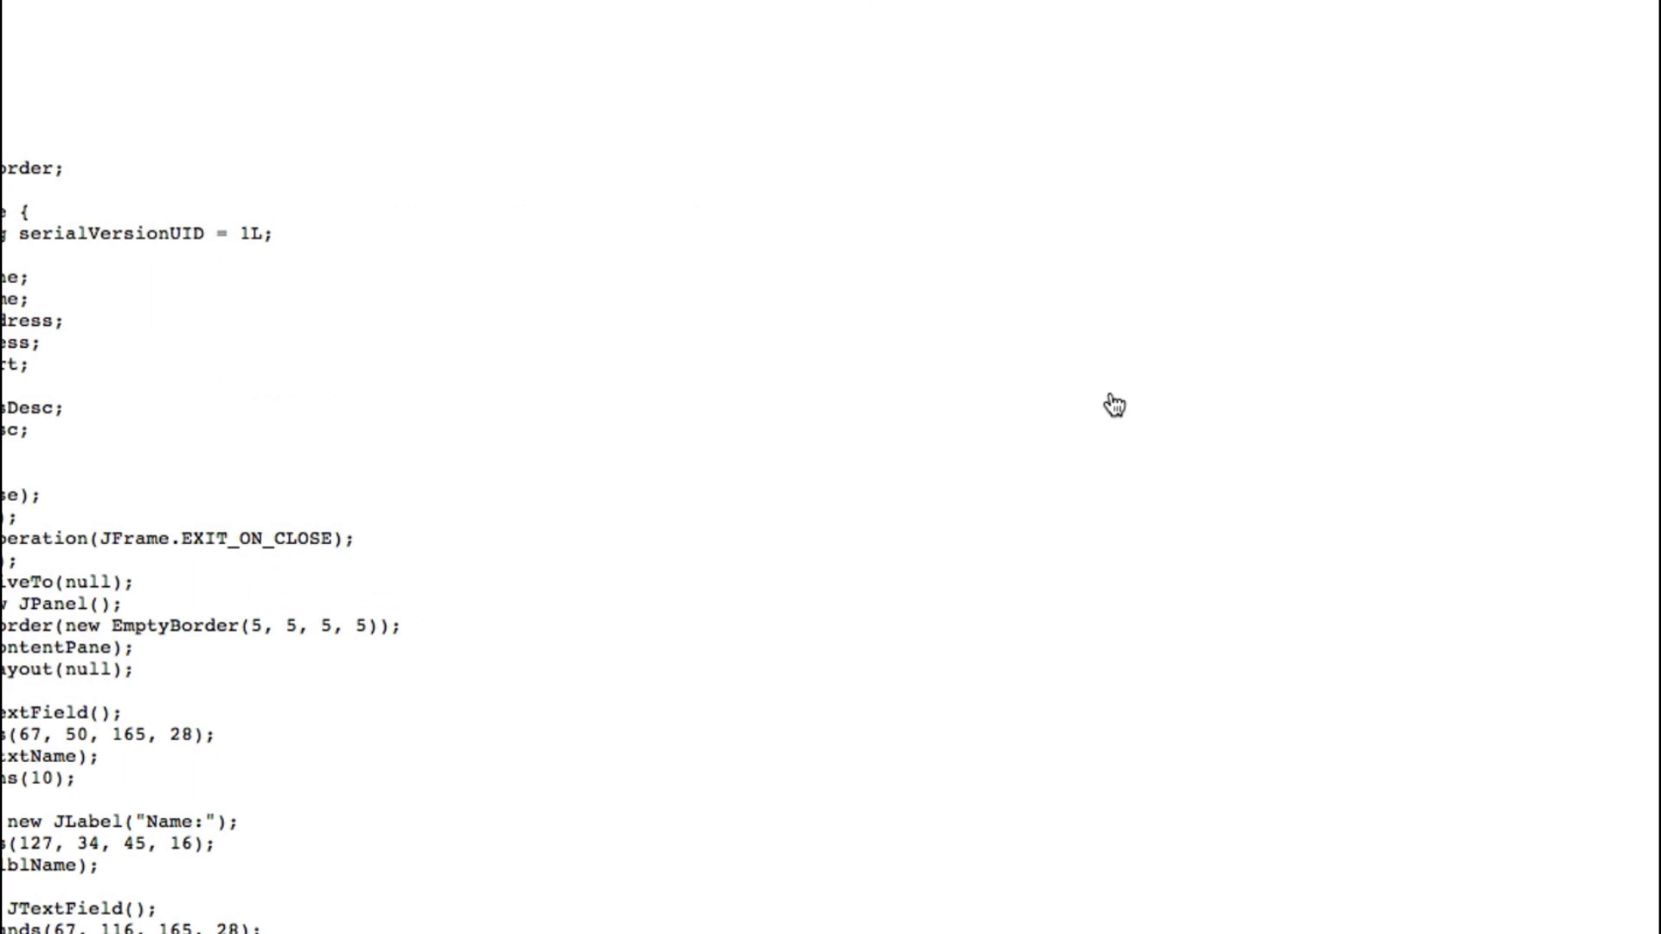
scroll("down", 3)
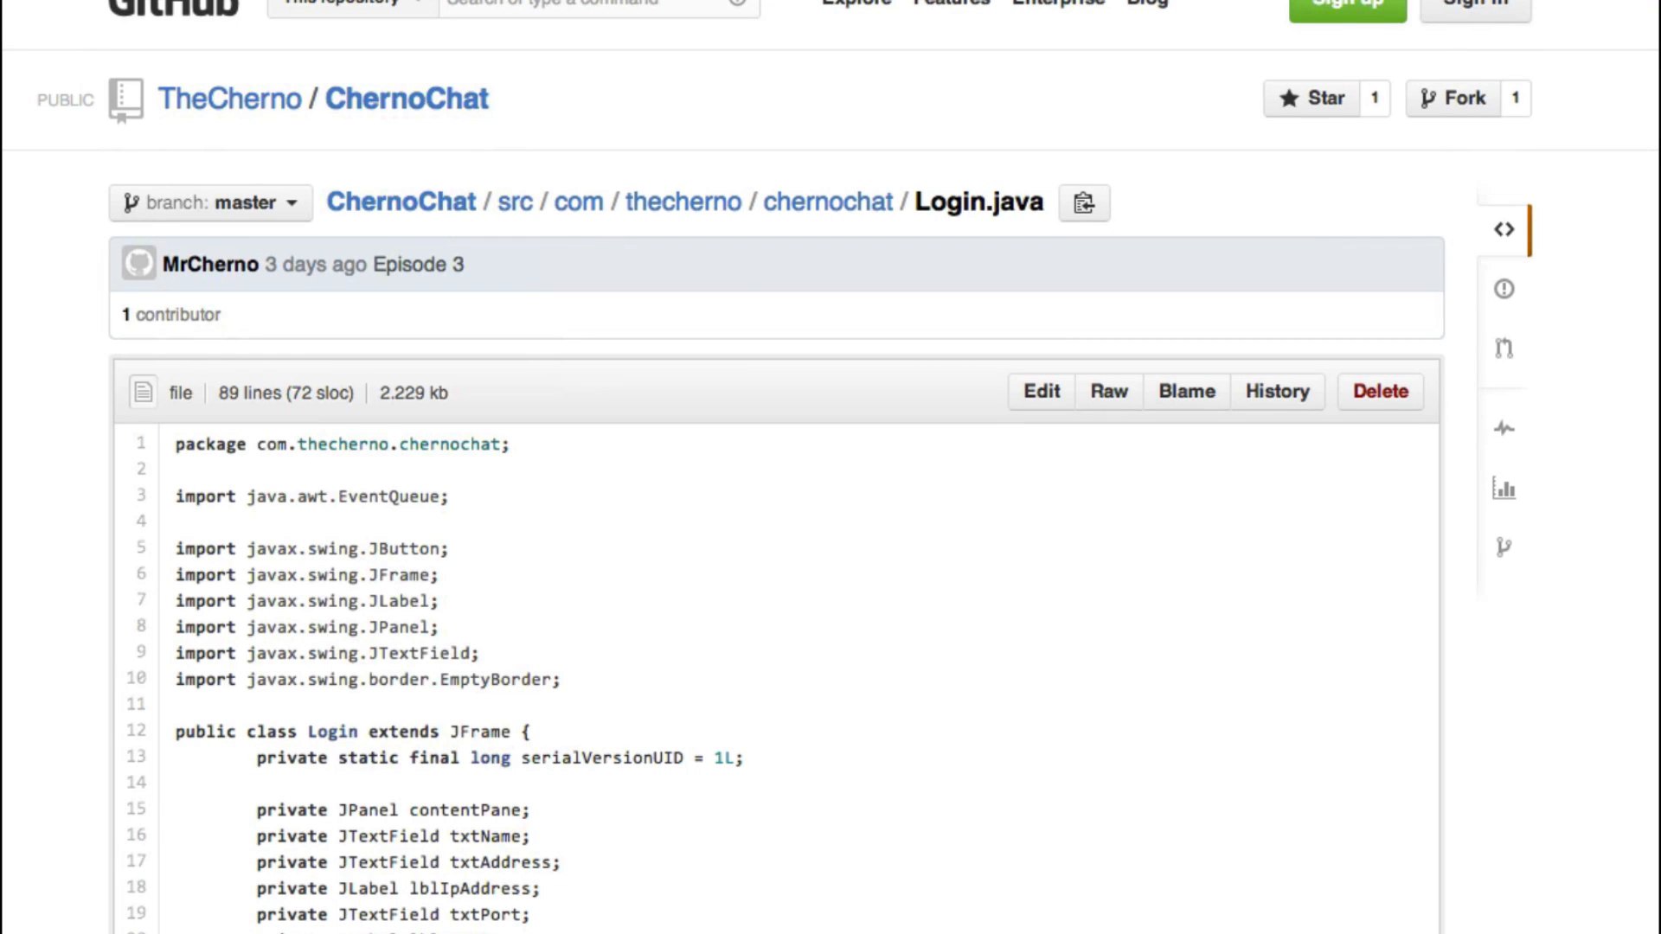
scroll("down", 3)
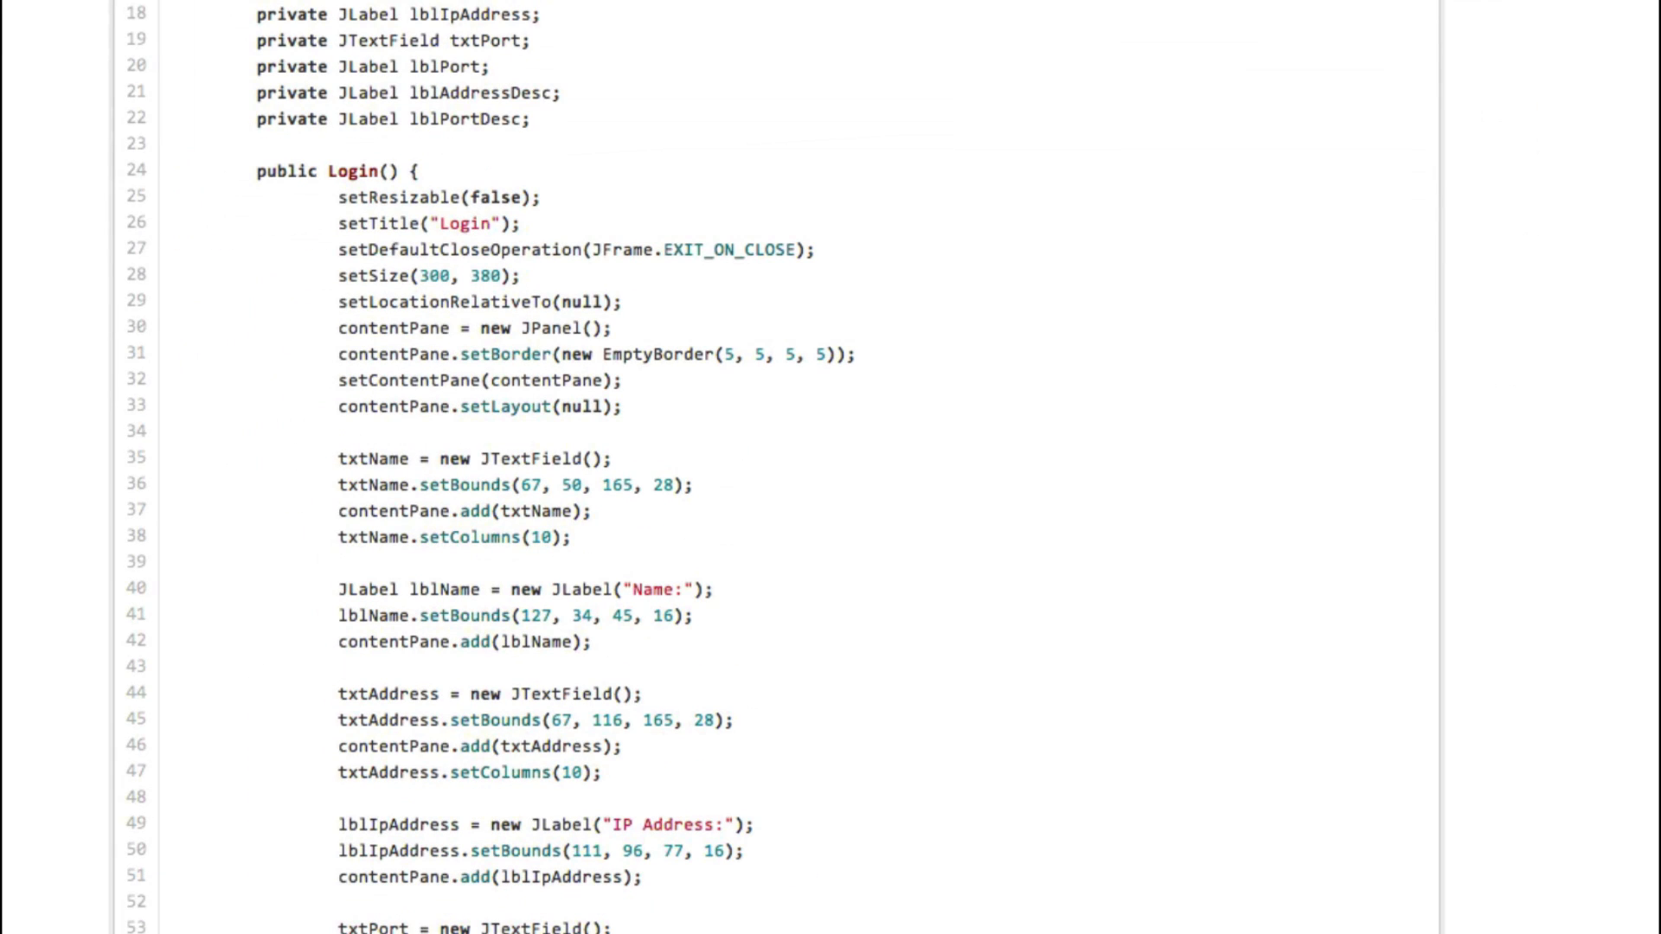
scroll("down", 3)
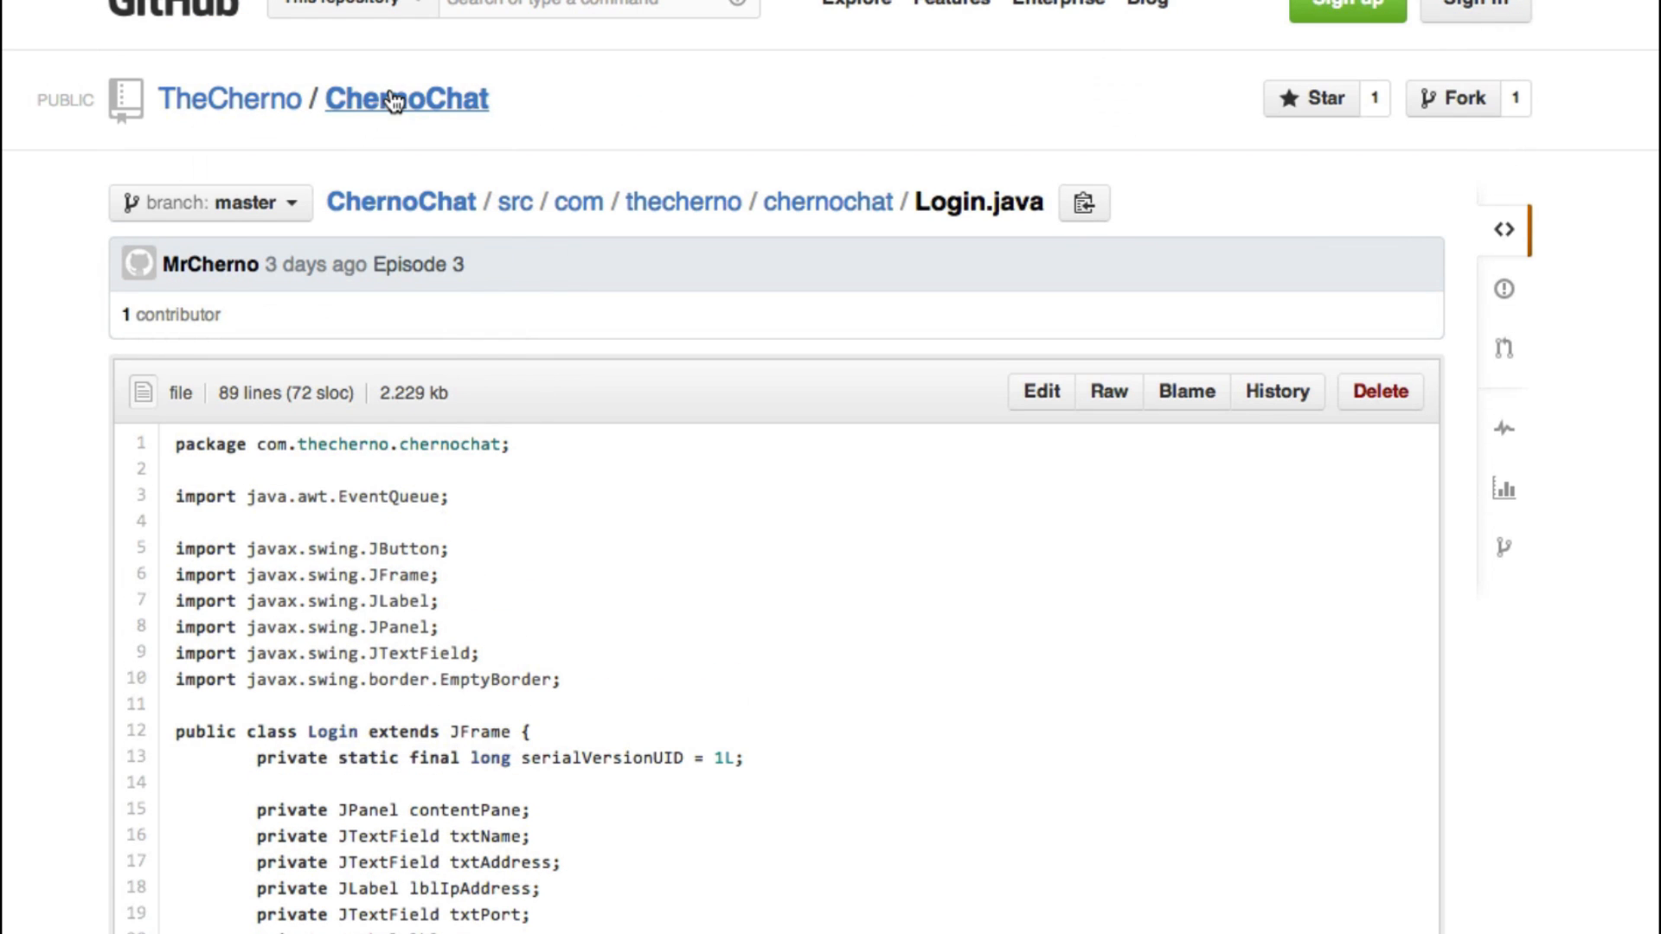
left_click(405, 97)
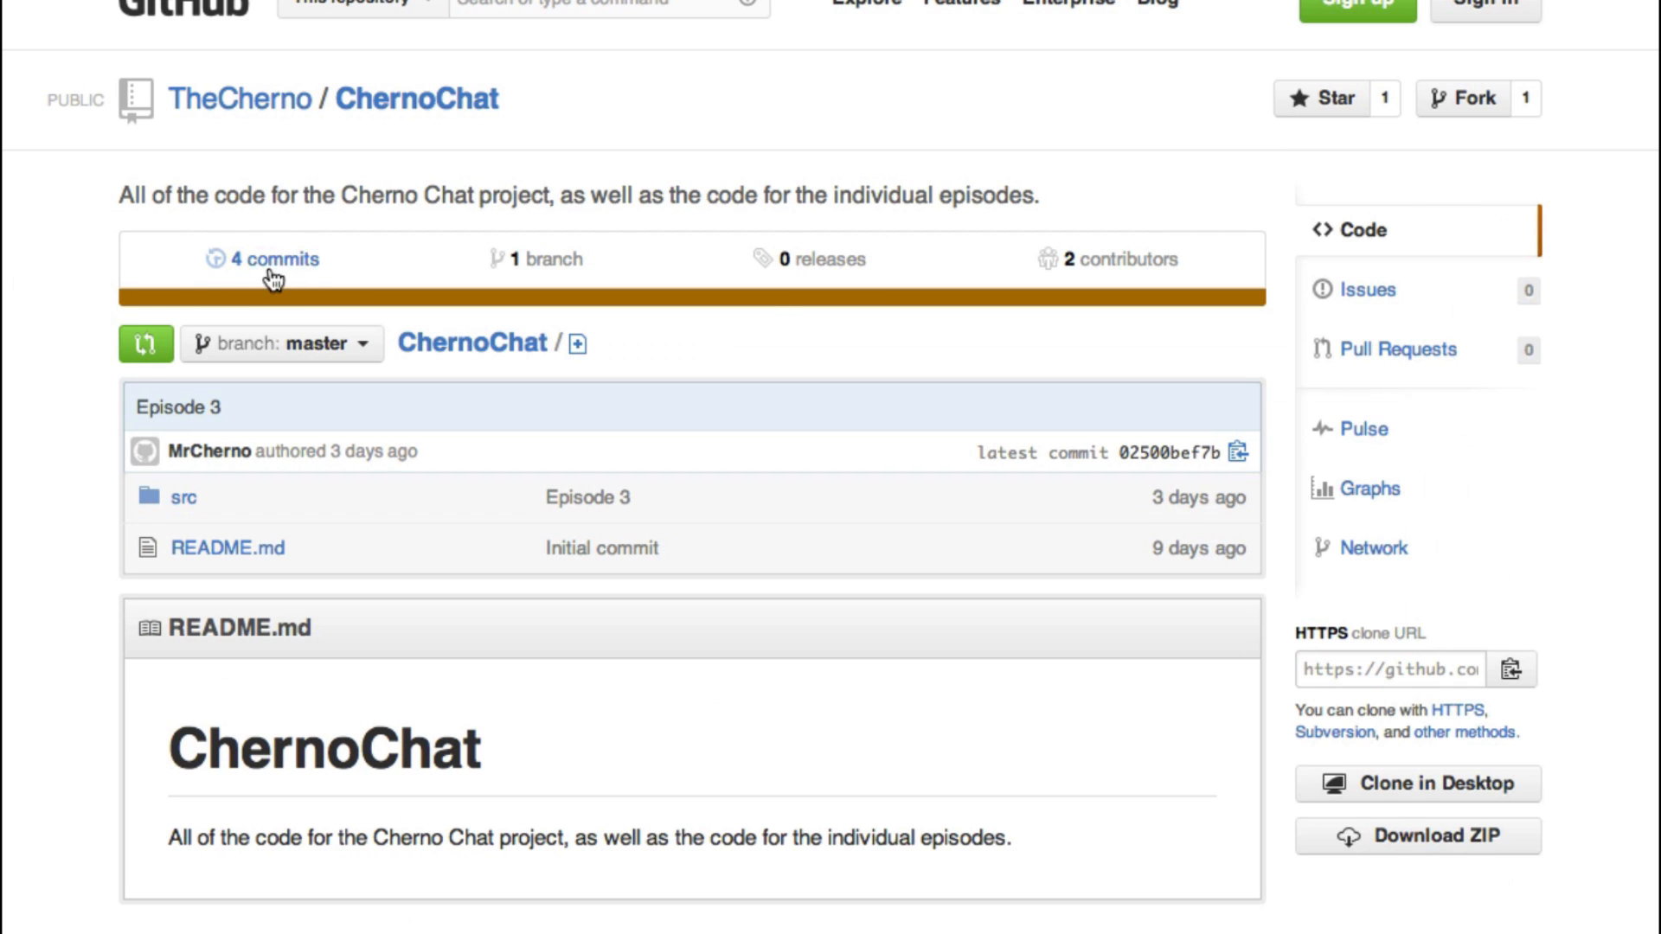
mouse_move(259, 272)
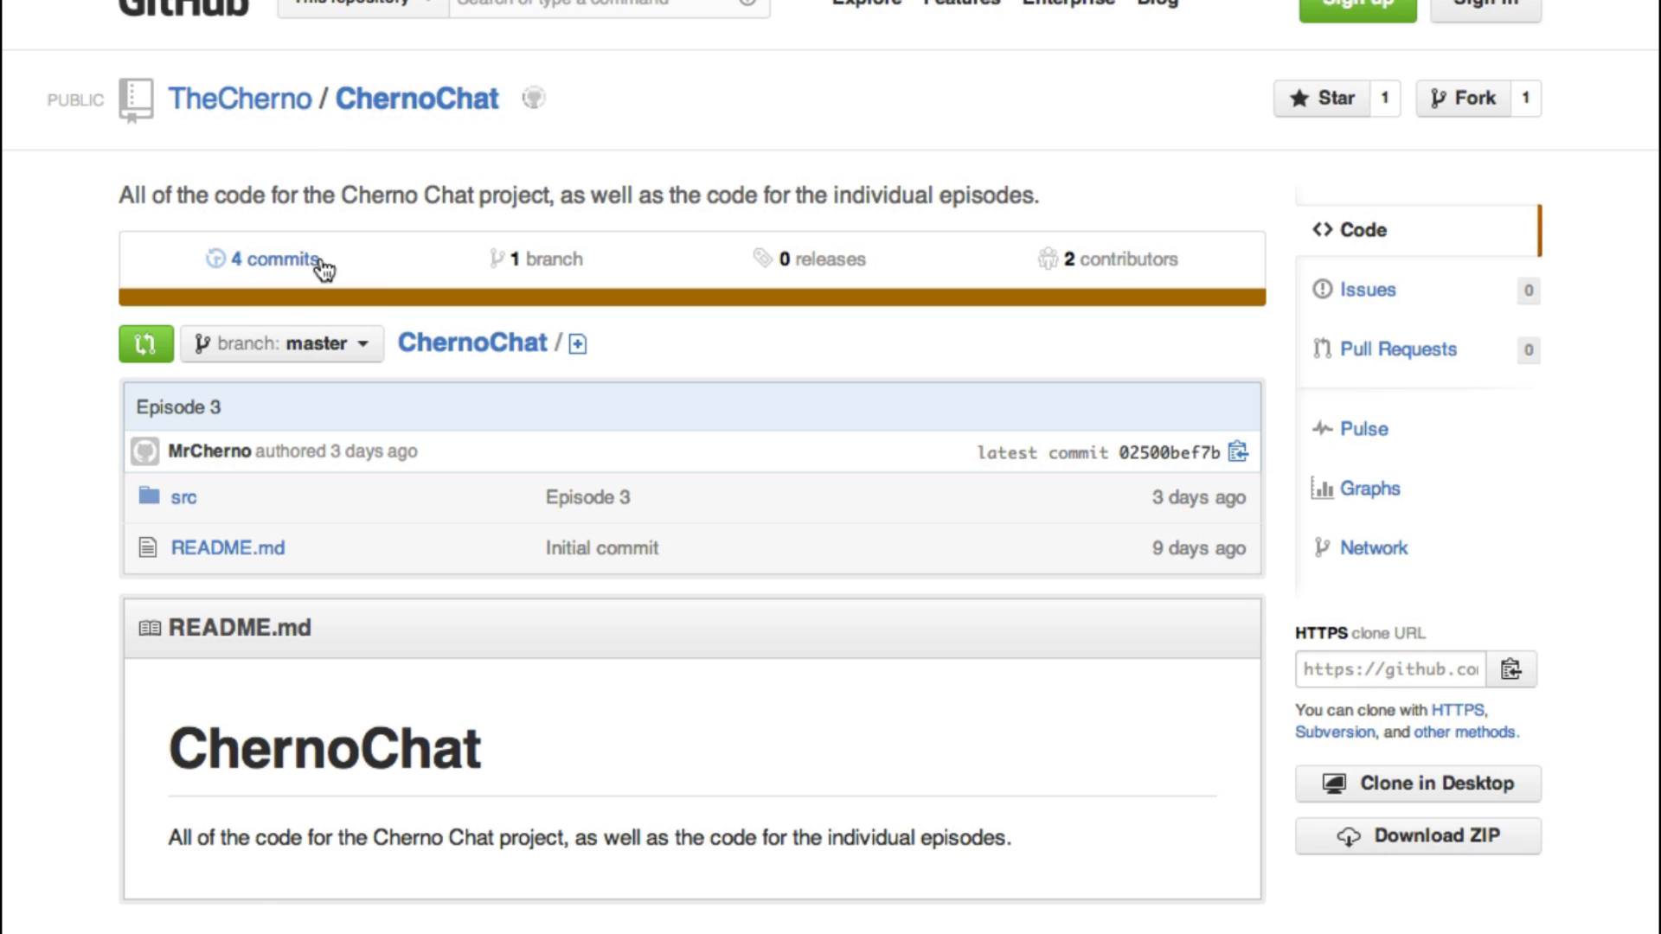
left_click(272, 260)
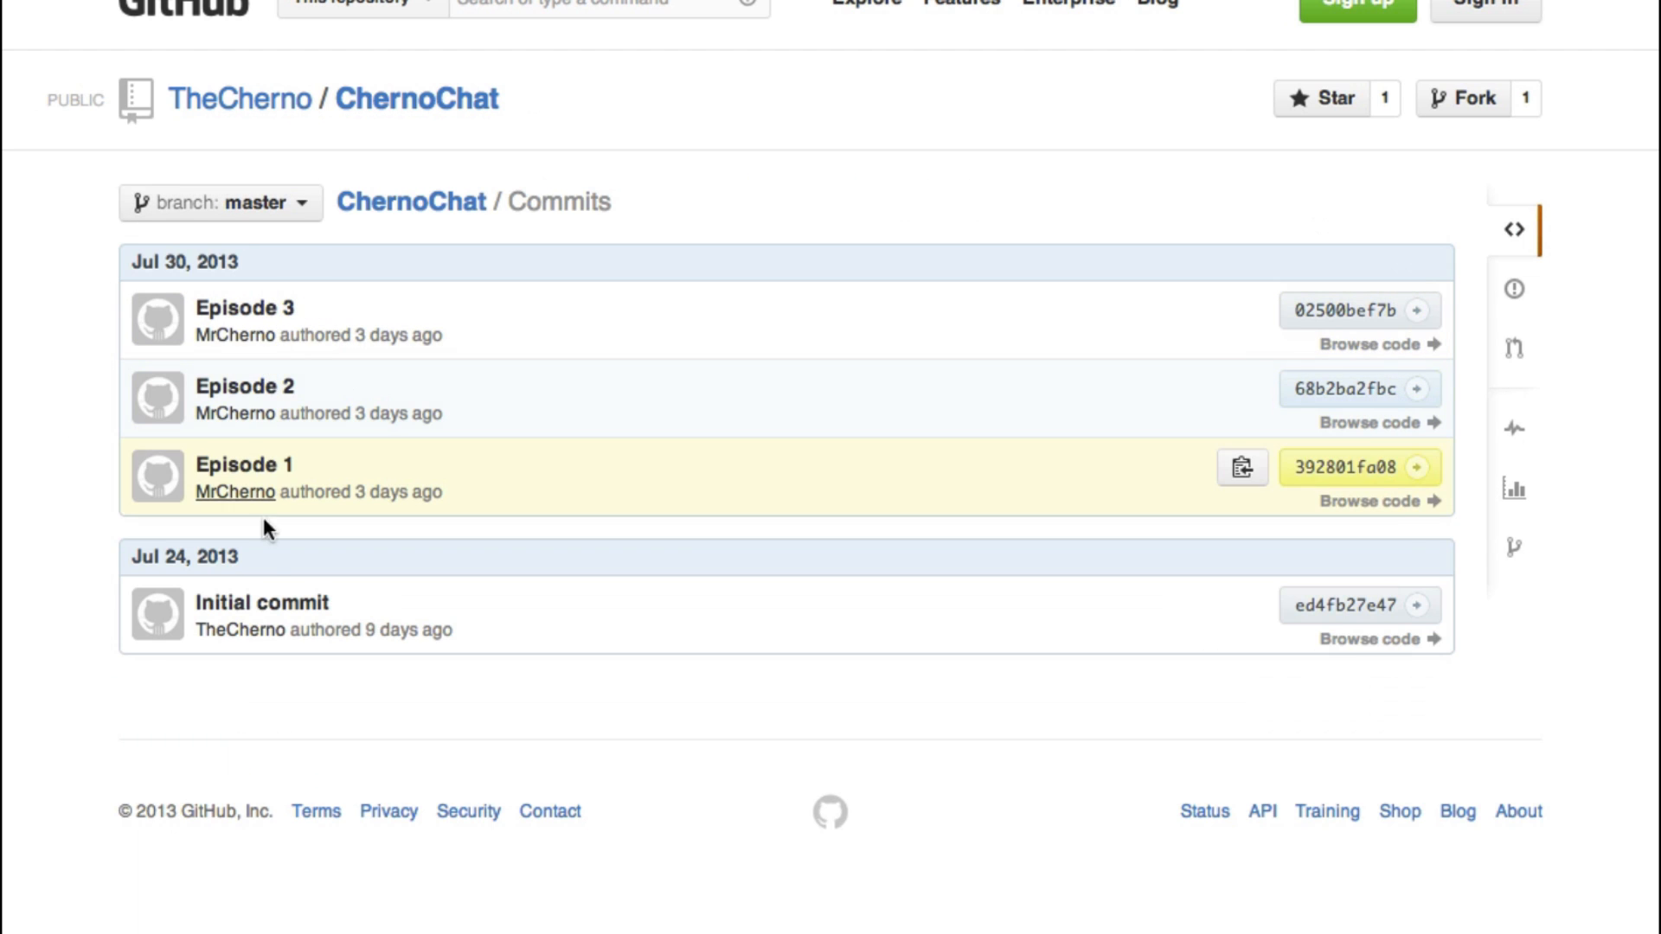
mouse_move(45, 455)
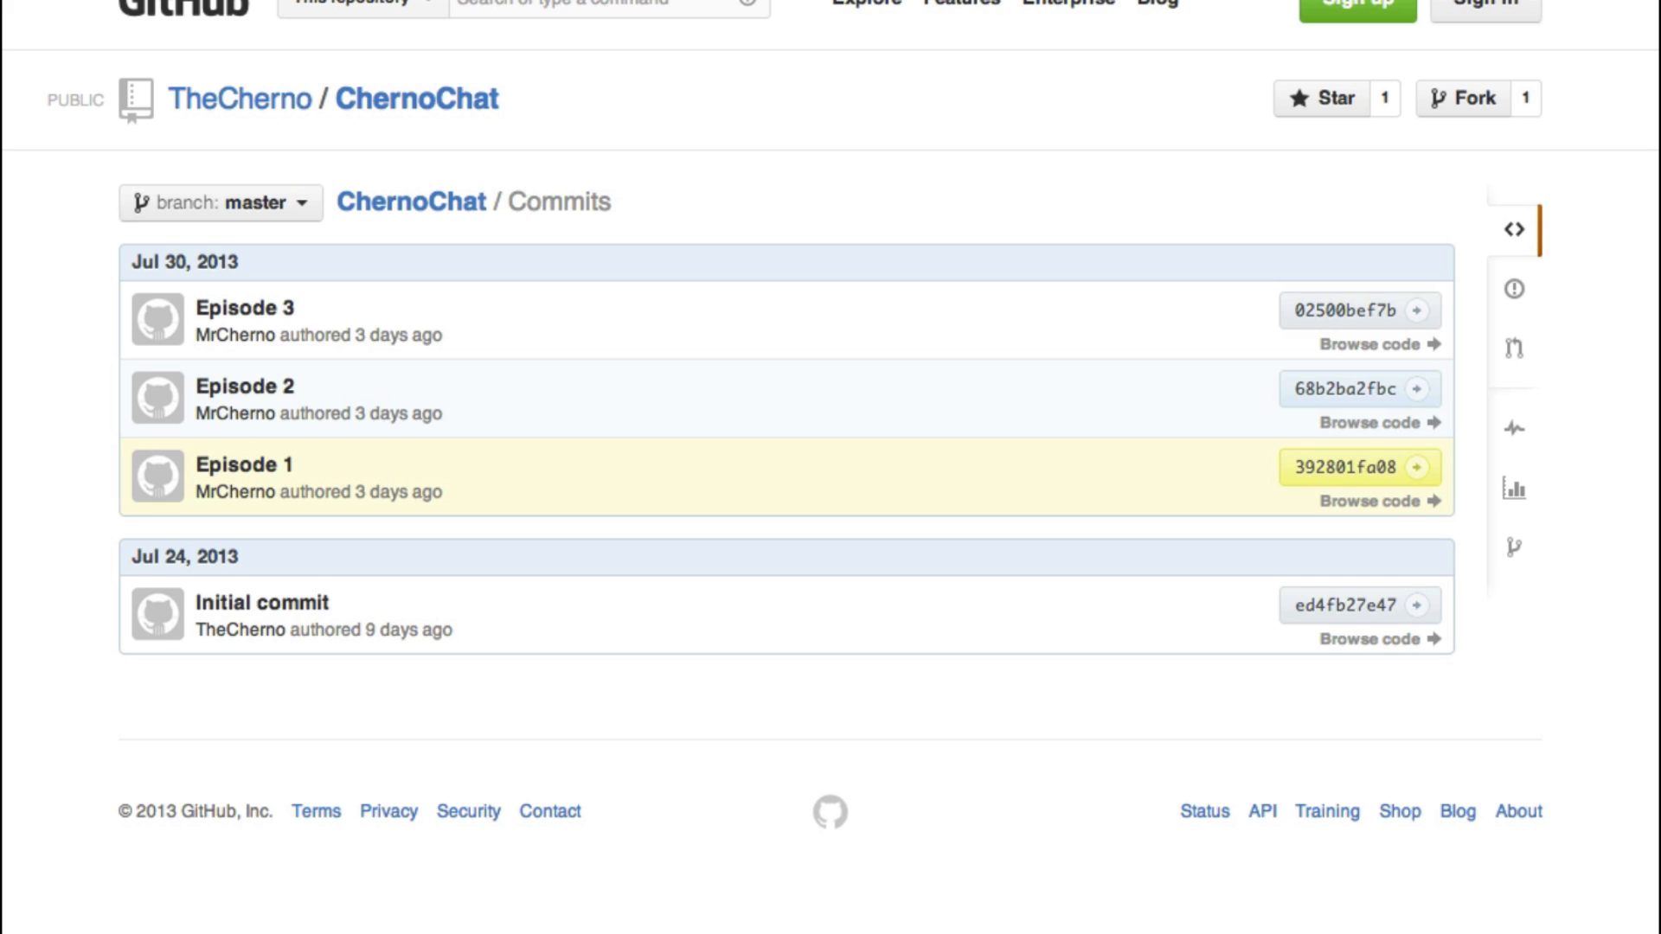
mouse_move(7, 362)
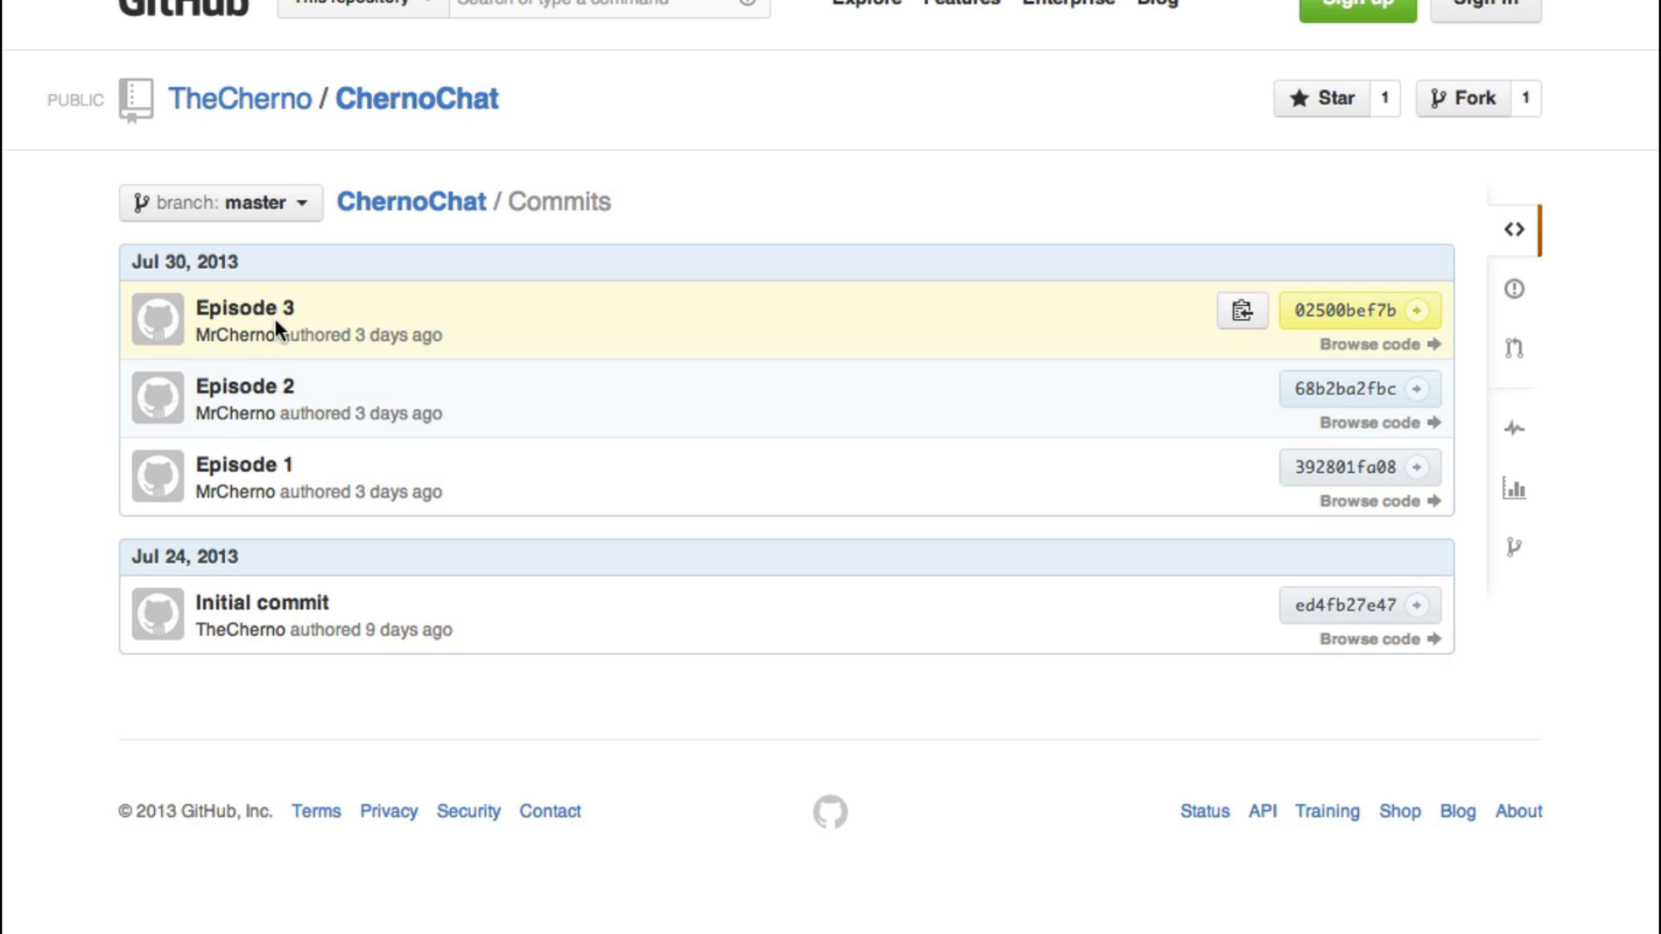
mouse_move(249, 464)
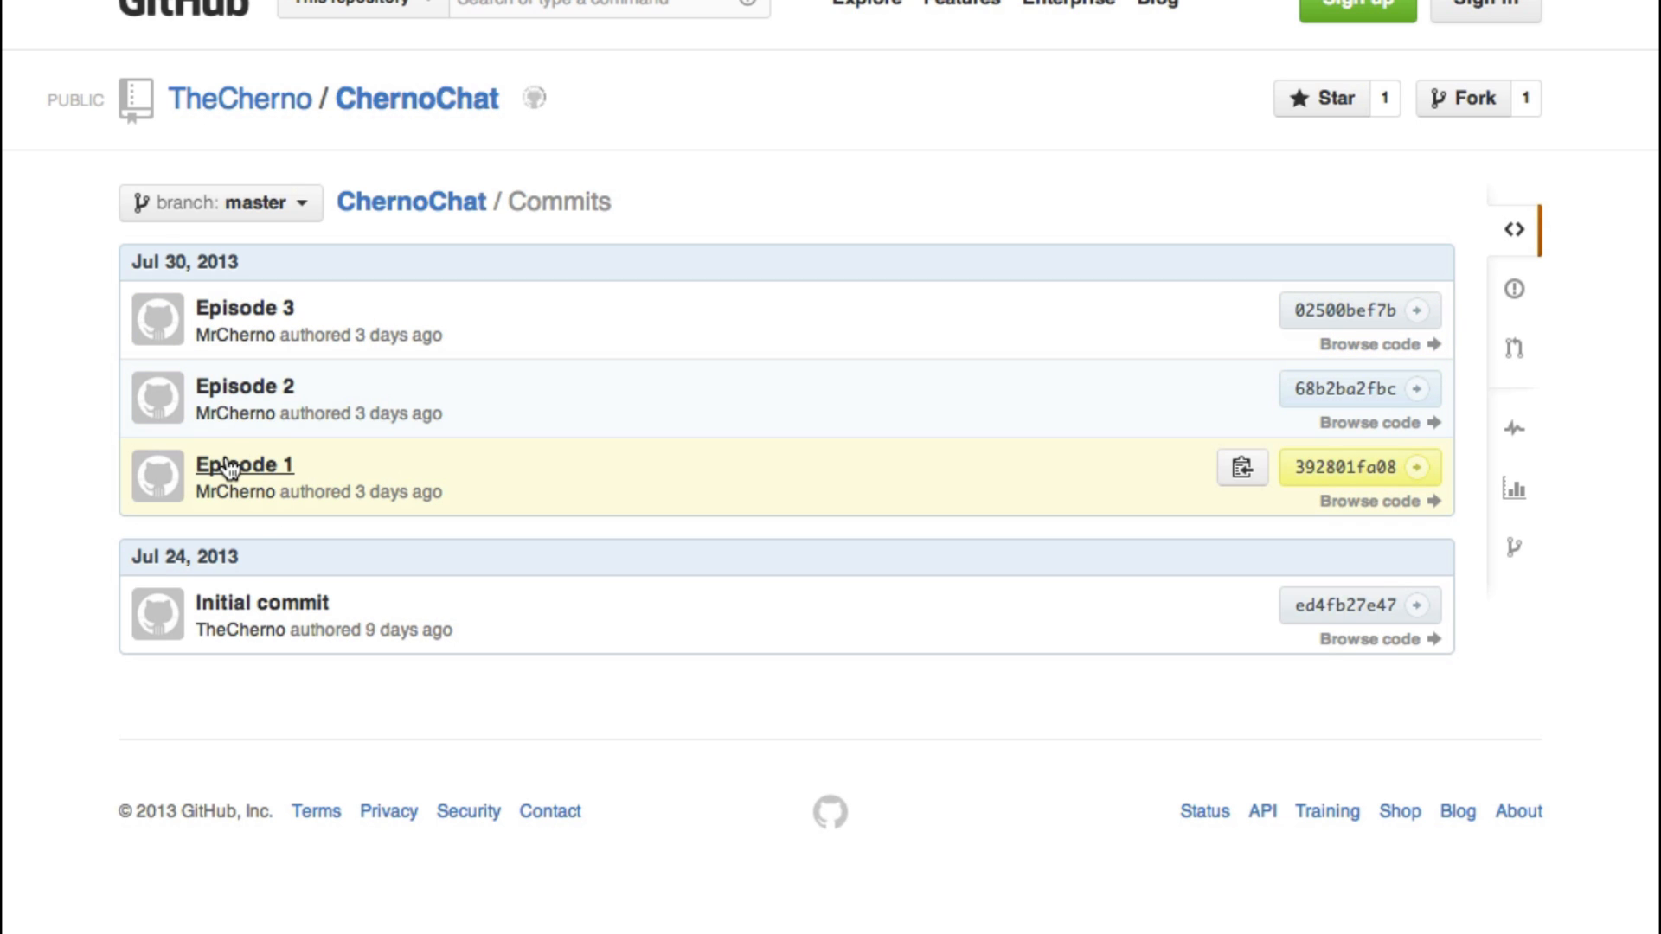
- Review the Episode 1 commit diff, then the full Login.java at that revision with all text selected
left_click(242, 464)
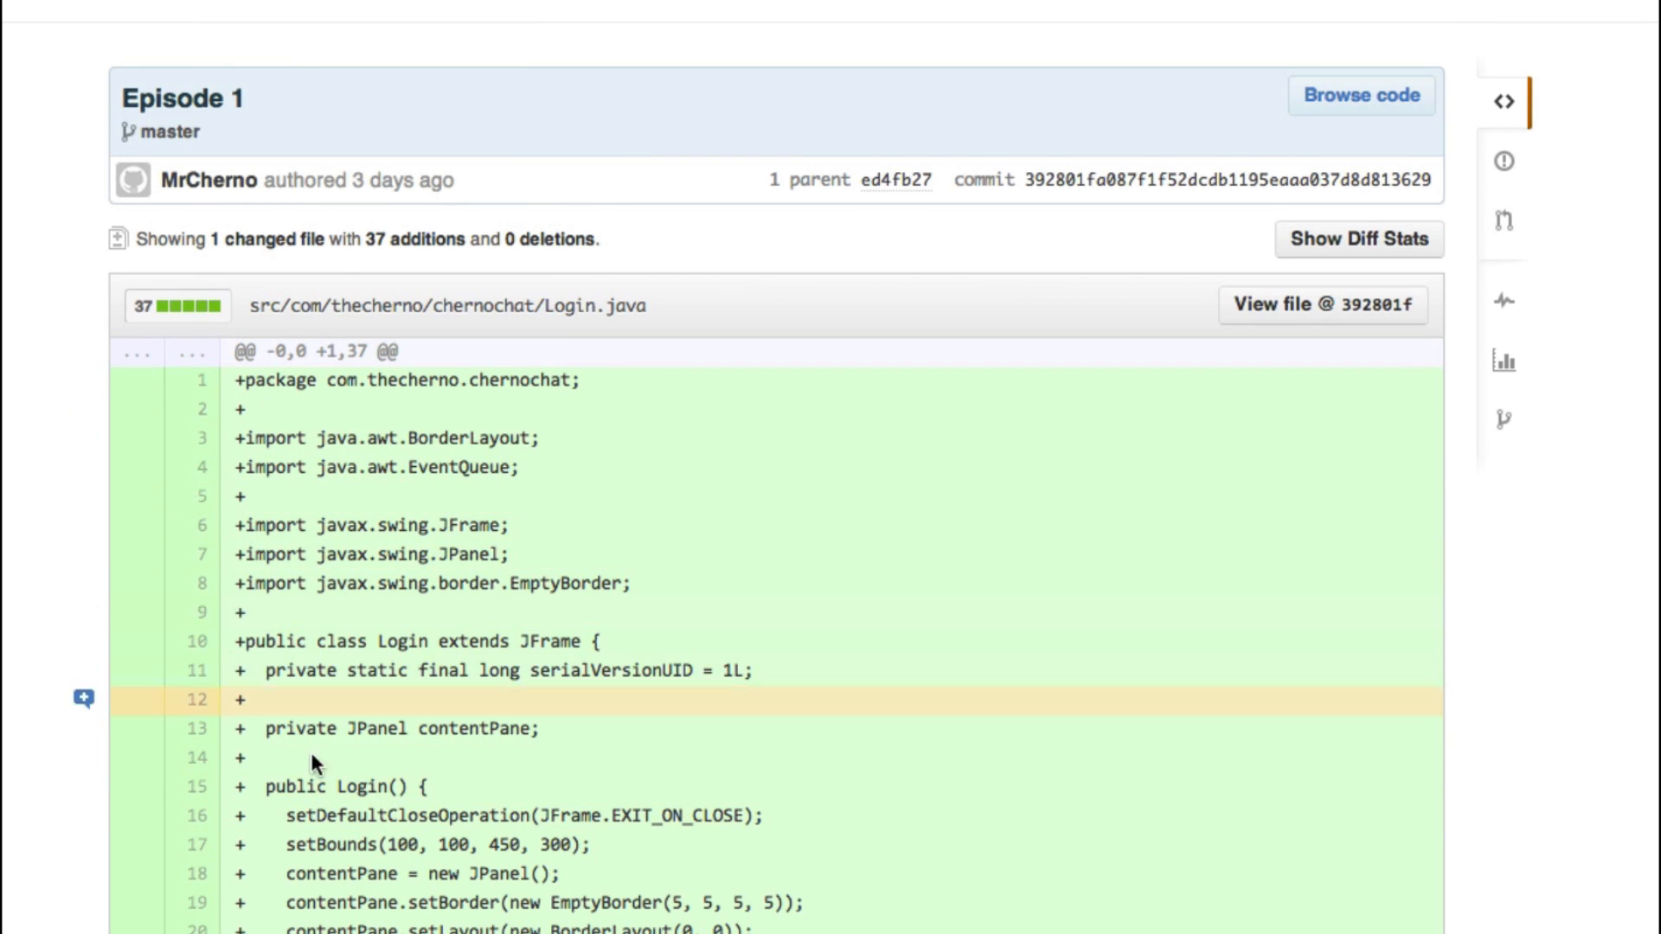
scroll("down", 3)
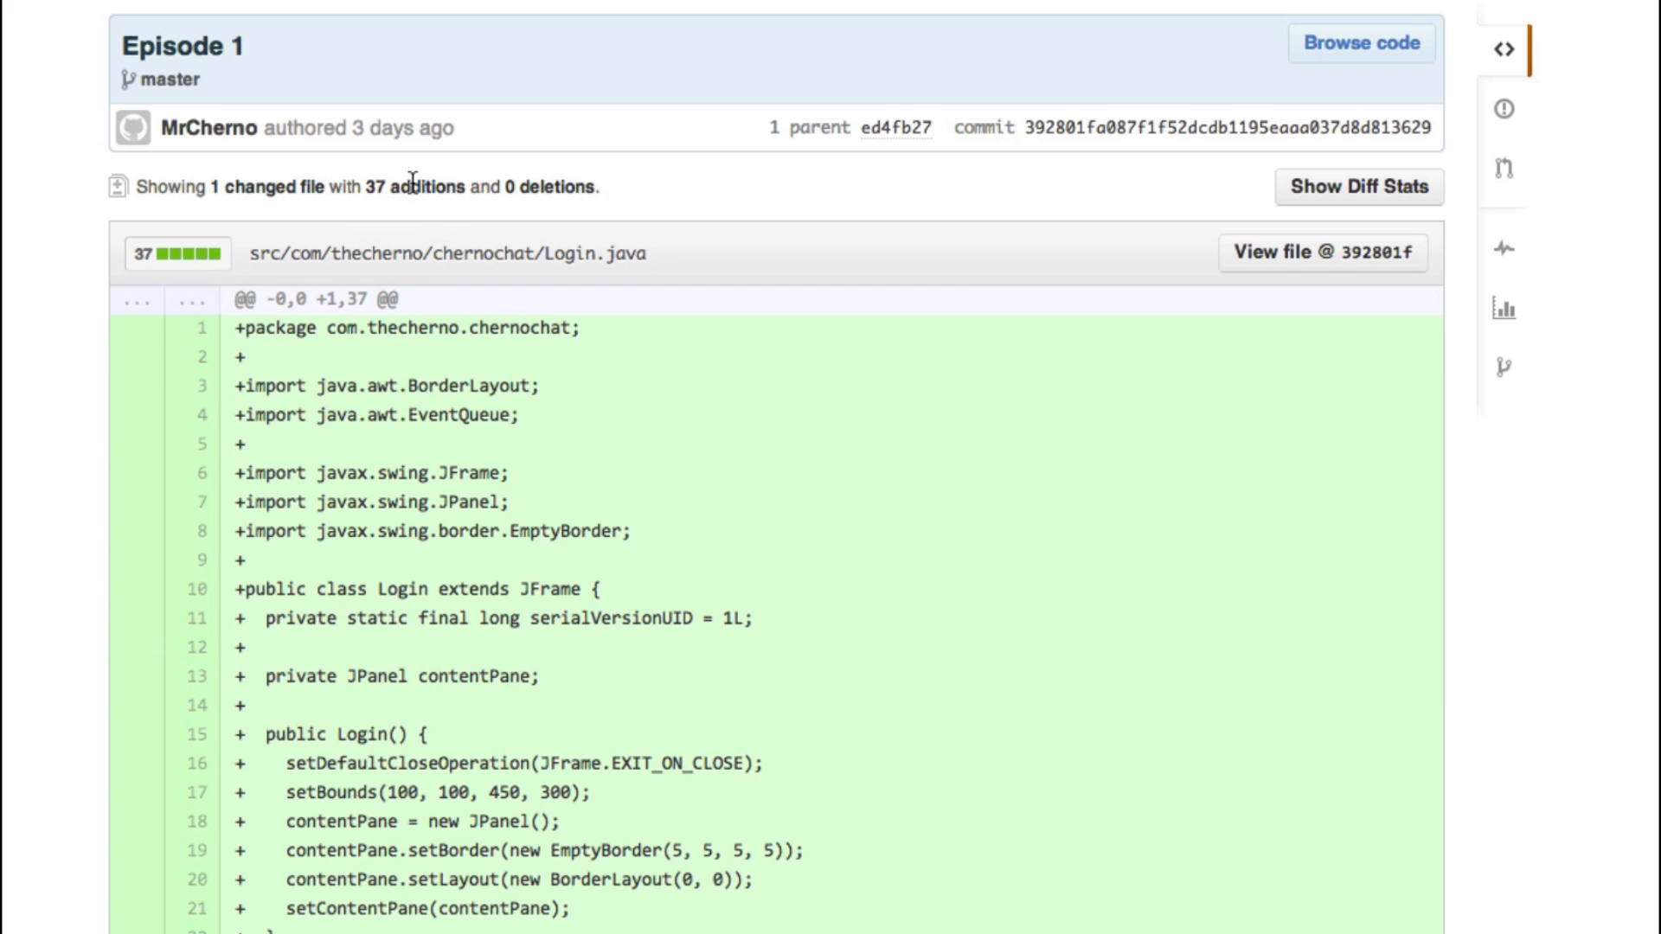
mouse_move(159, 329)
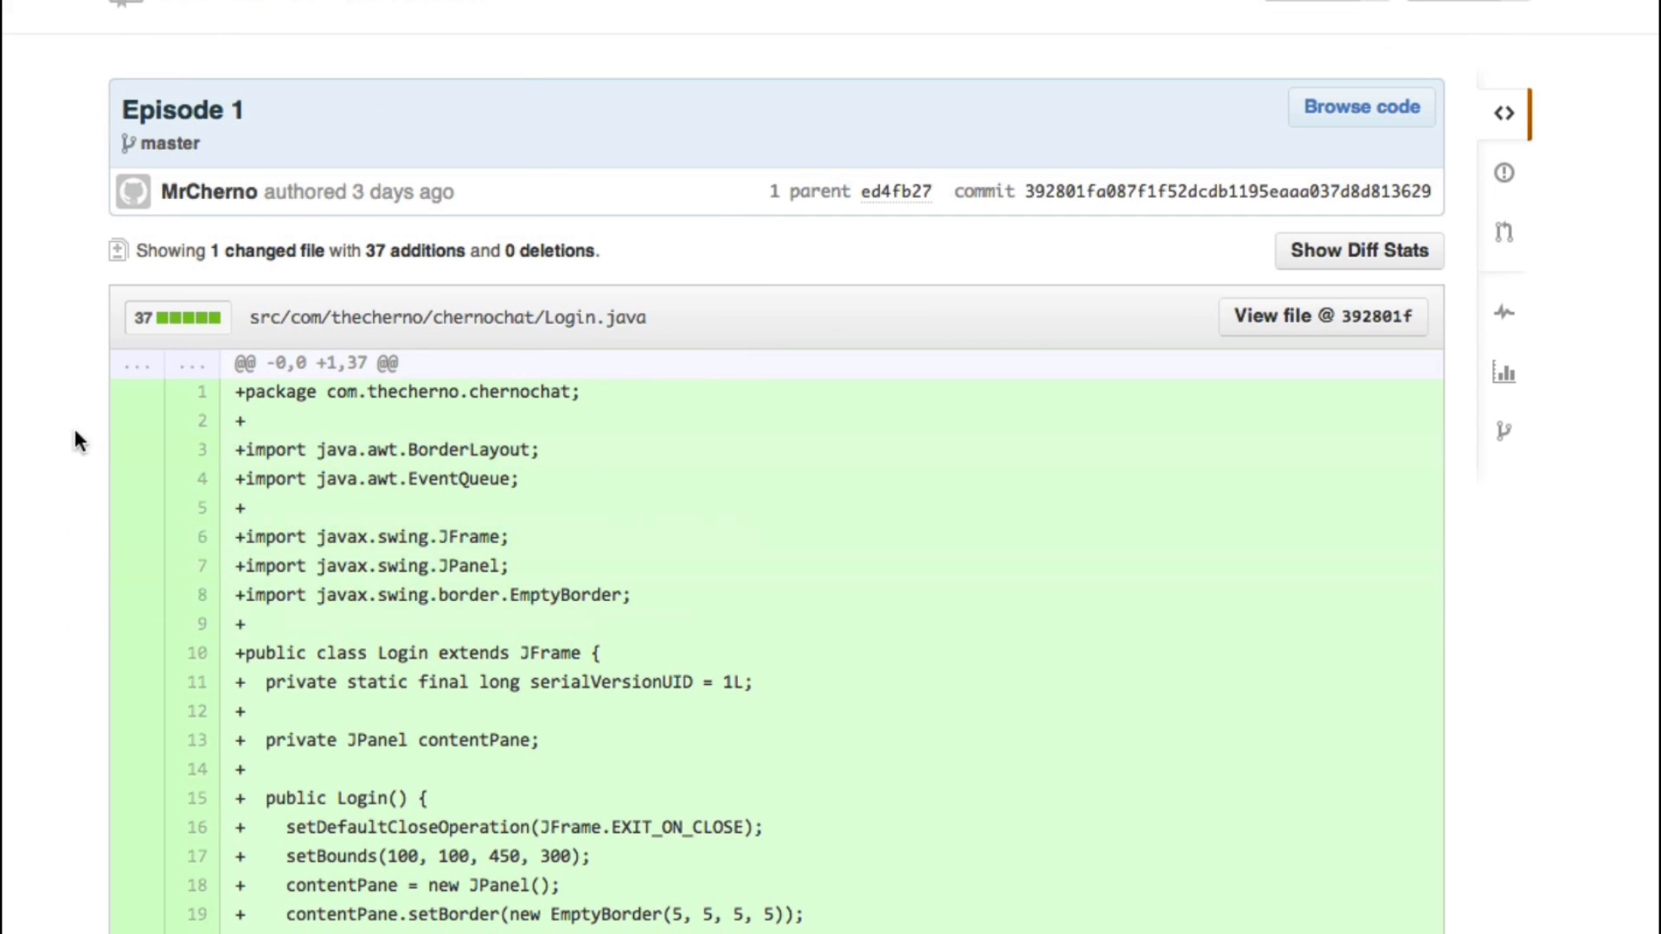
scroll("down", 3)
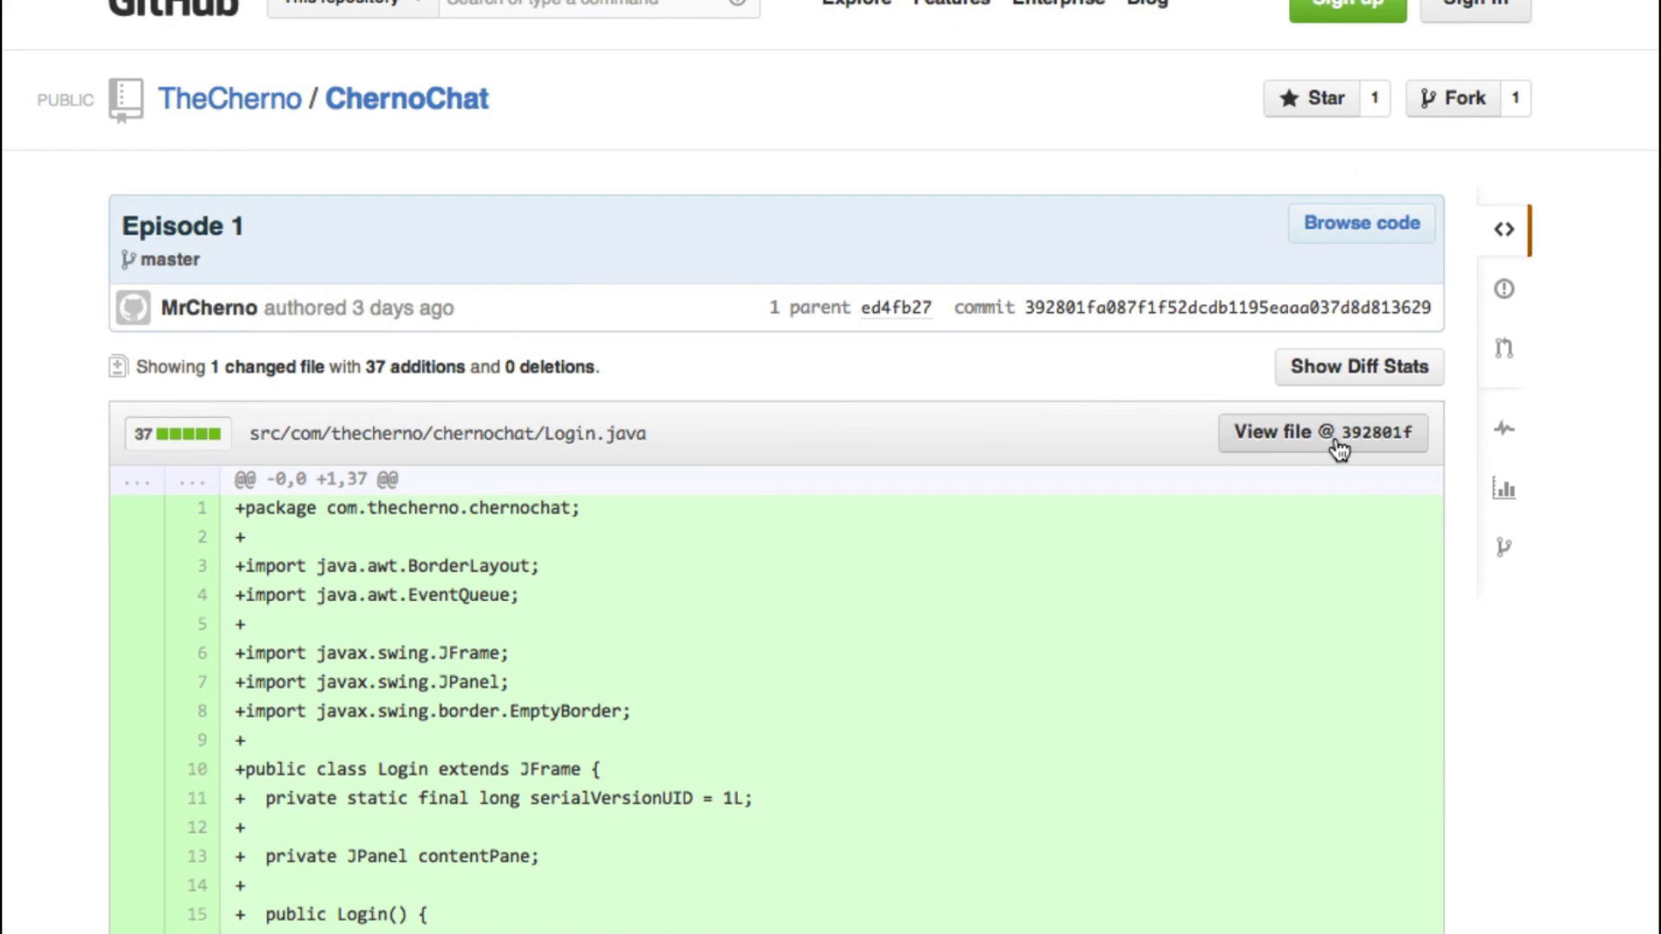
left_click(1320, 433)
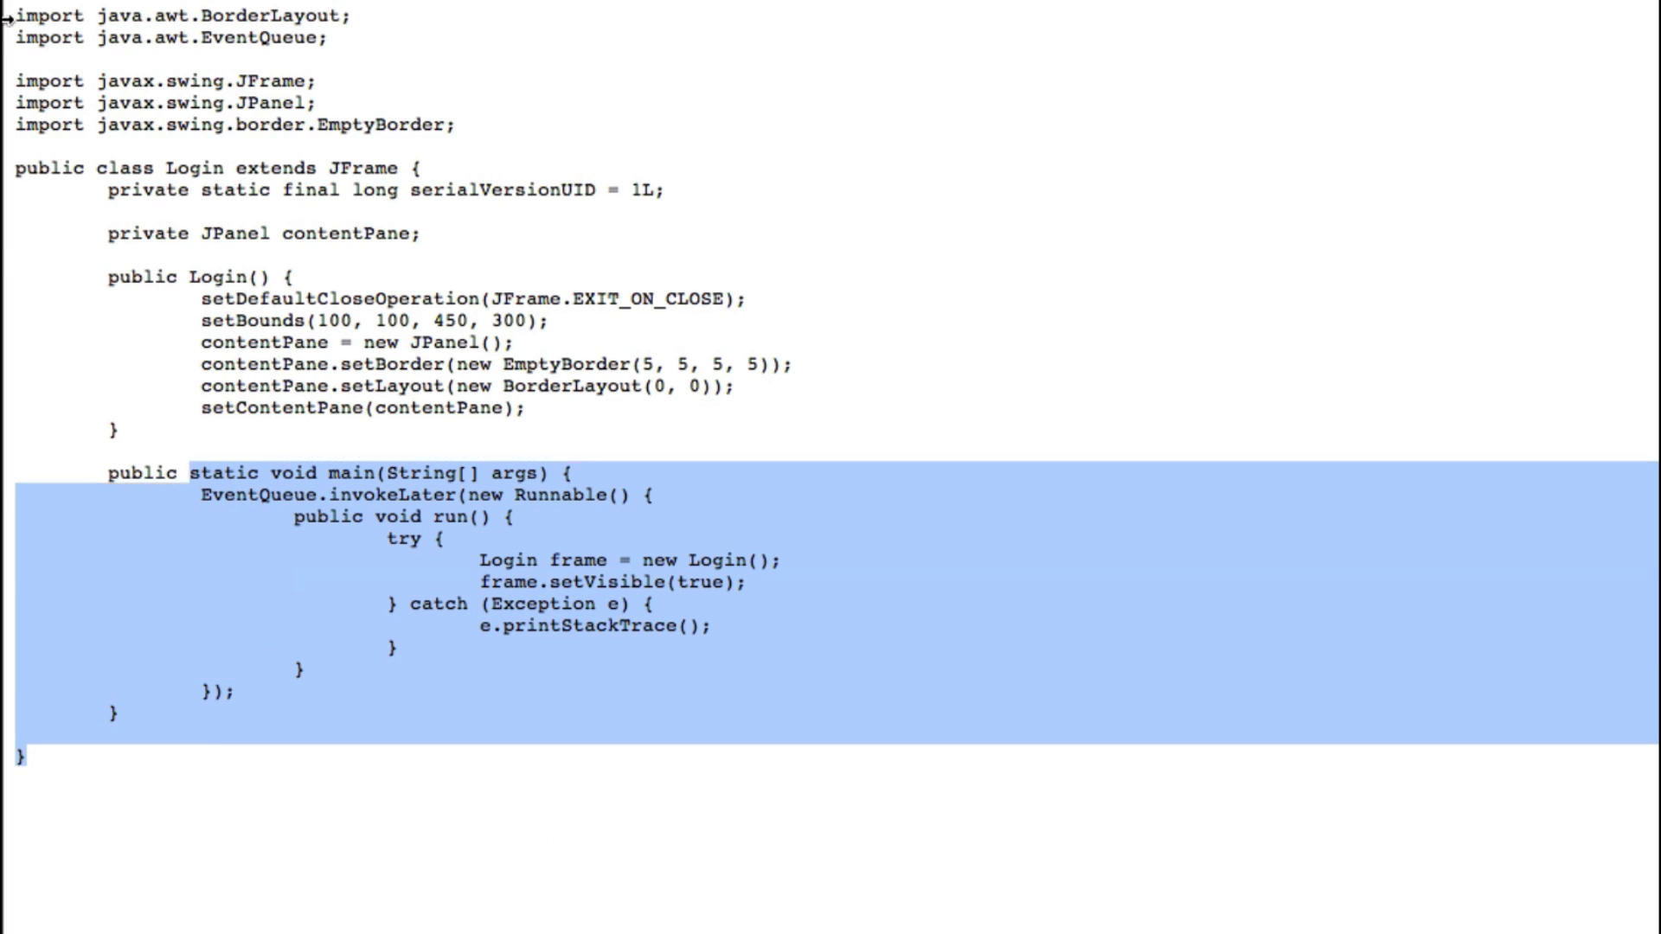
left_click(329, 350)
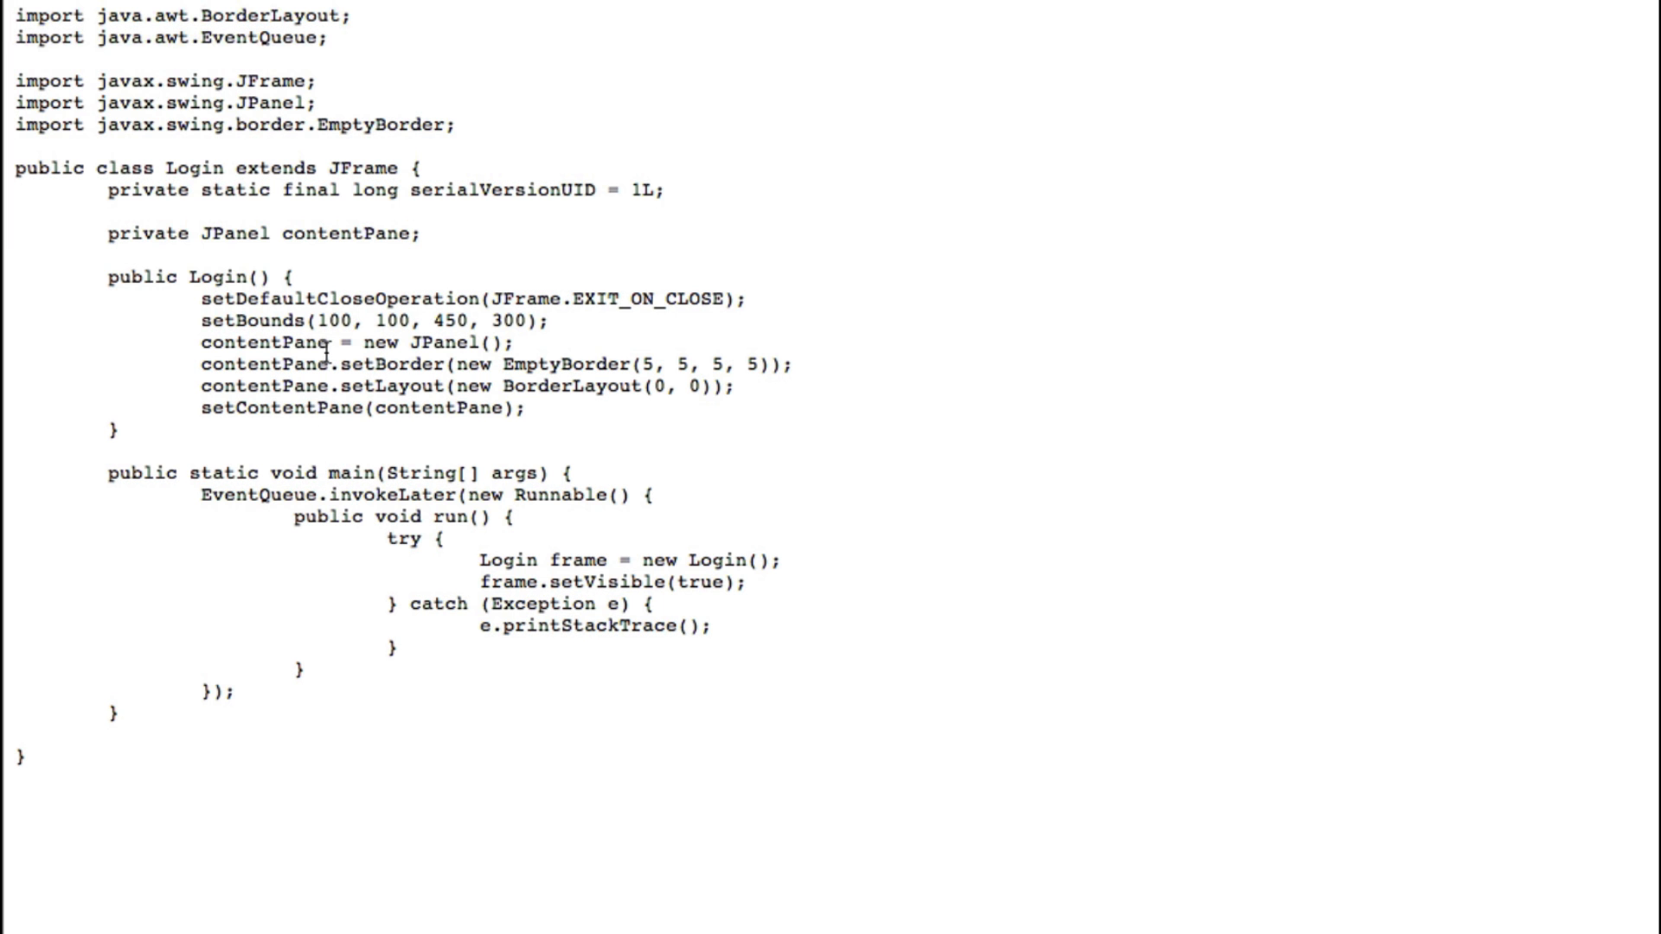
key("ctrl+a")
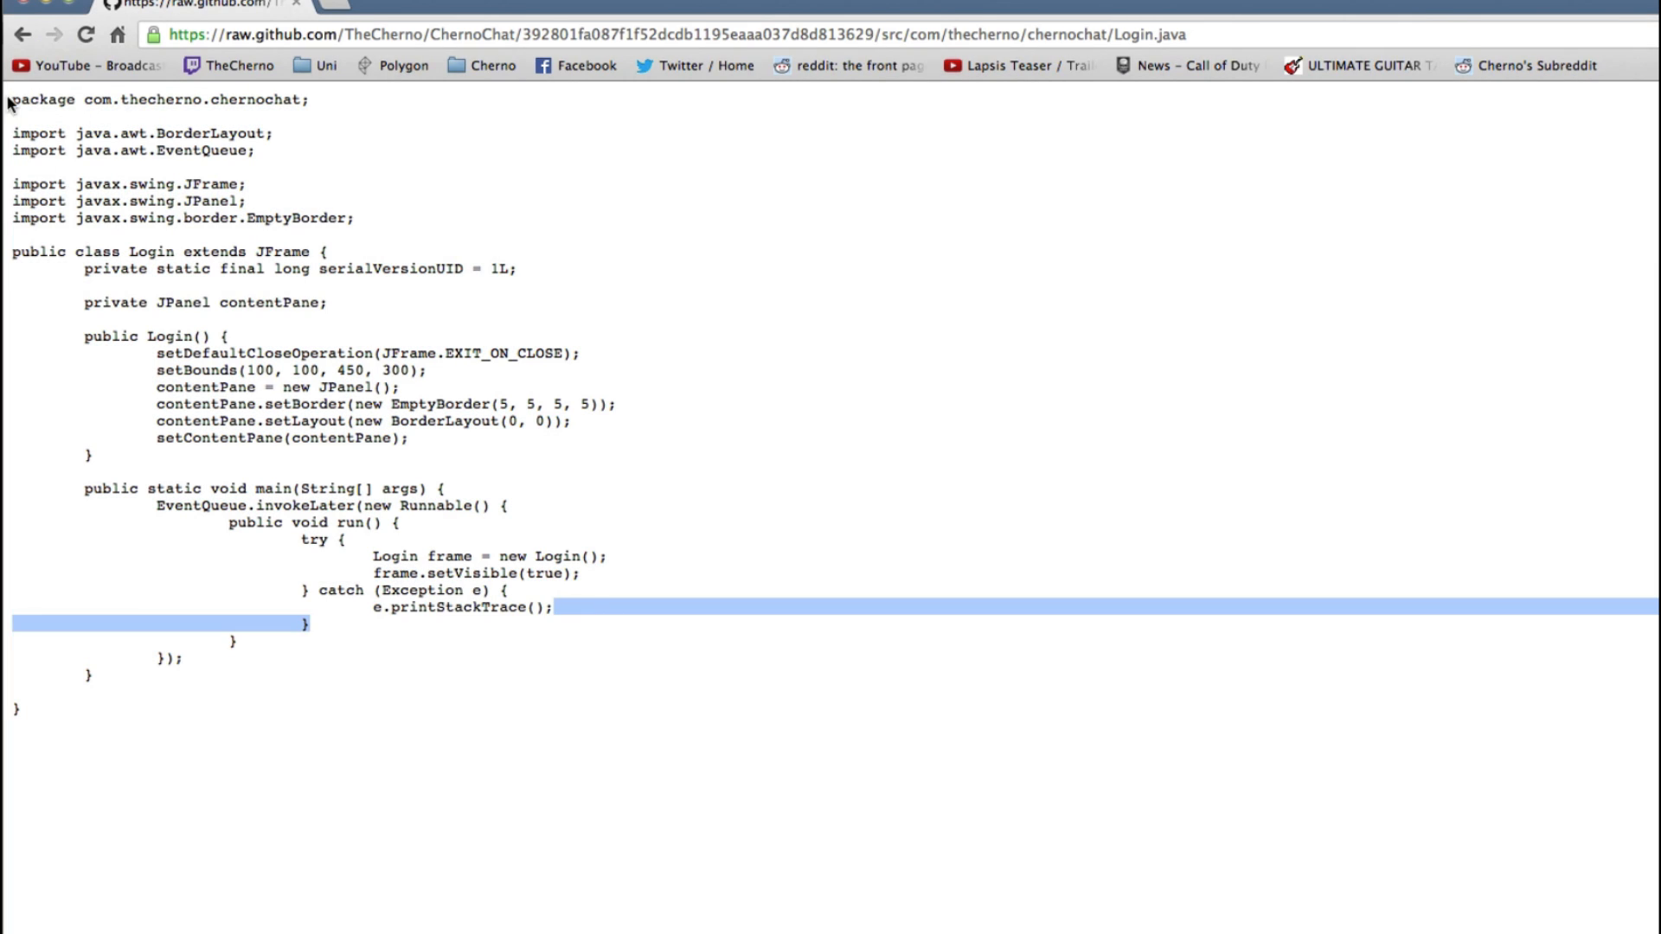
- Navigate back through the file and commit pages to the ChernoChat repository front page
left_click(19, 34)
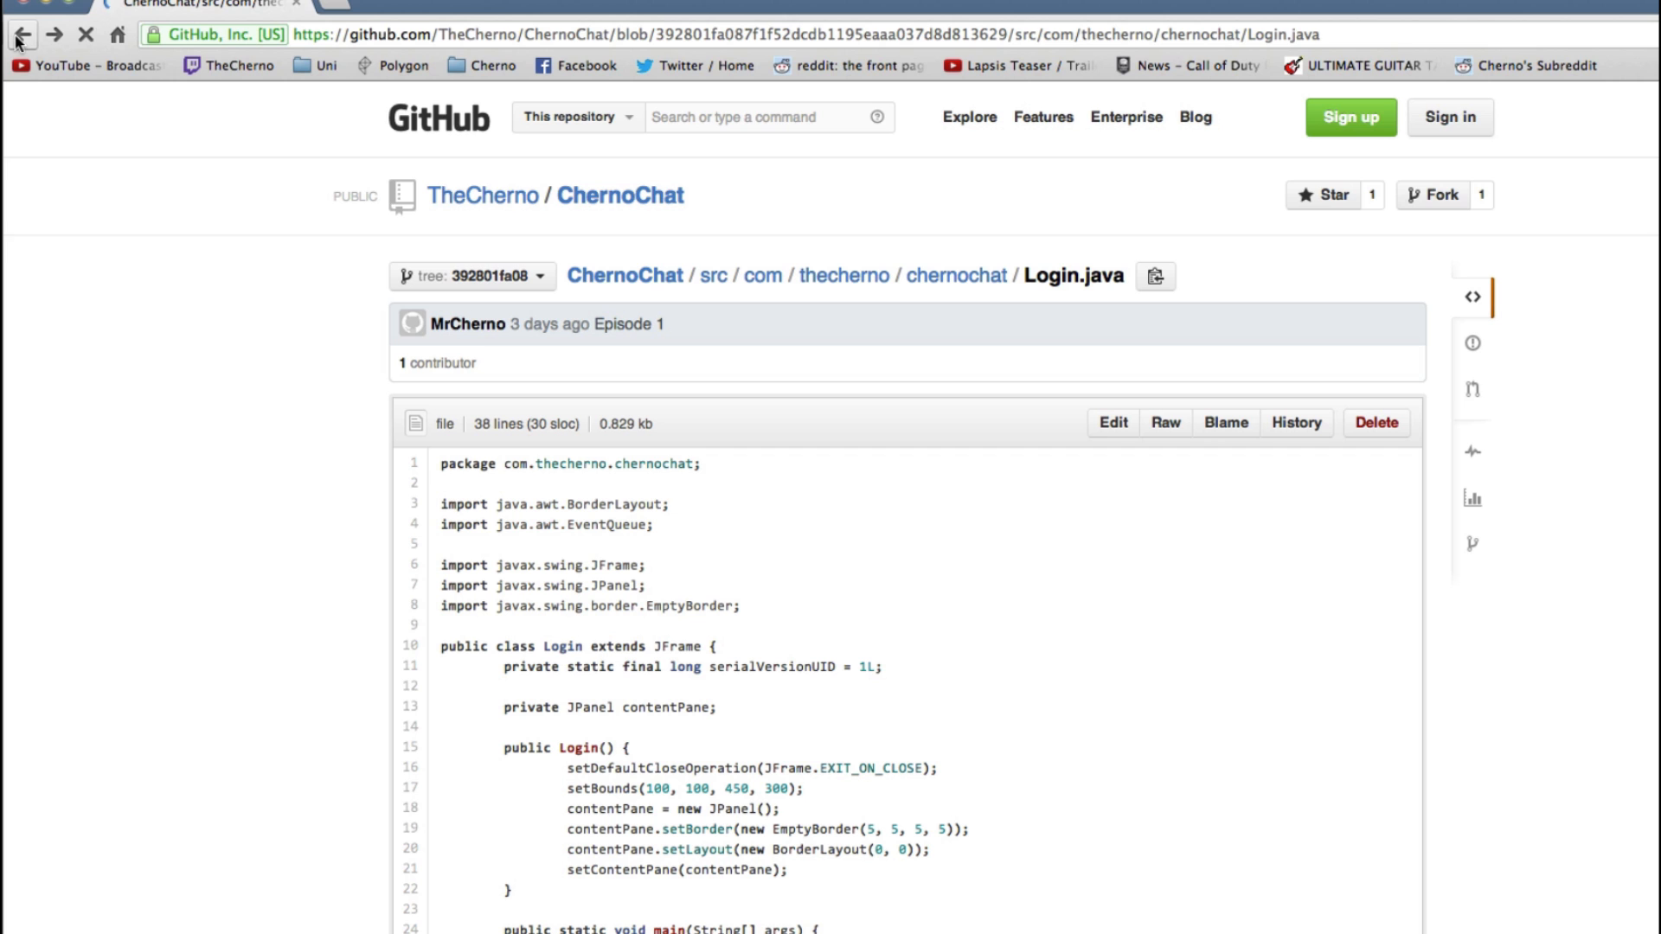
left_click(19, 35)
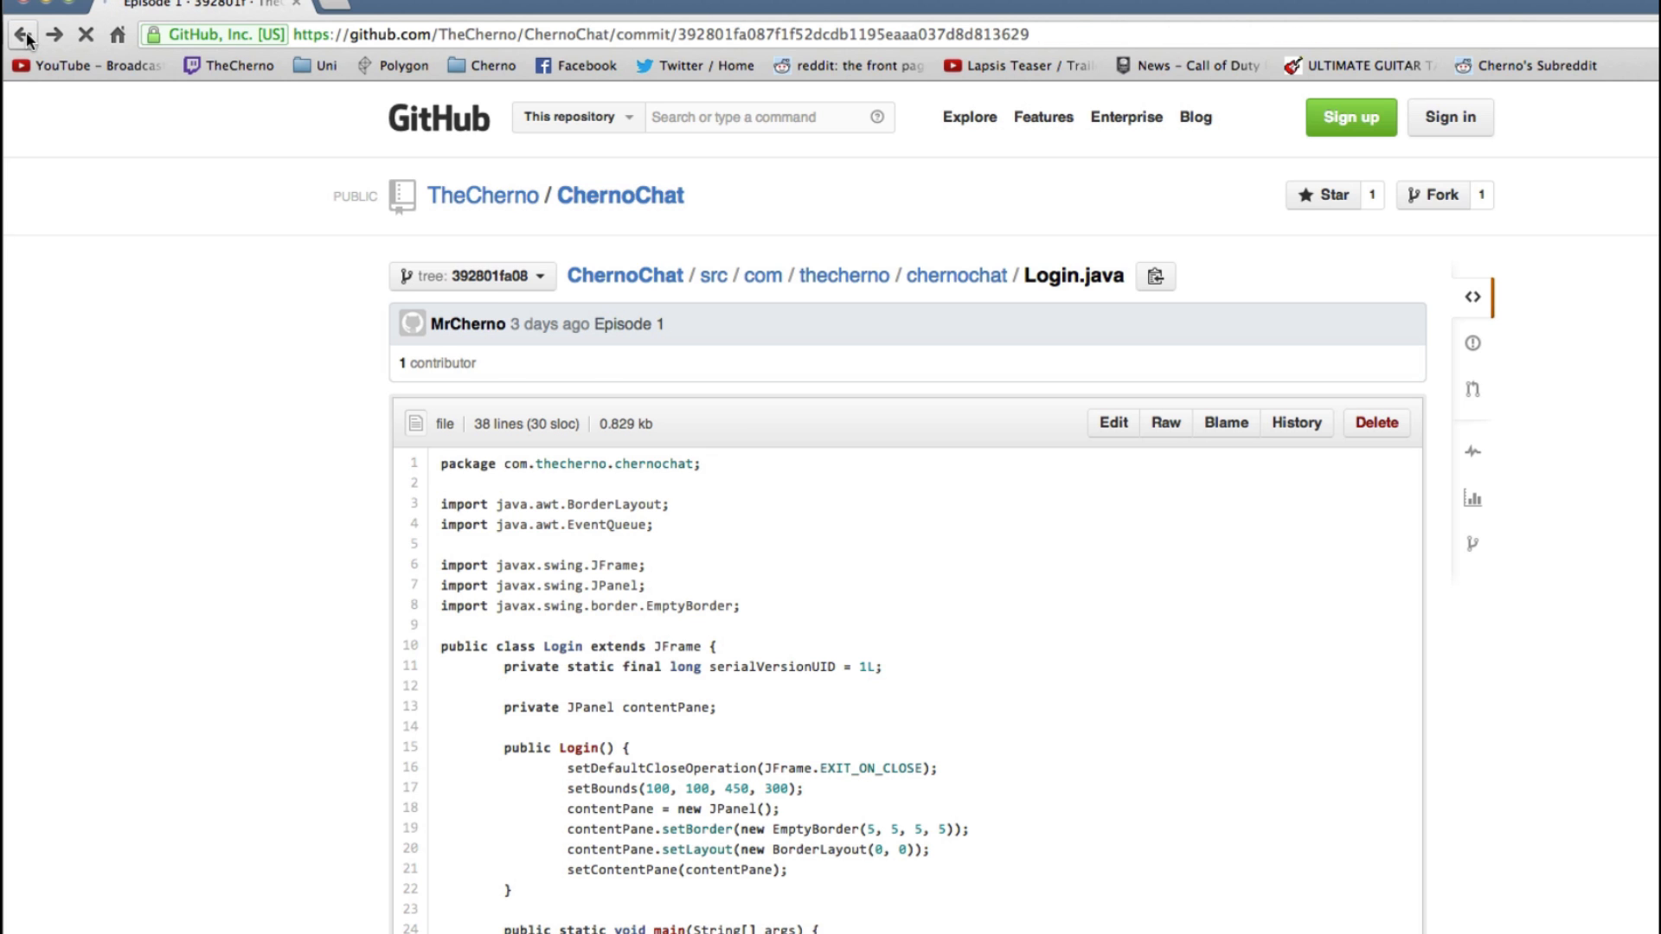
left_click(19, 34)
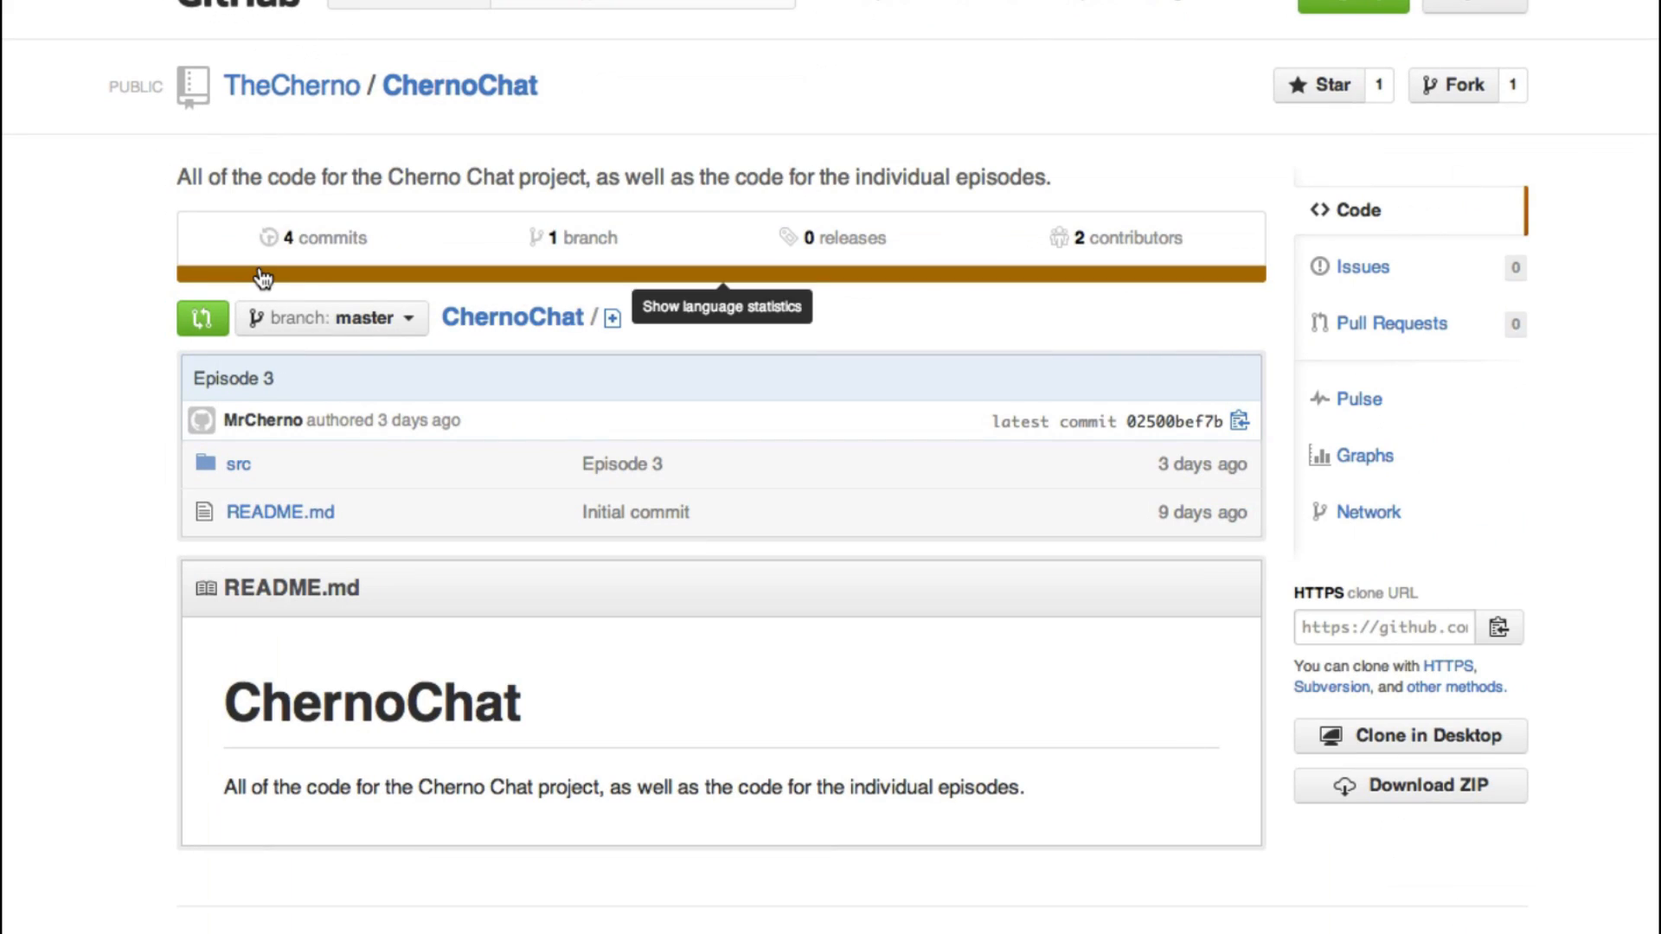
- From the commits list, view the Episode 2 commit's Login.java diff with its Swing import changes
left_click(323, 237)
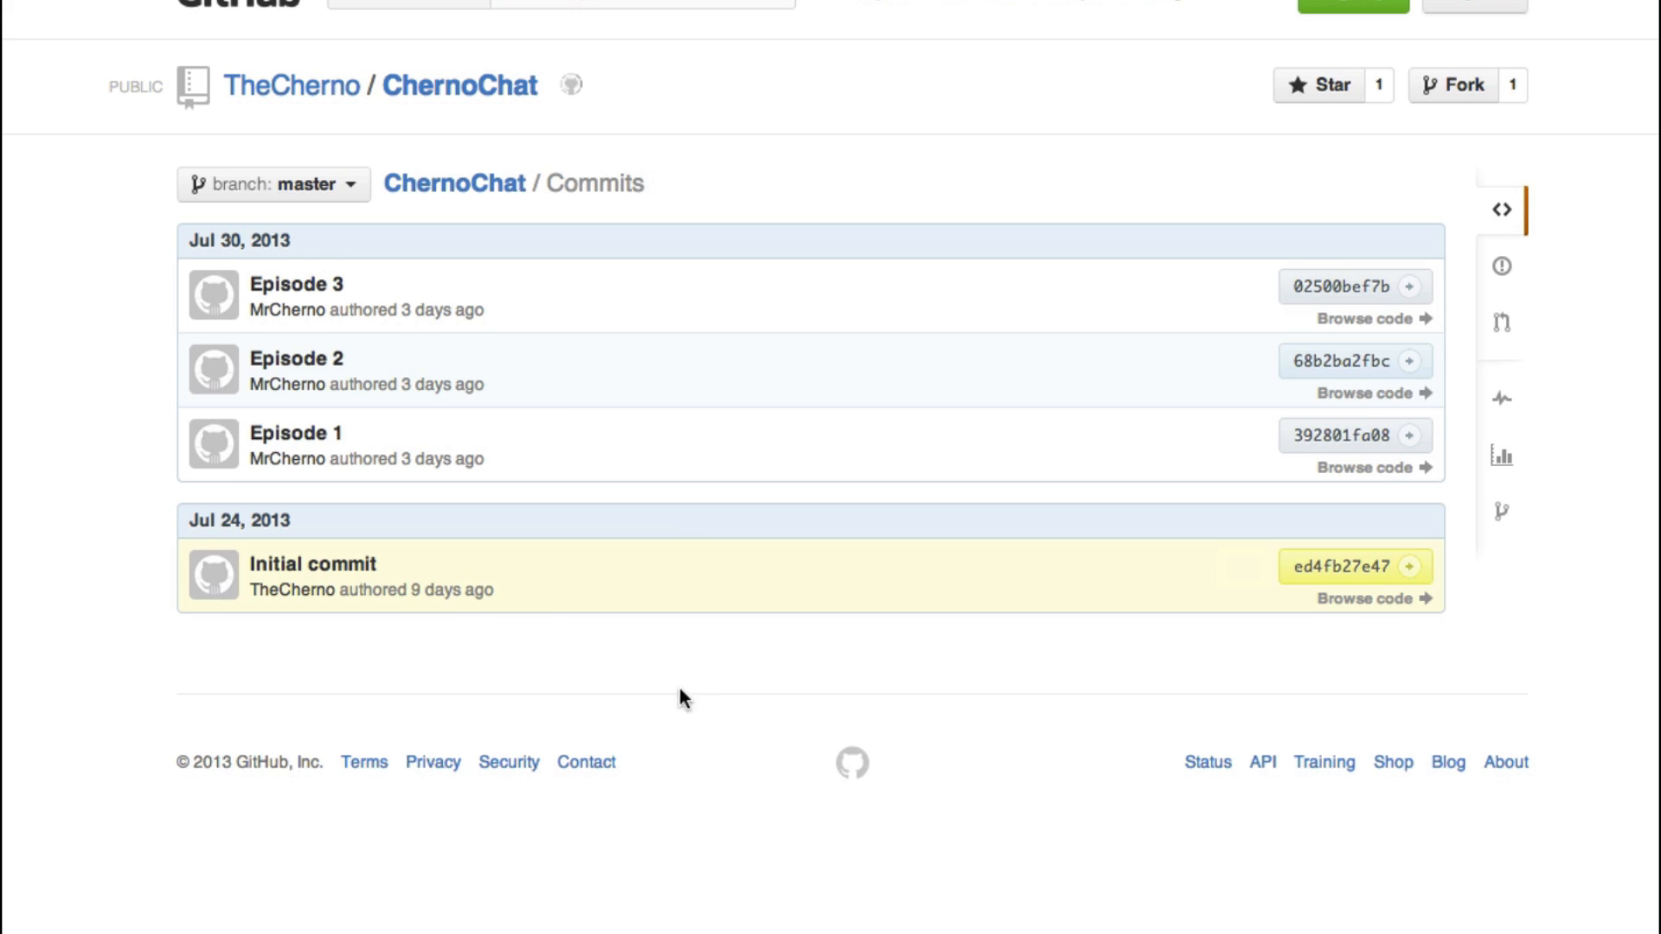
left_click(296, 358)
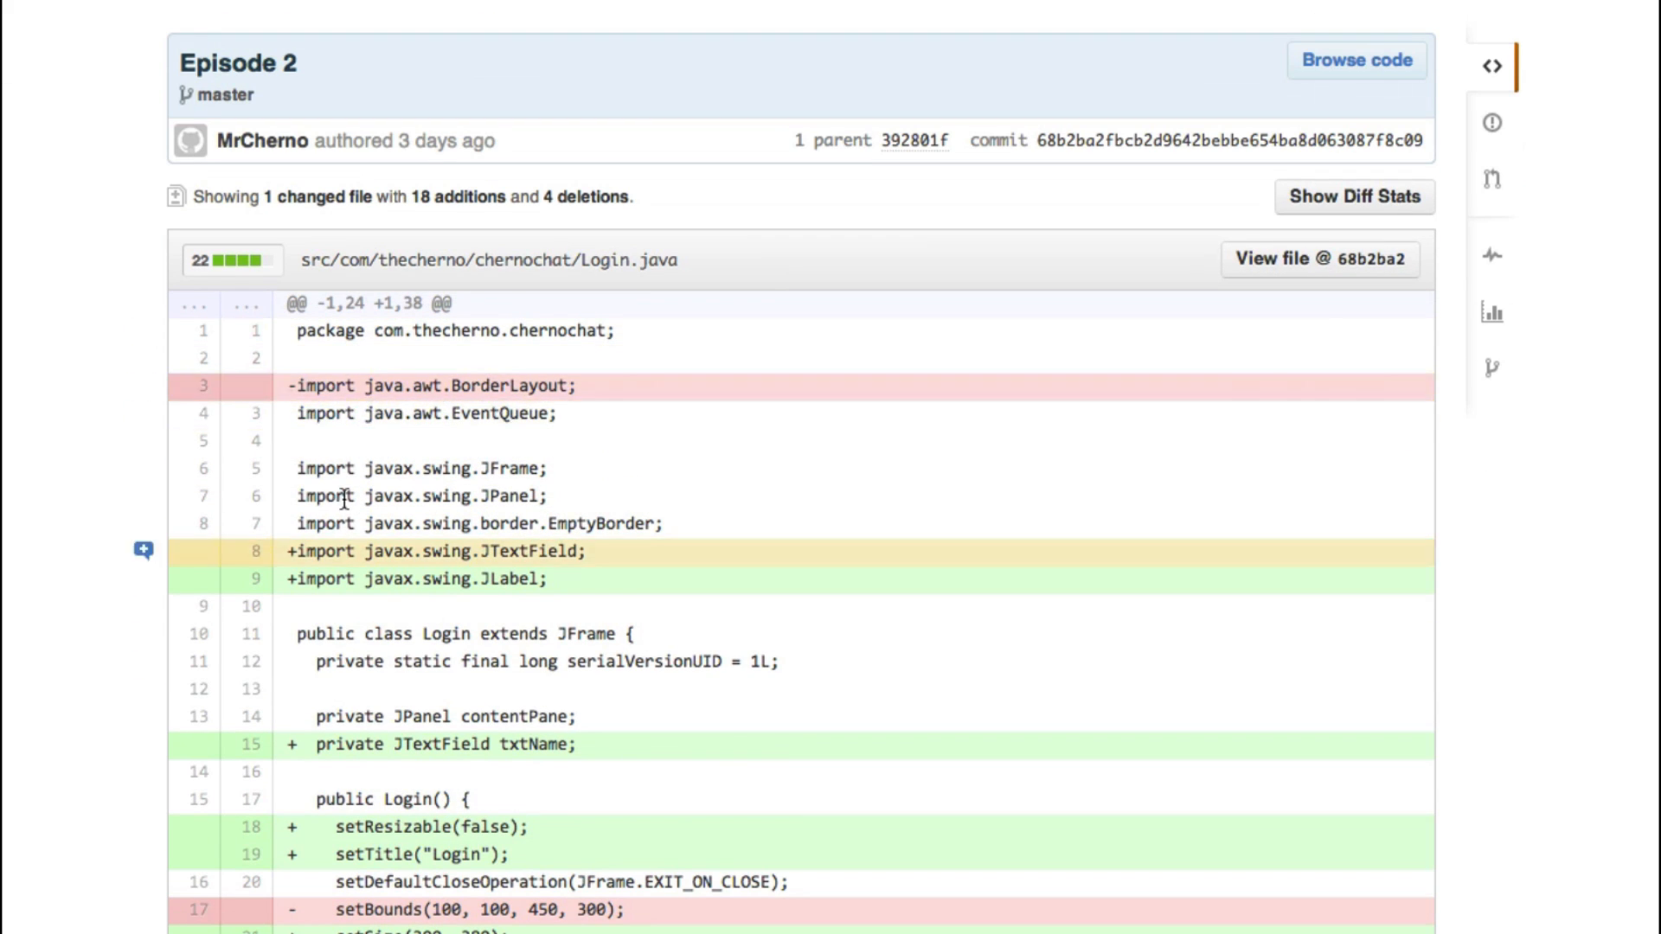
scroll("down", 3)
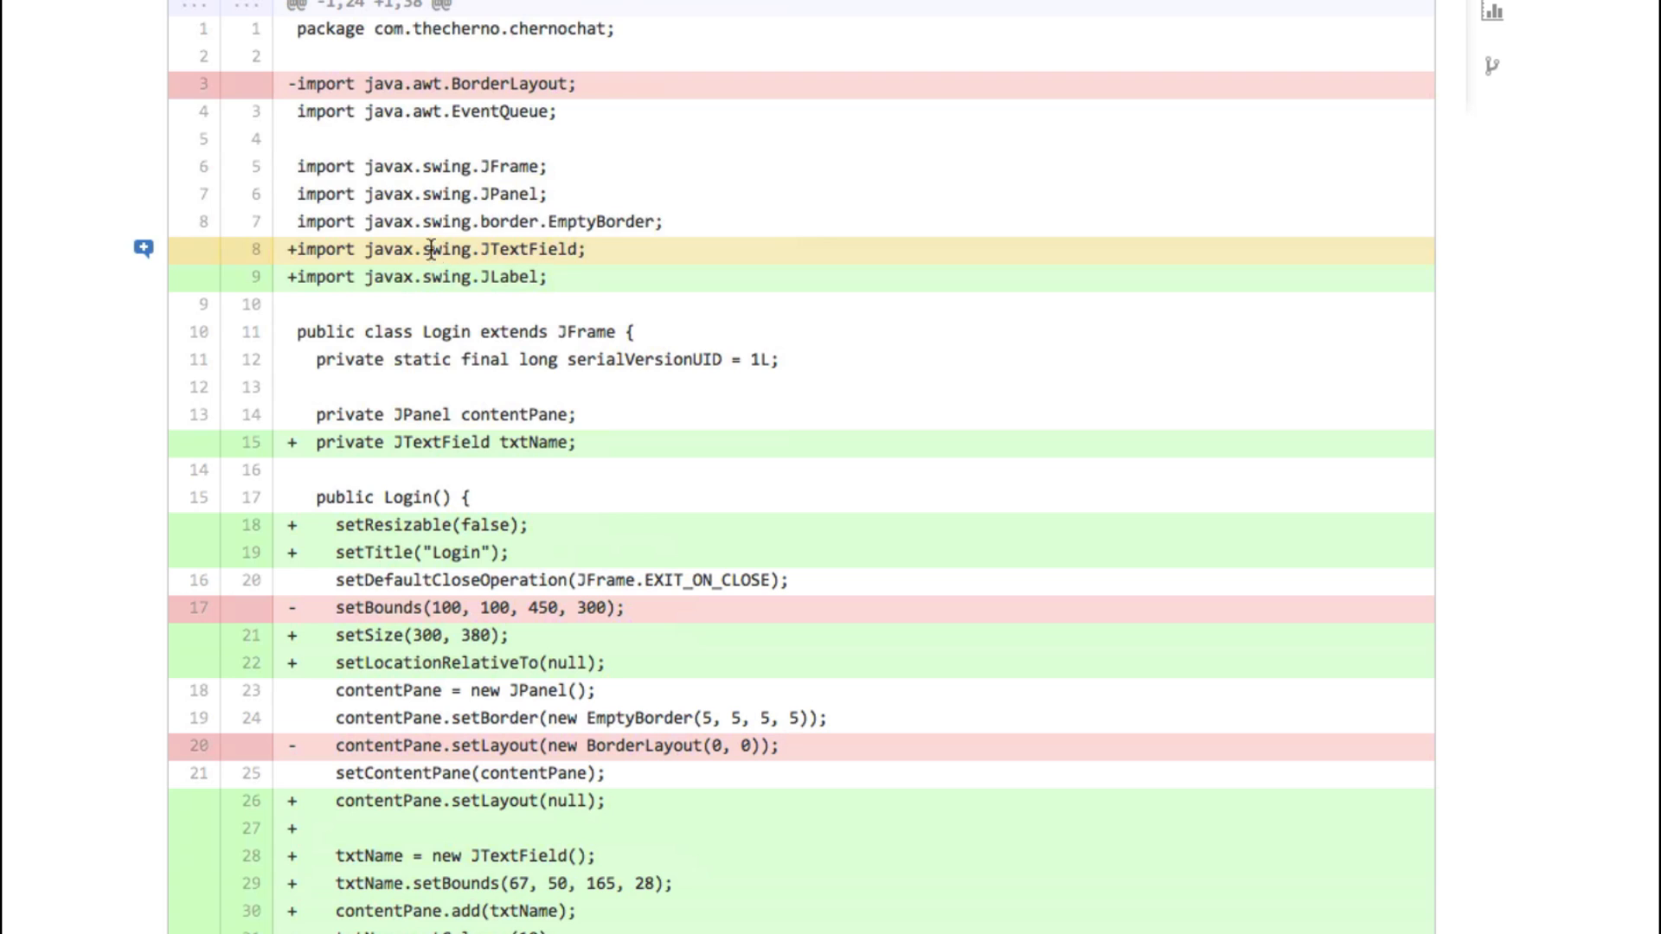
scroll("down", 3)
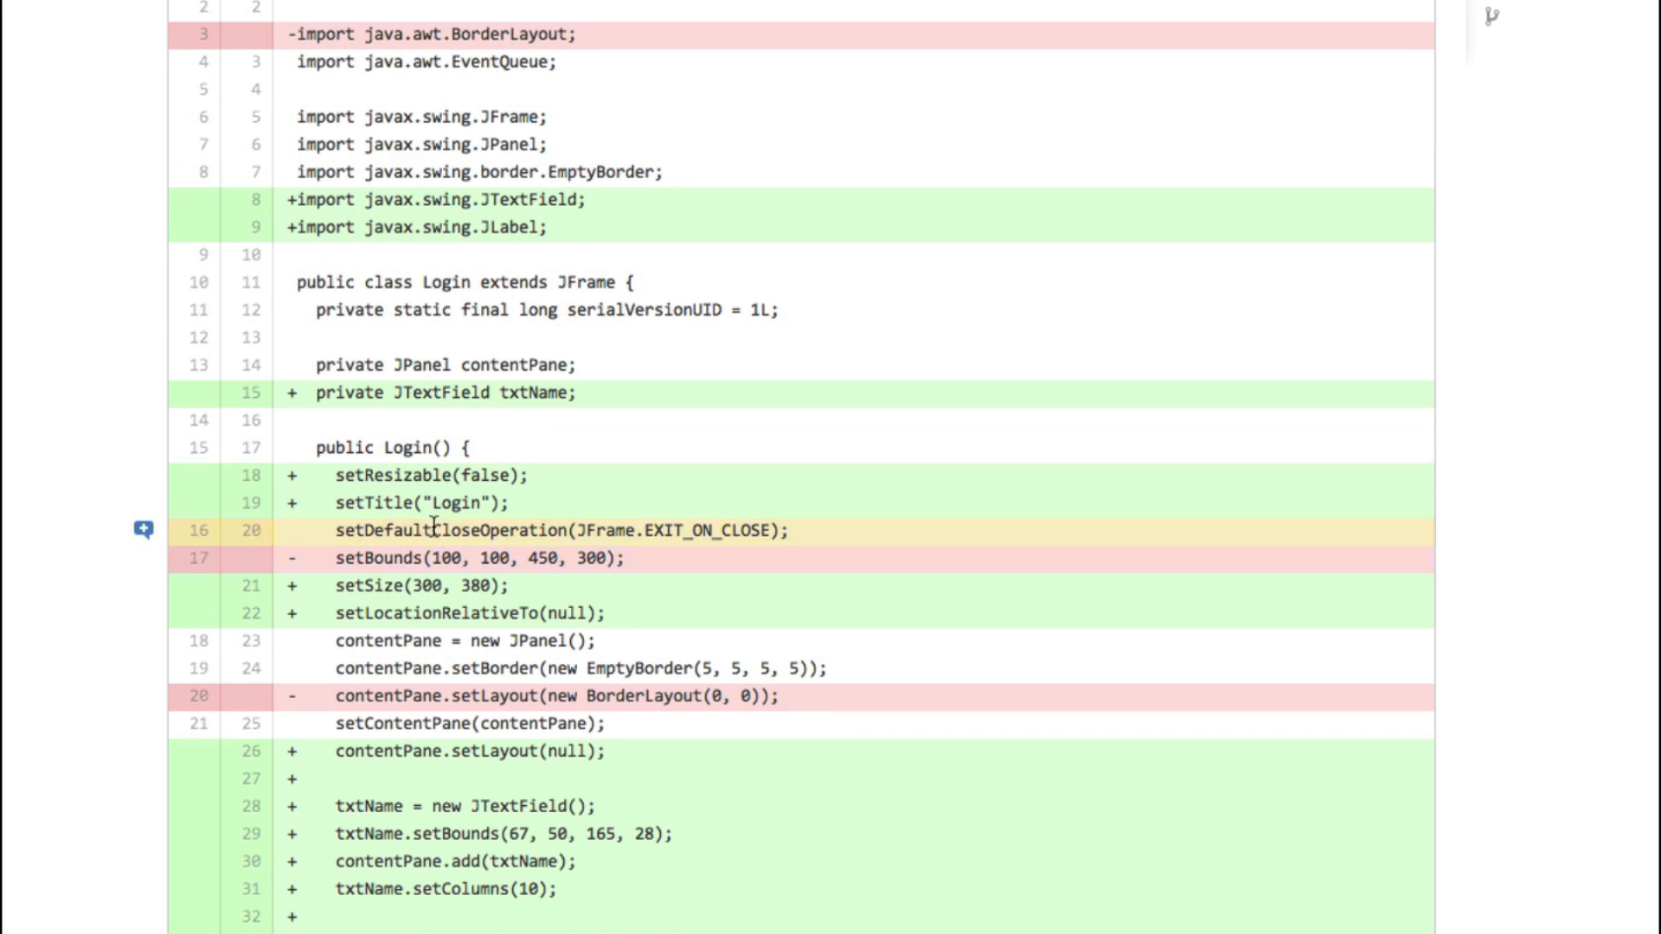
scroll("down", 3)
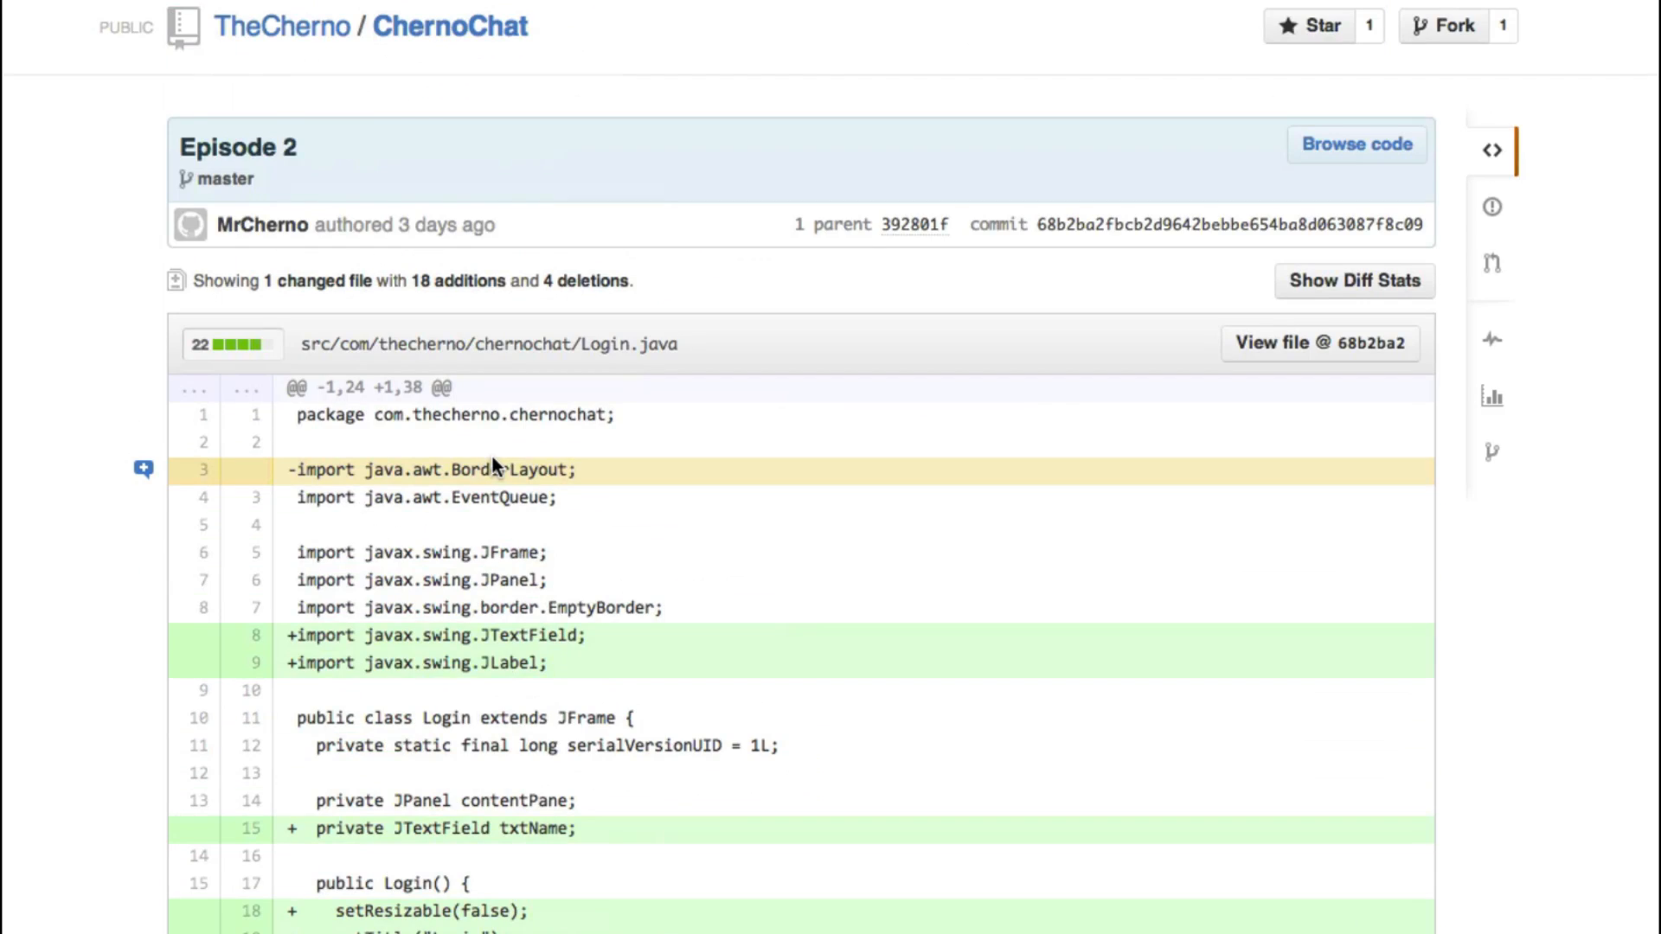
scroll("down", 3)
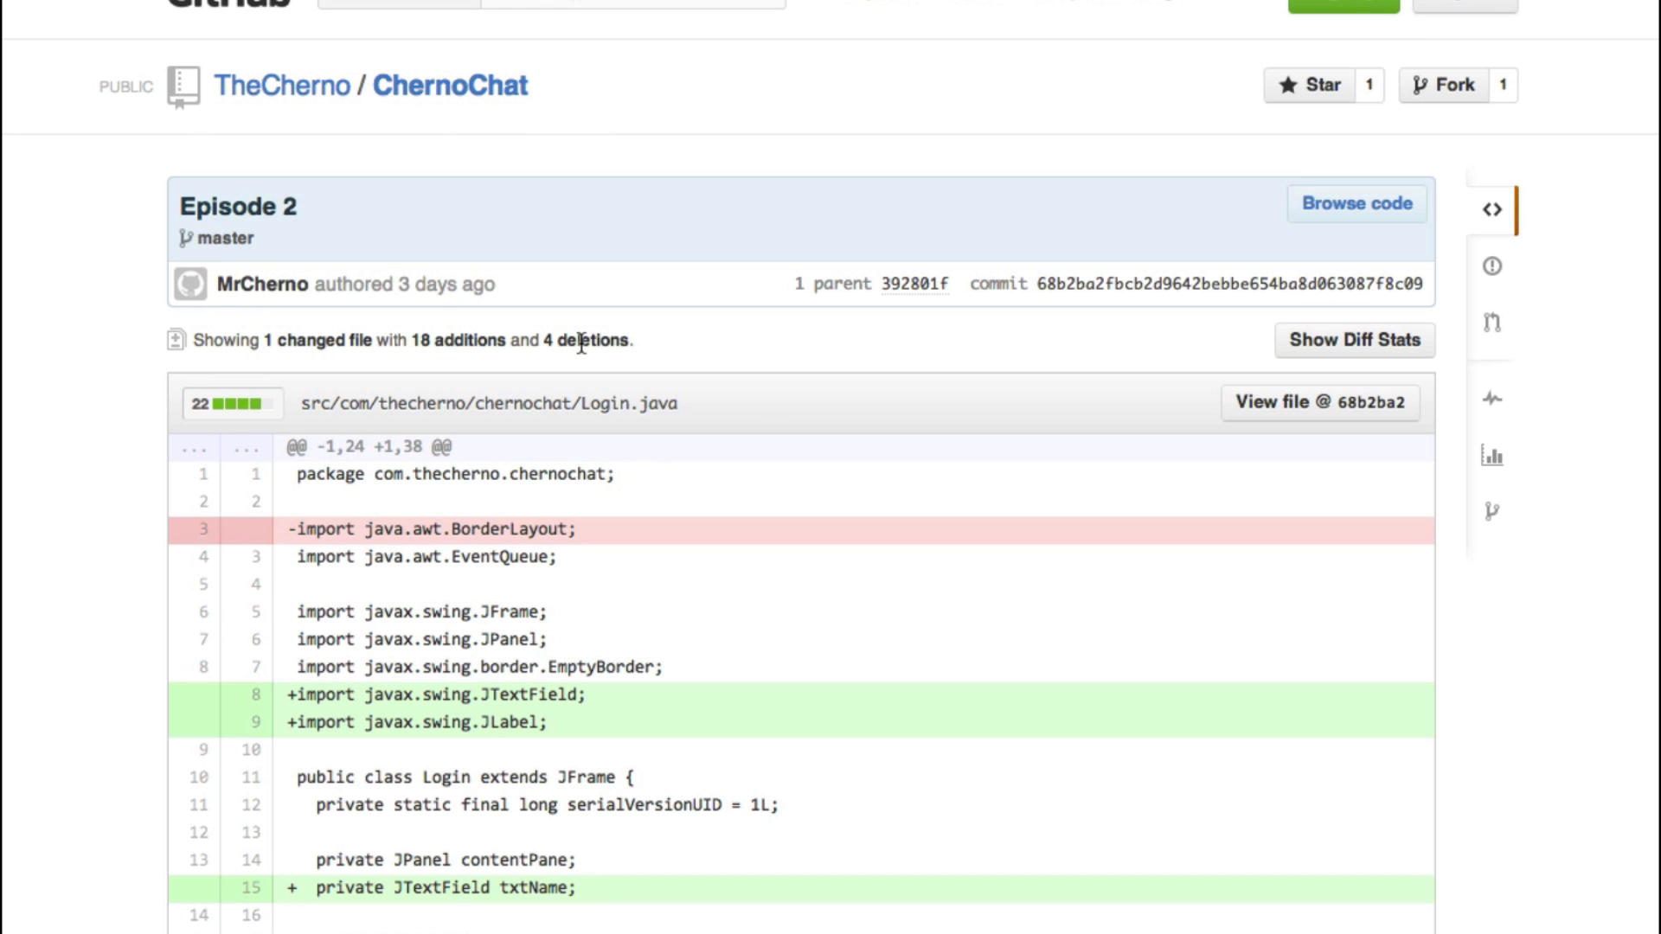
scroll("down", 3)
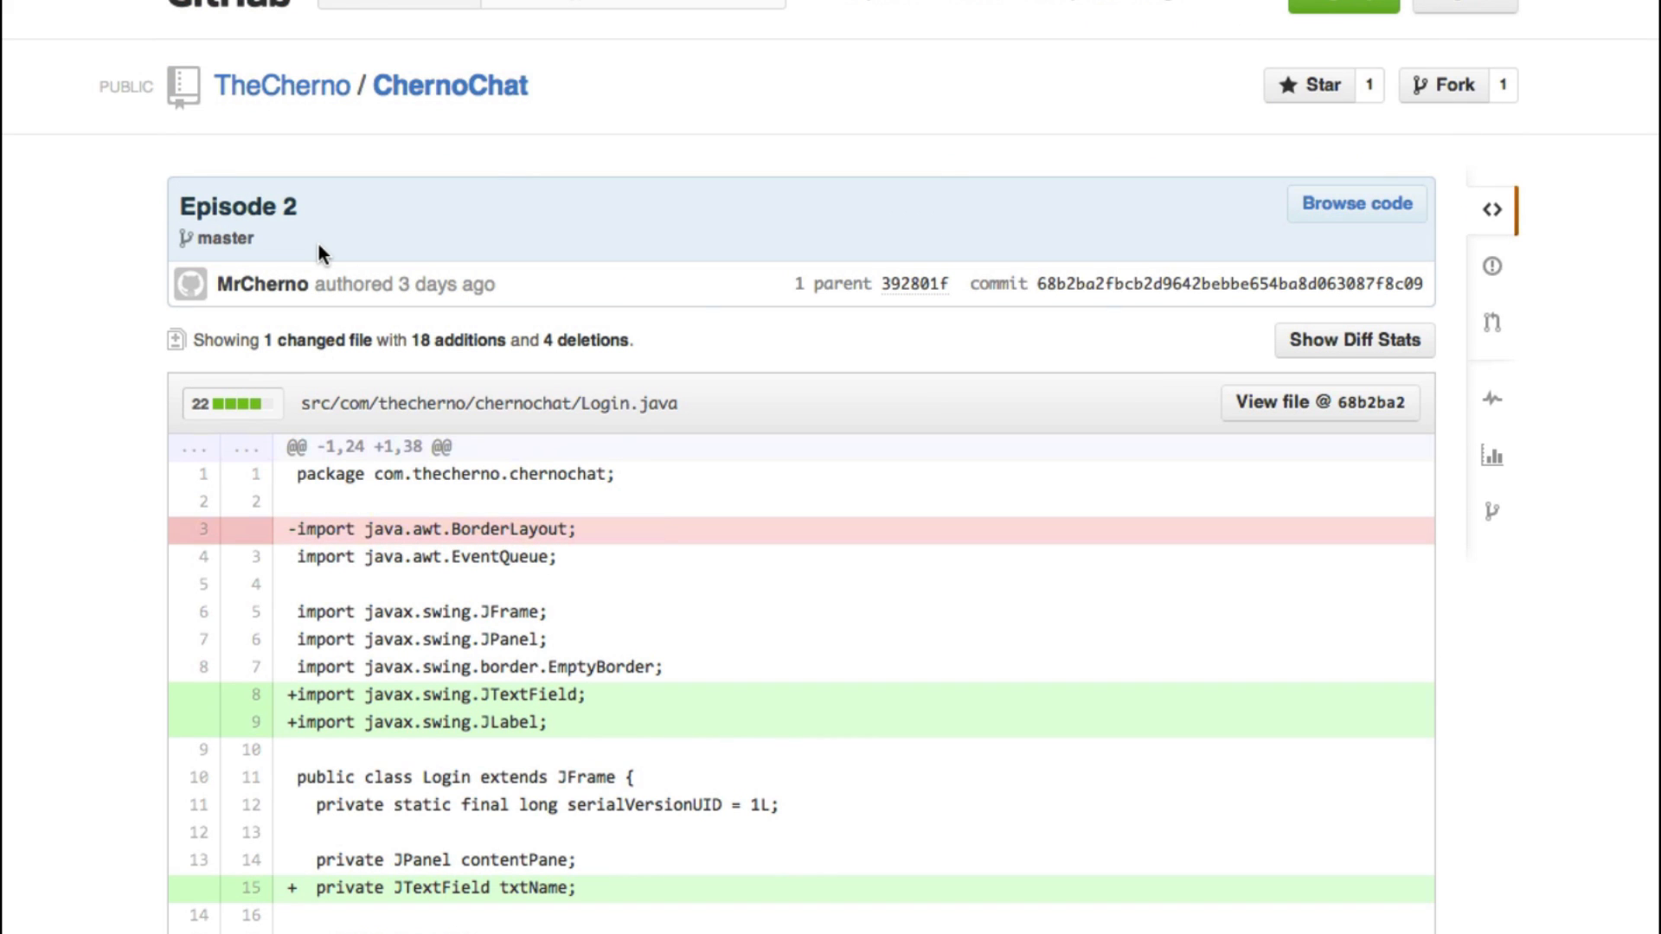
mouse_move(1237, 81)
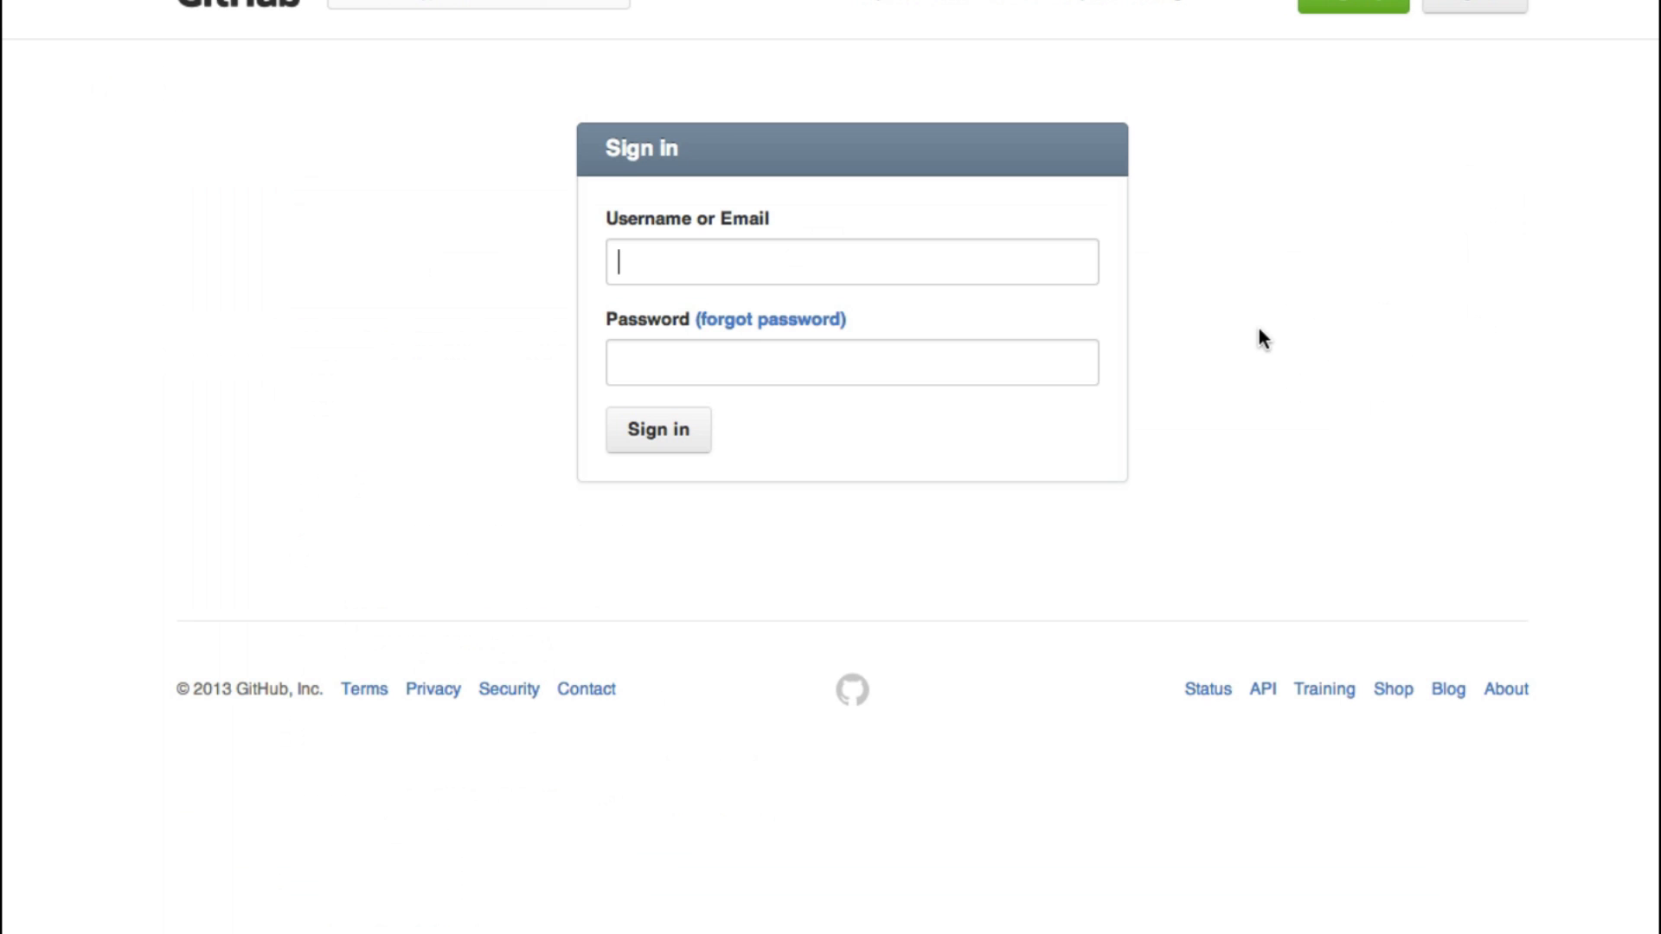
- Sign in as TheCherno, re-entering the password after the incorrect-credentials notice
type("thecherno")
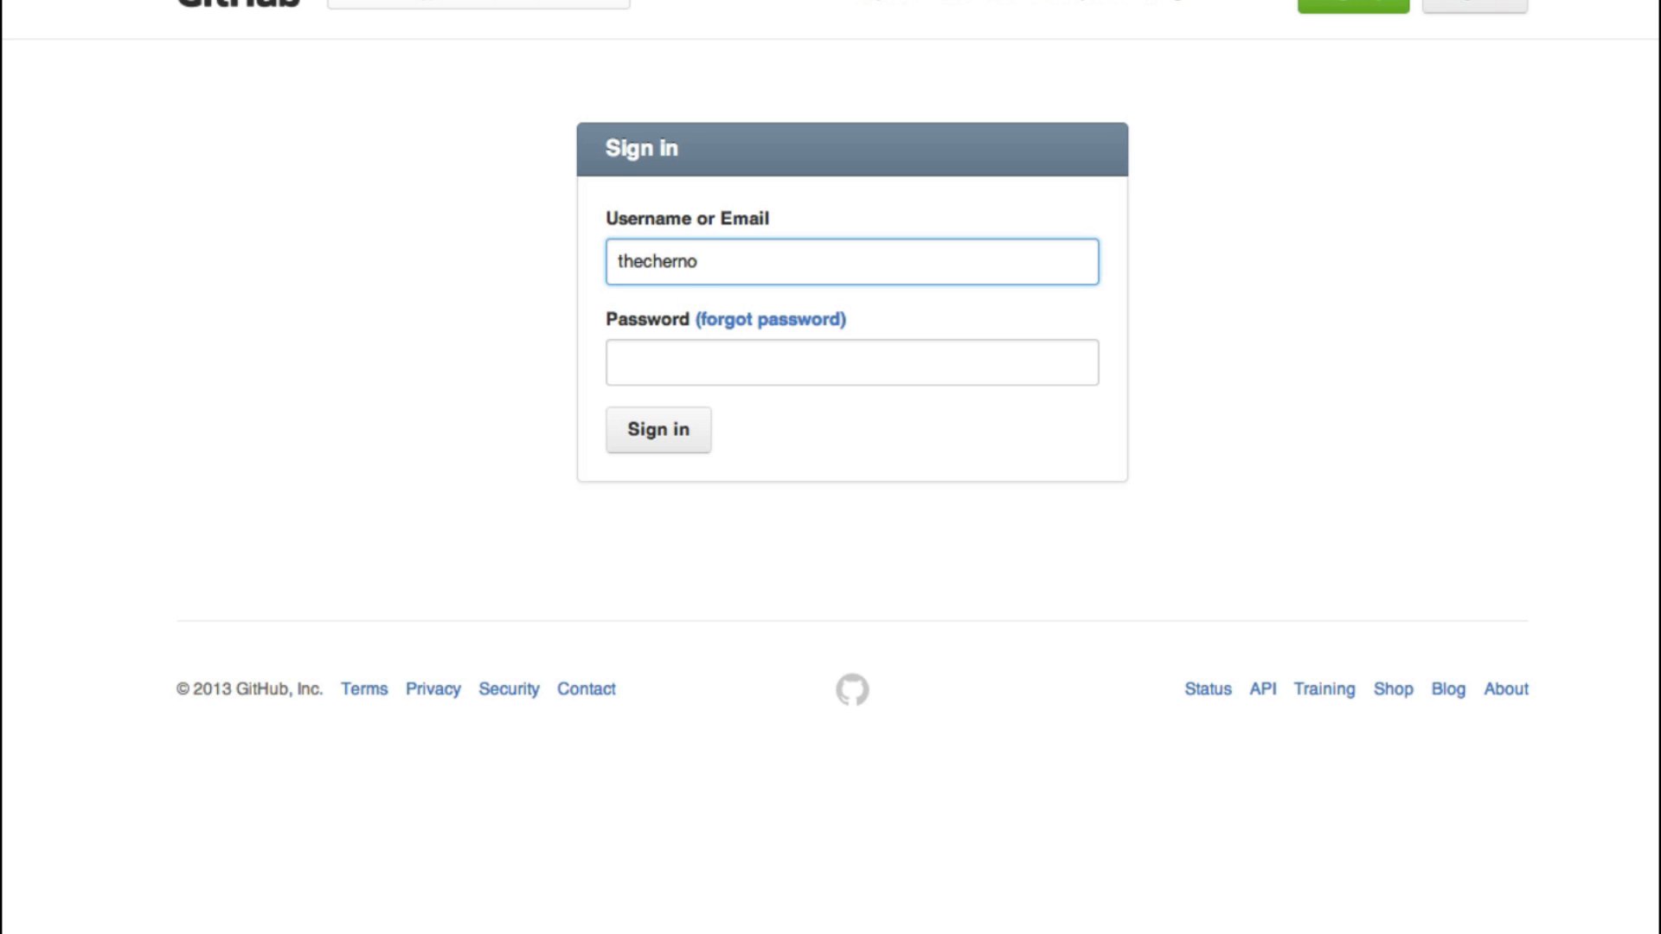
type("TheCherno")
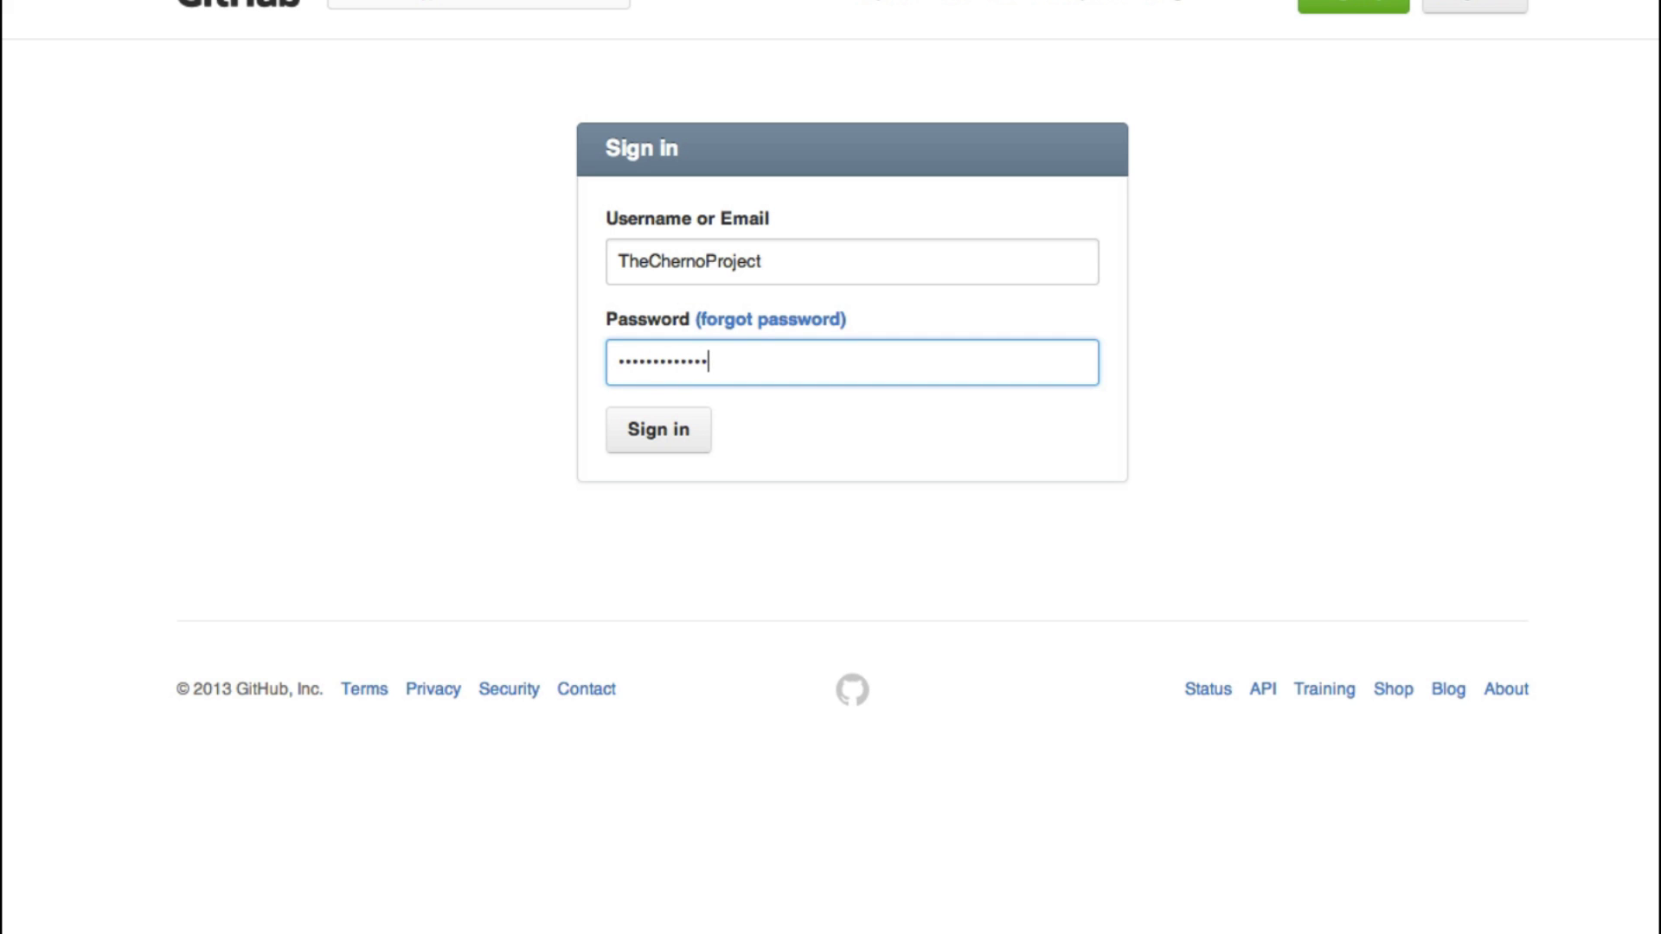
left_click(658, 429)
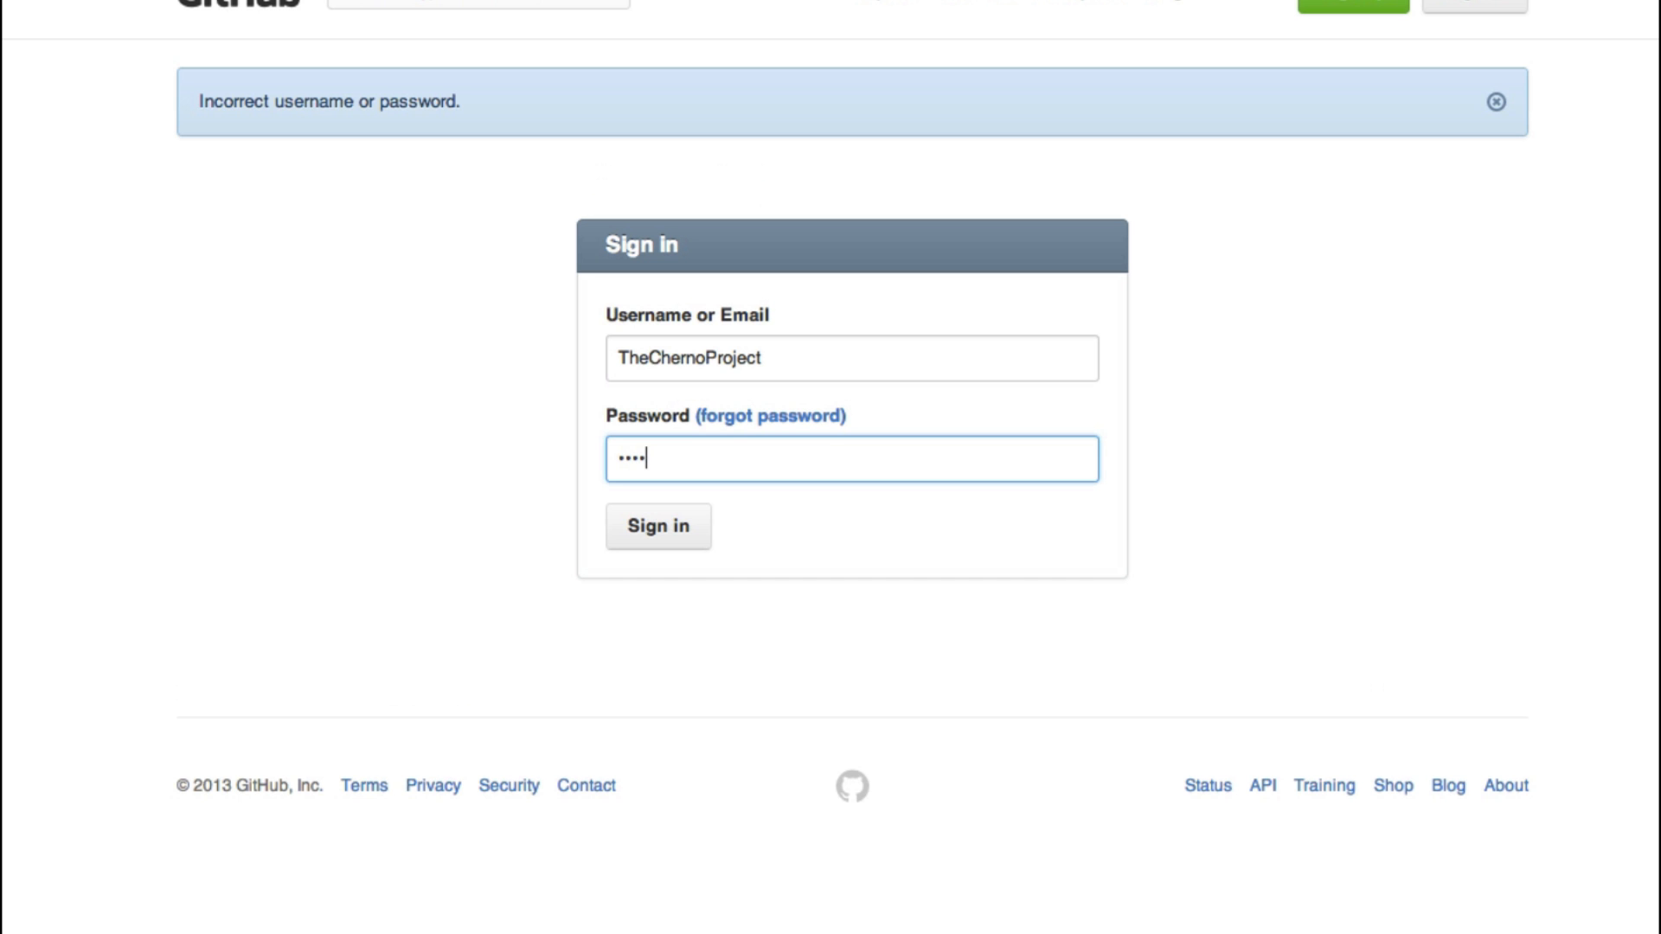
type("password")
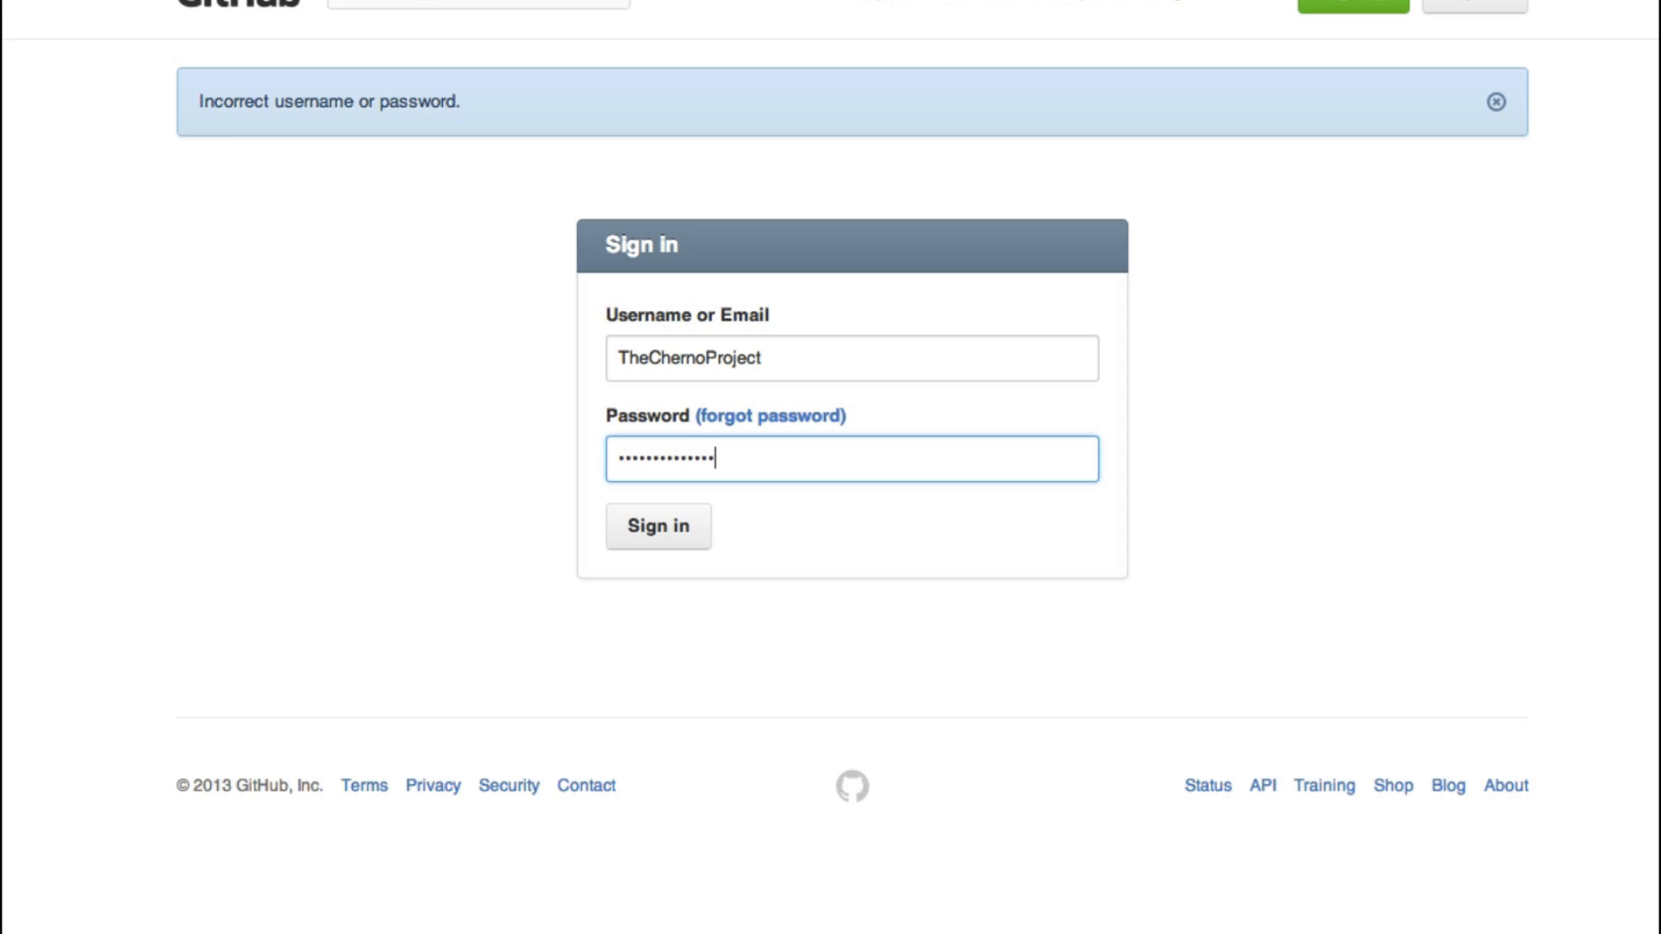
left_click(657, 526)
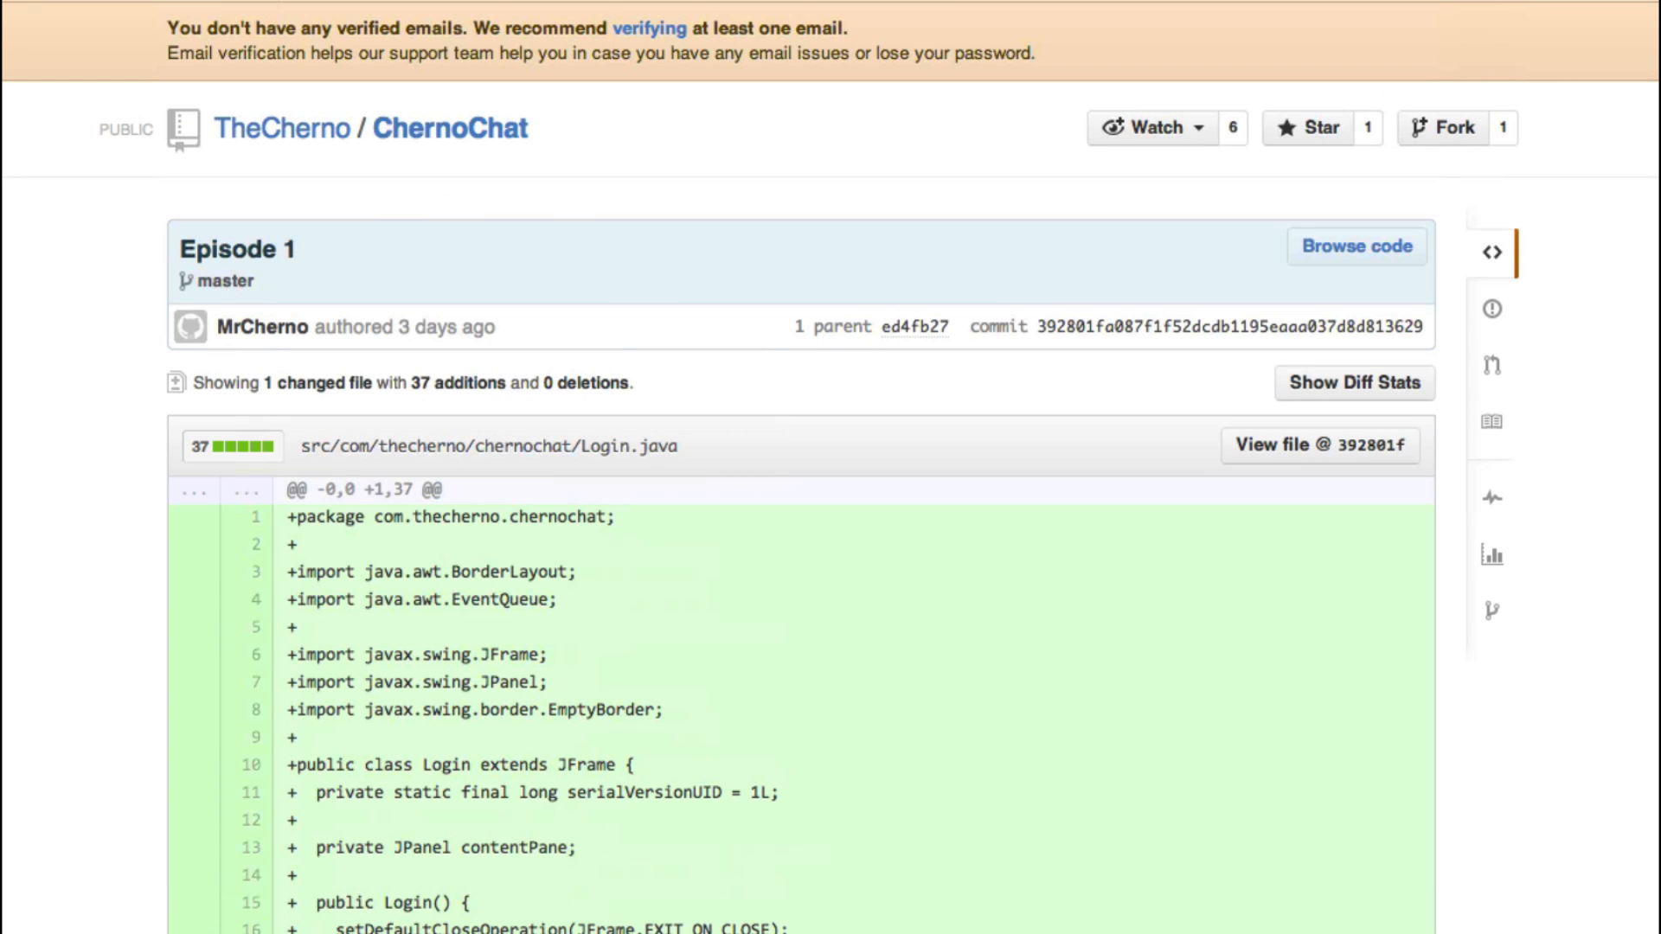
mouse_move(308, 194)
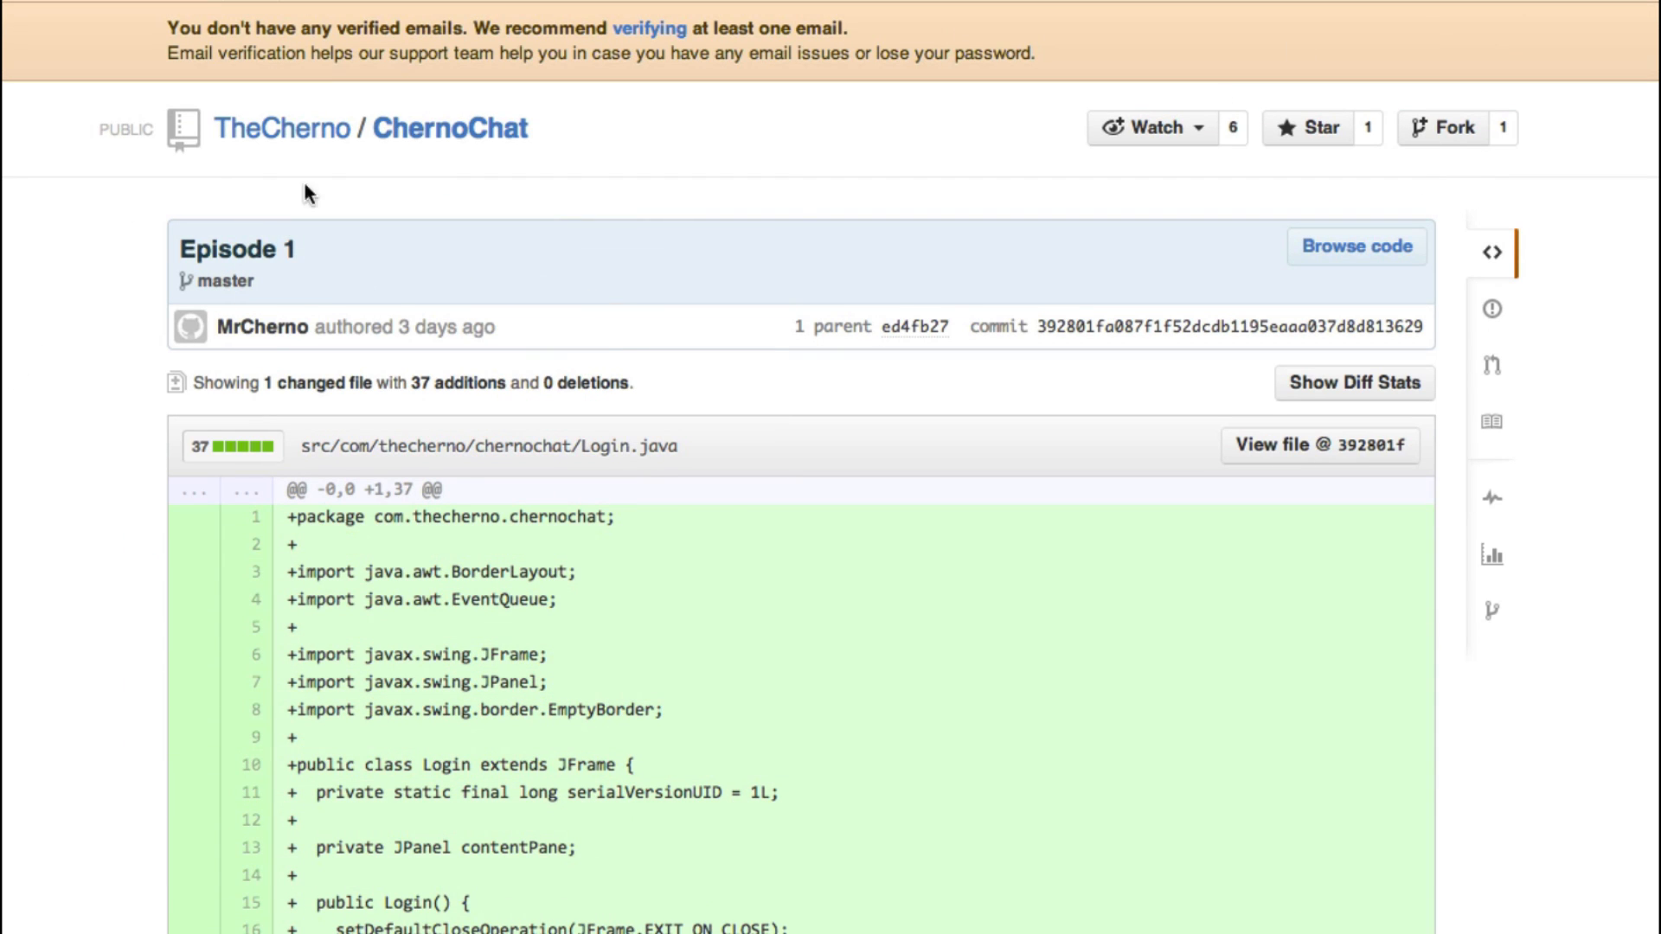
- Set the ChernoChat repository's notification status to Watching
scroll("down", 3)
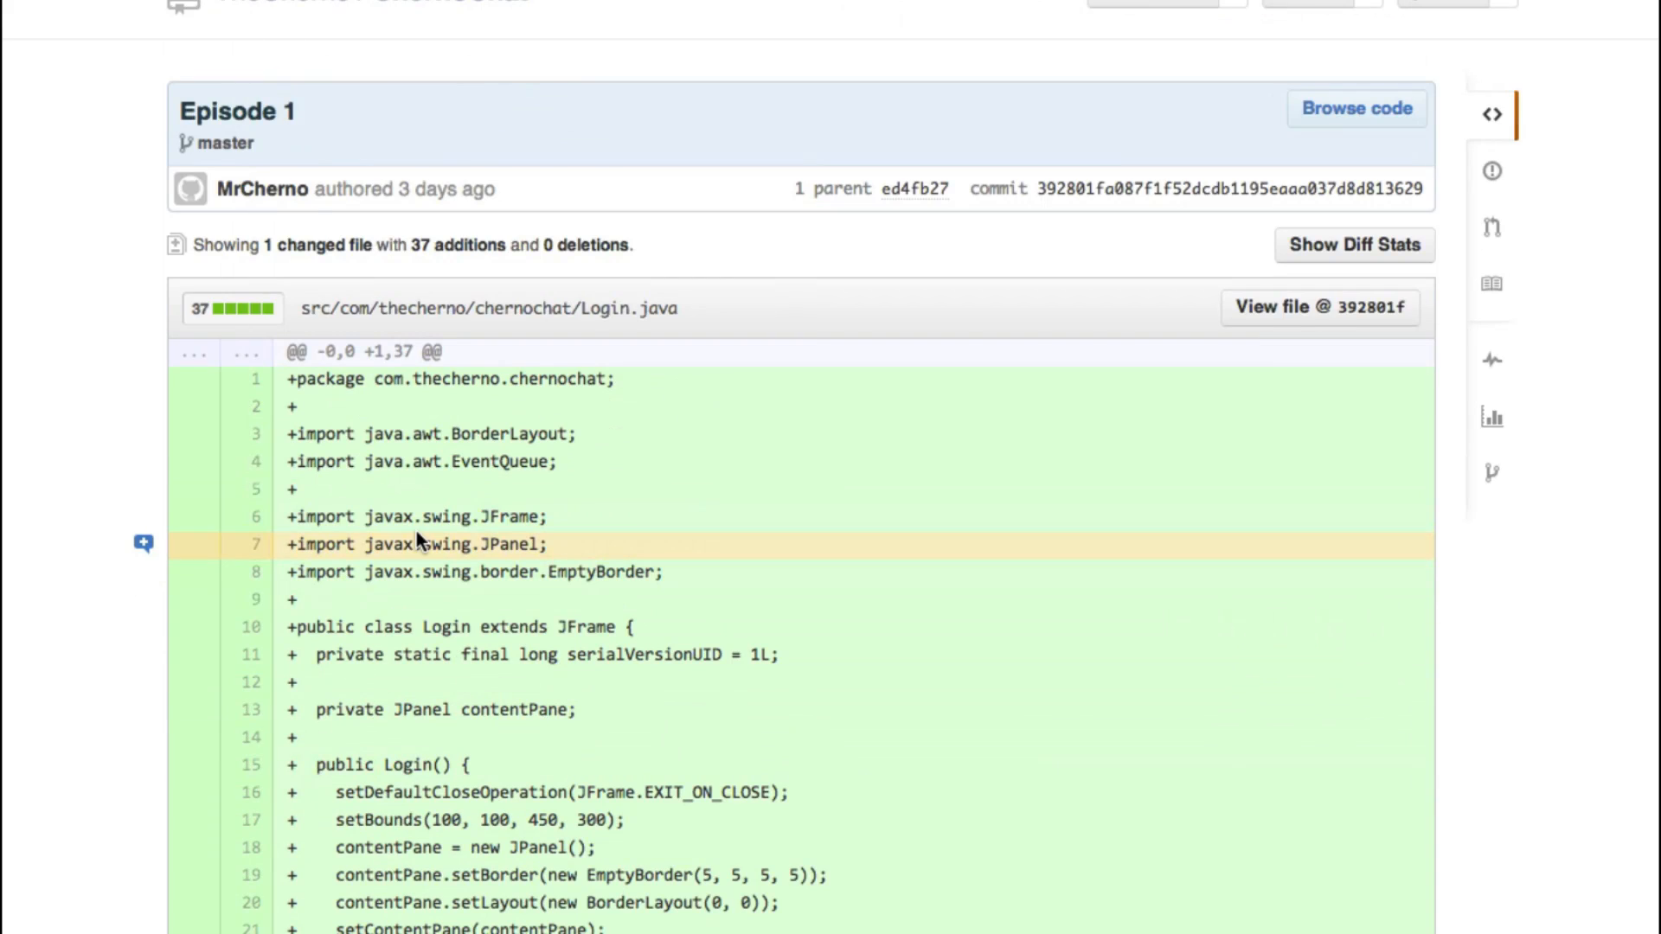
scroll("down", 3)
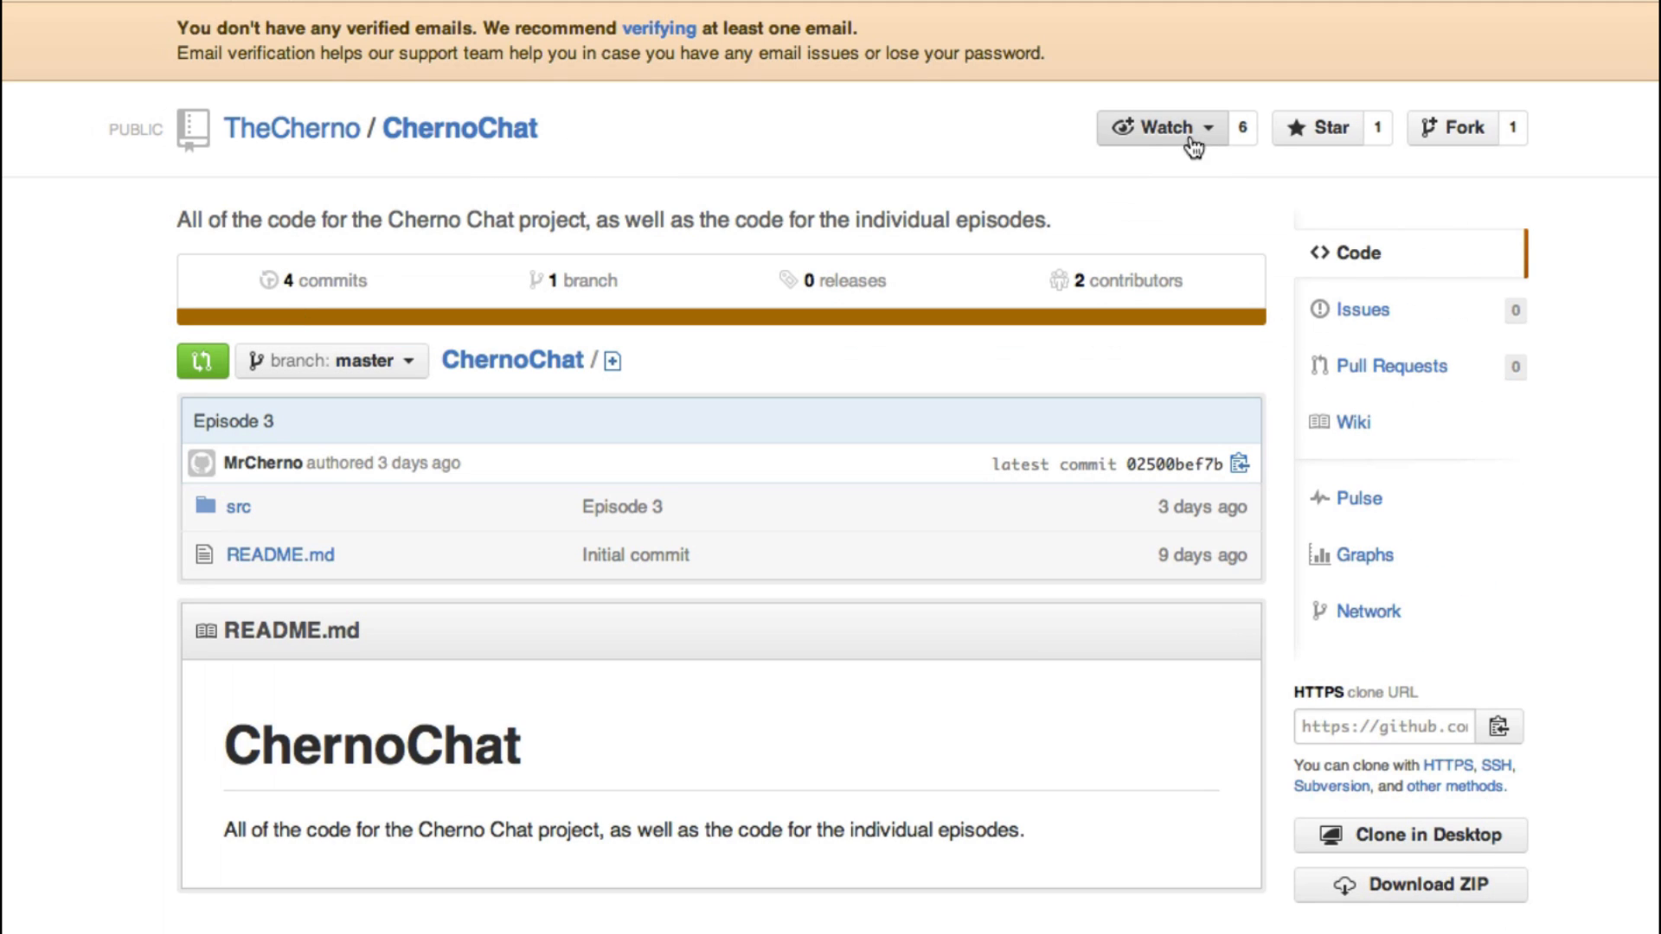
left_click(1164, 126)
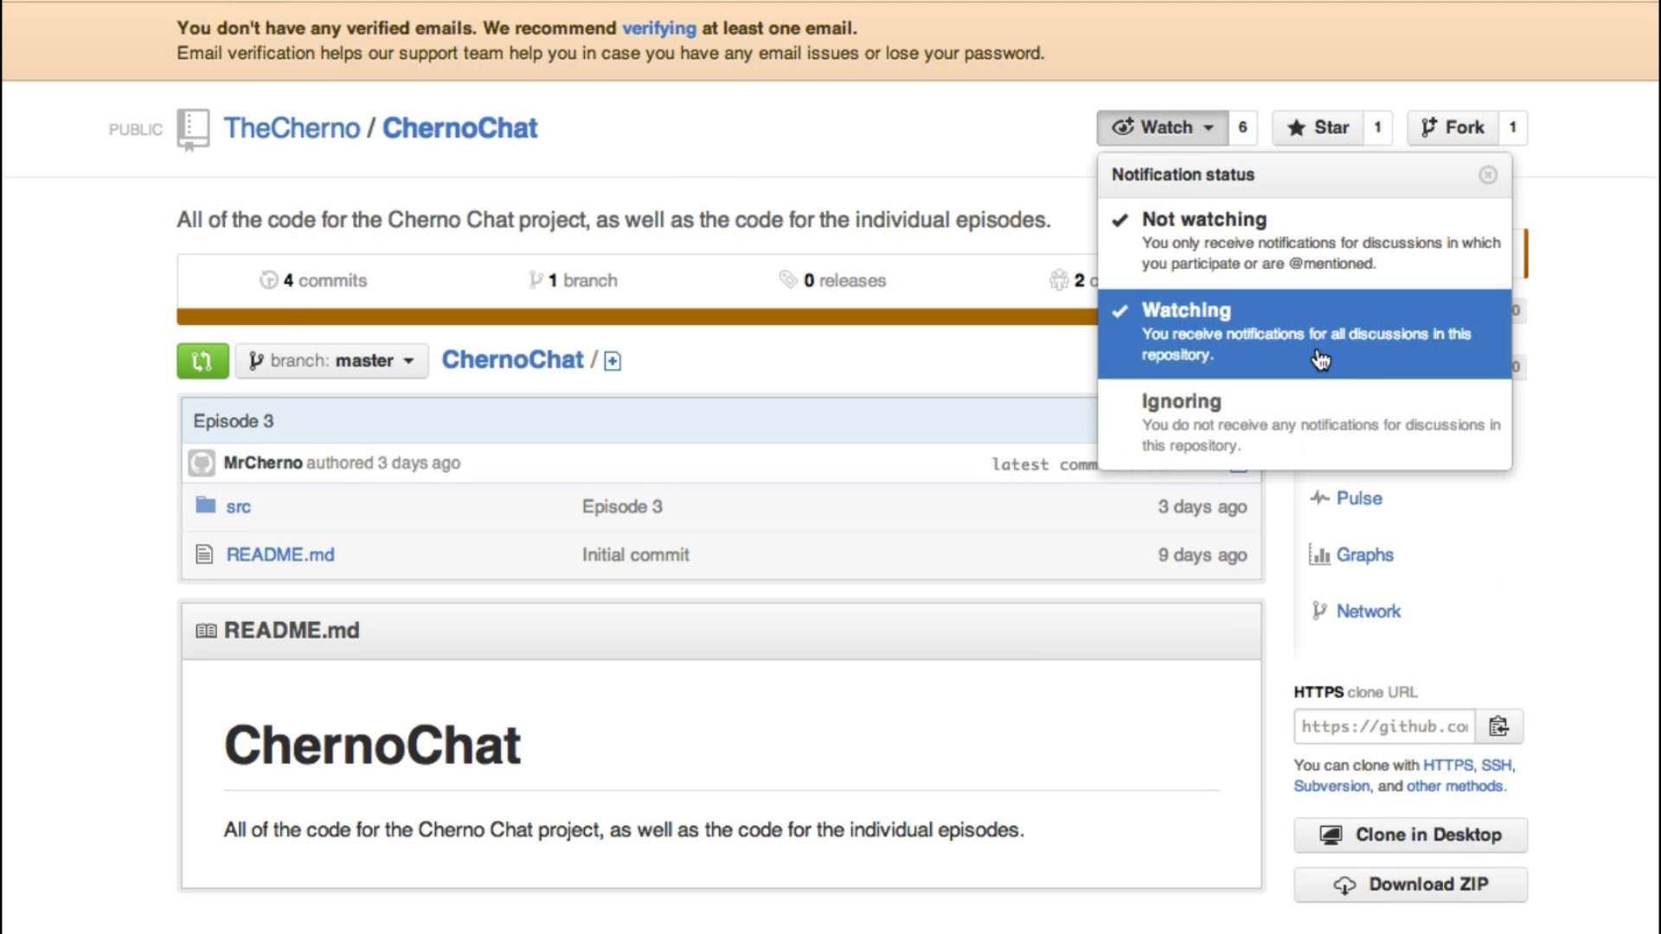
mouse_move(1372, 348)
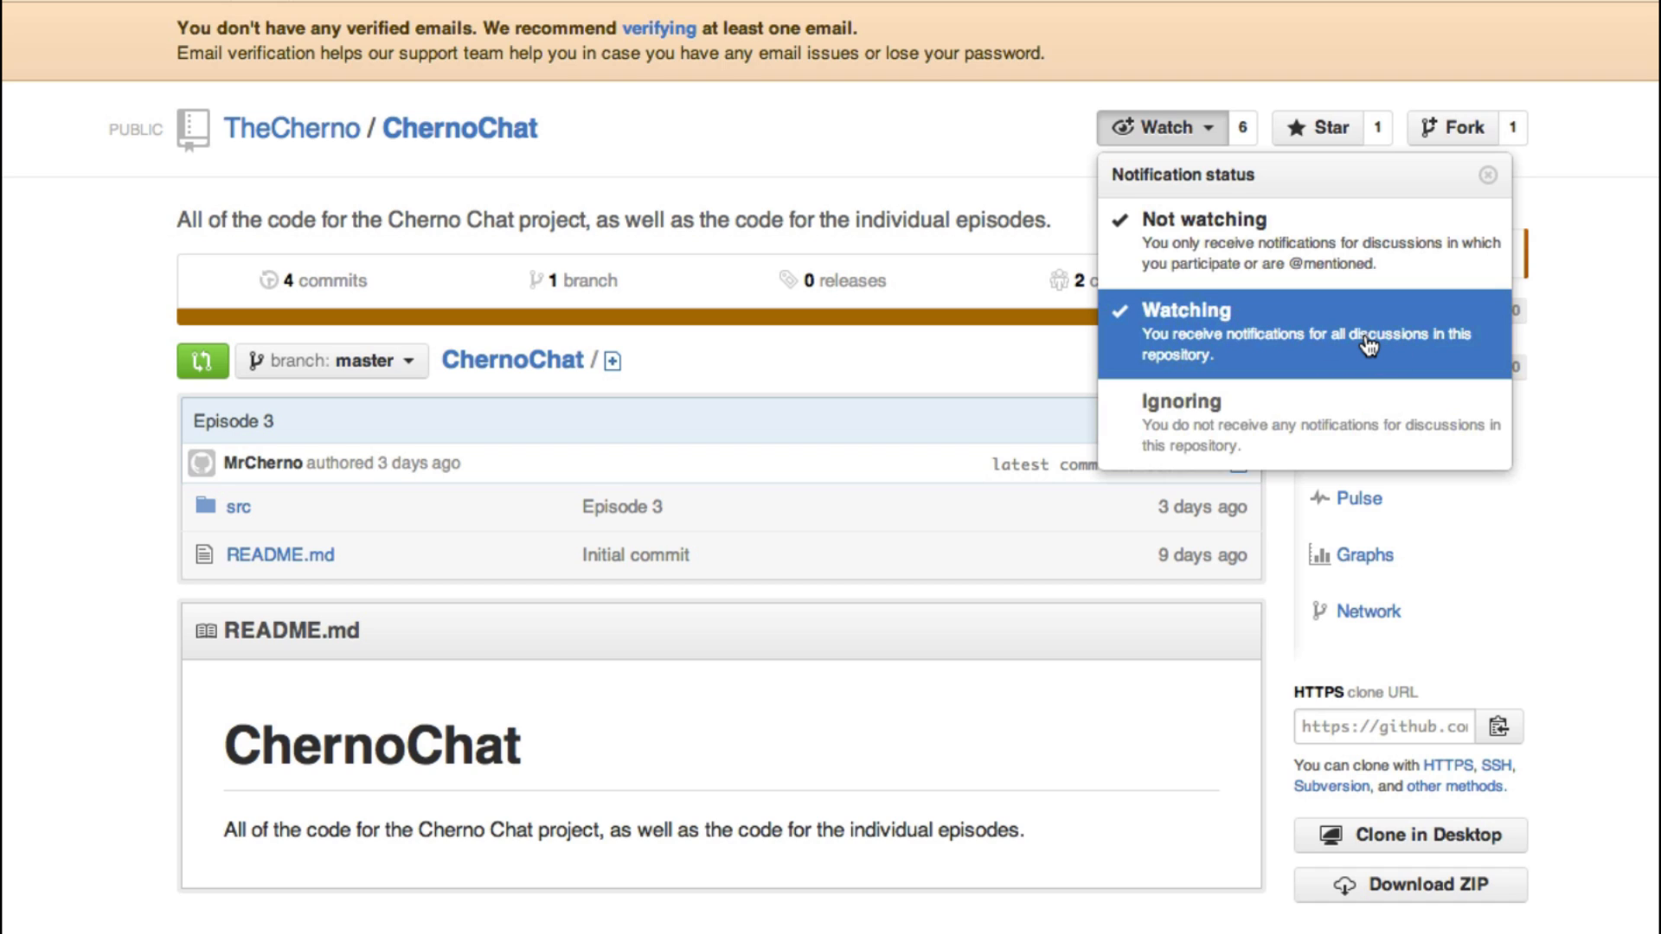
mouse_move(1249, 308)
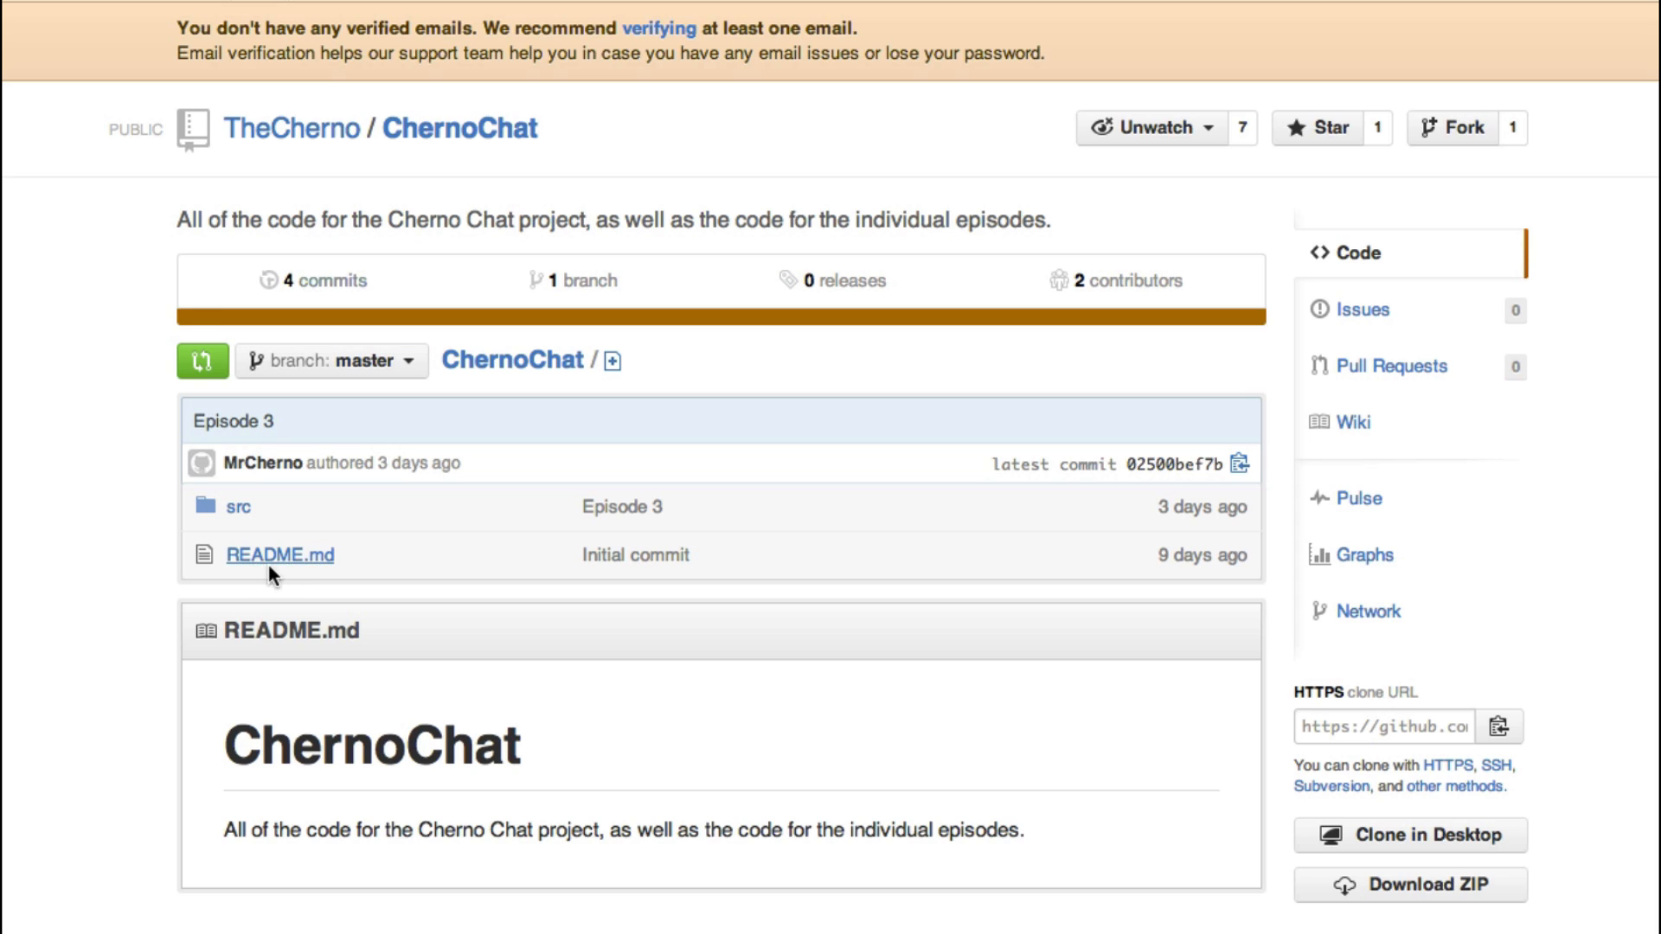
mouse_move(145, 508)
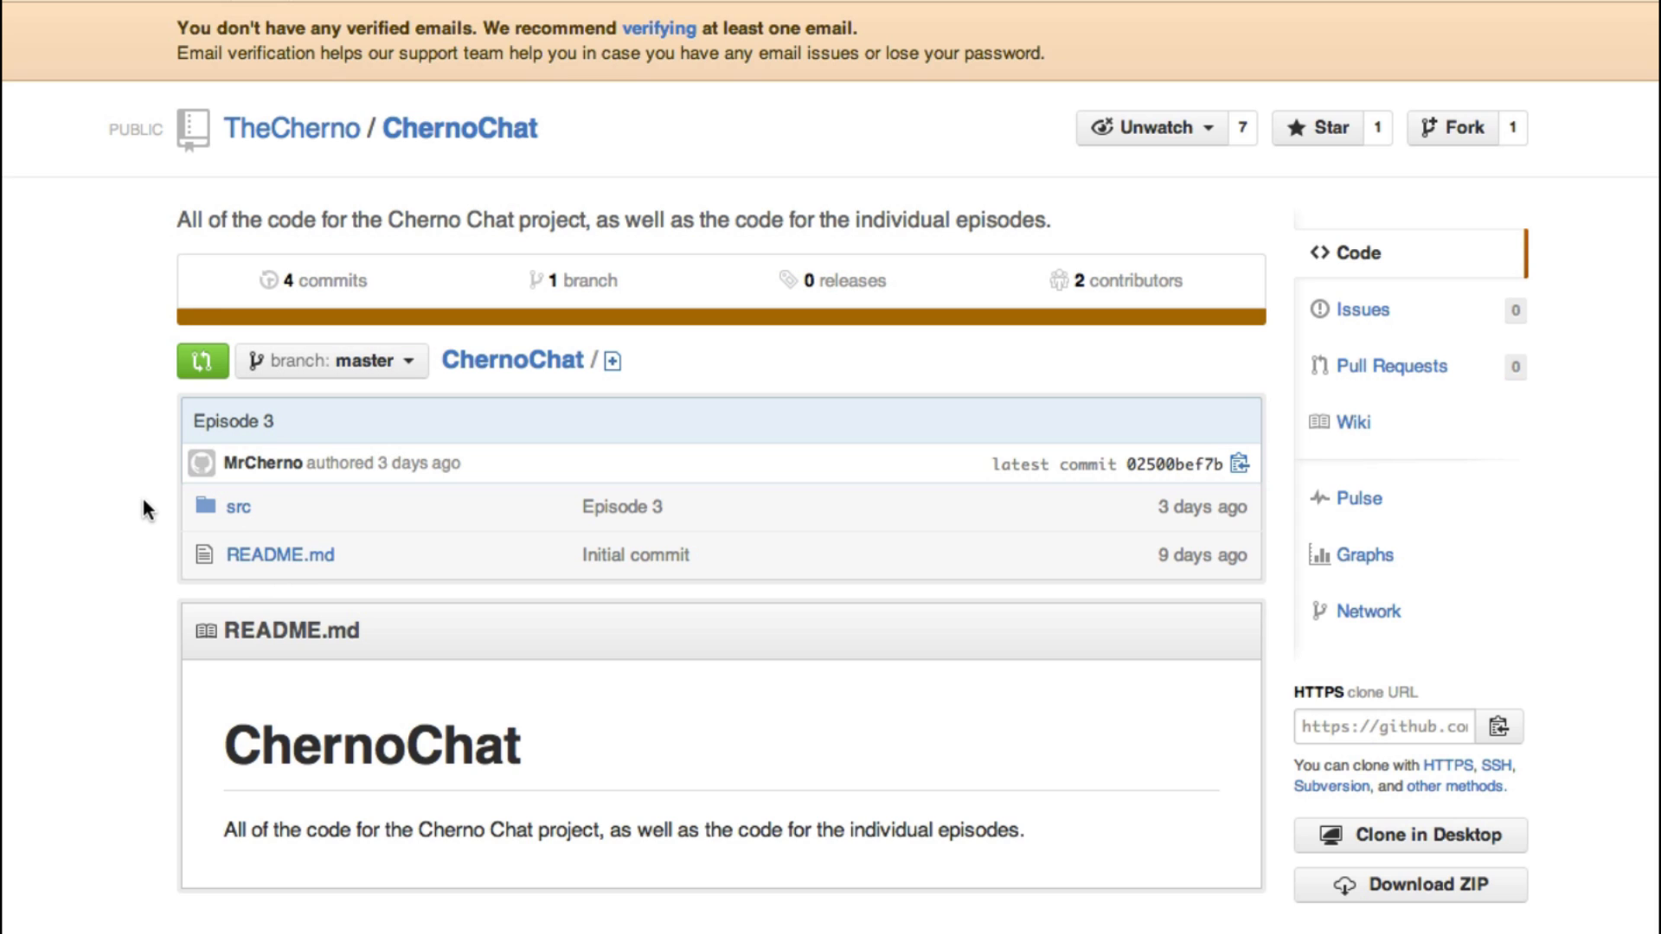
mouse_move(242, 516)
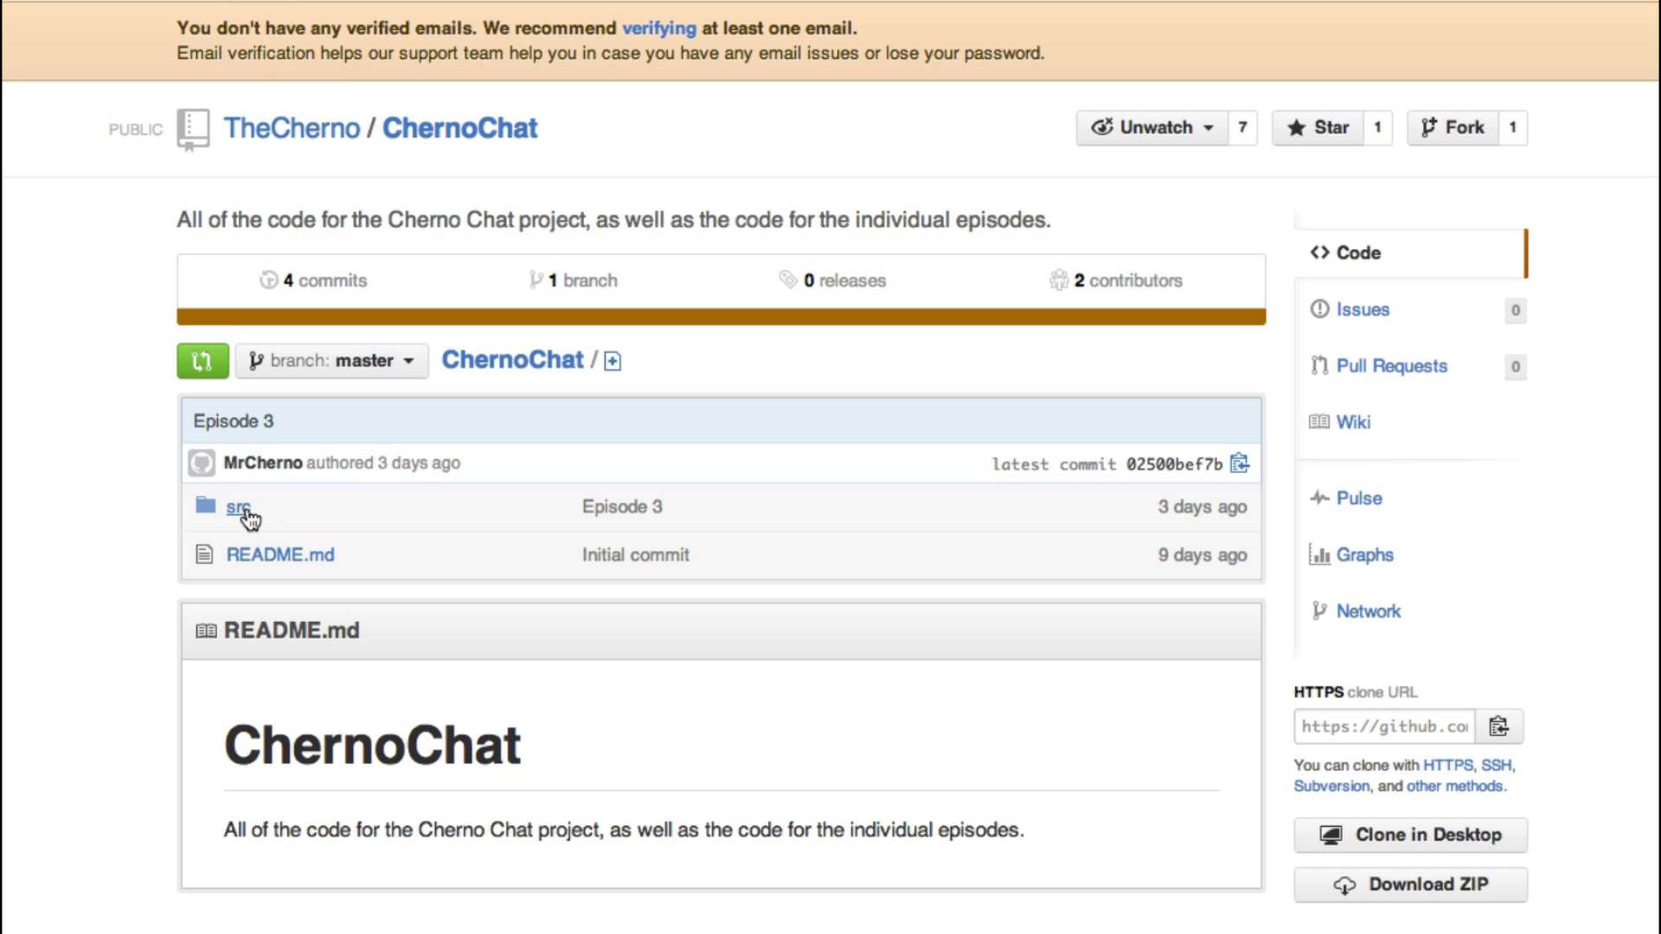
mouse_move(133, 414)
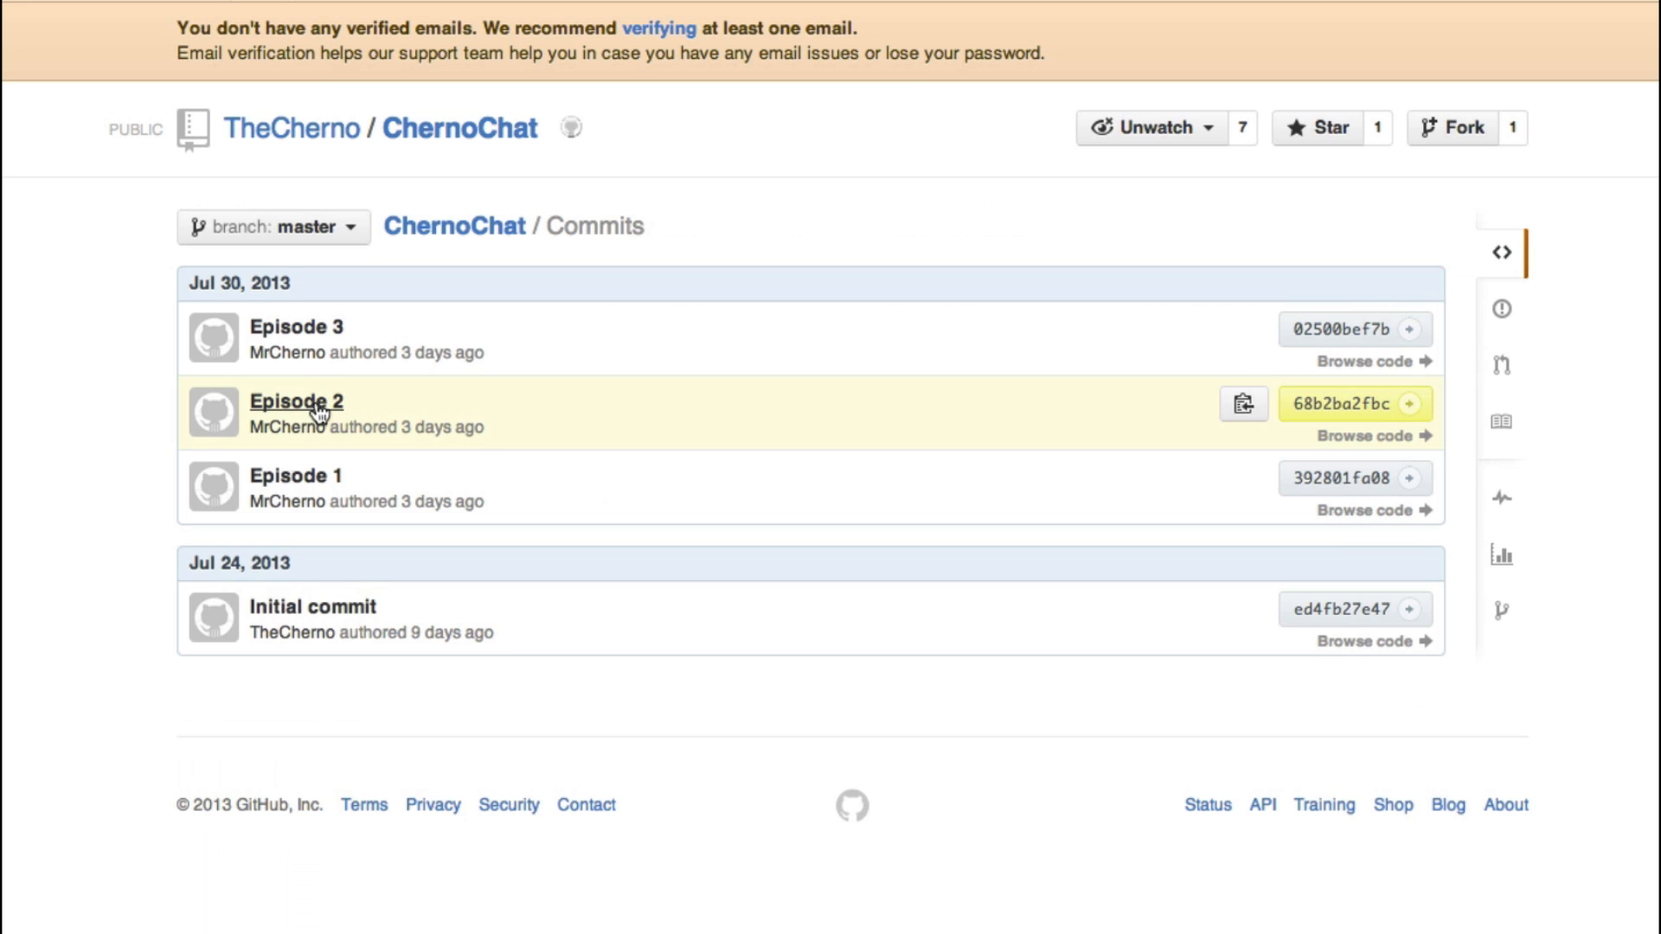
- Post the note "Nice job Cherno, that was sweet! :D" on the setSize(300, 380) diff line
left_click(296, 402)
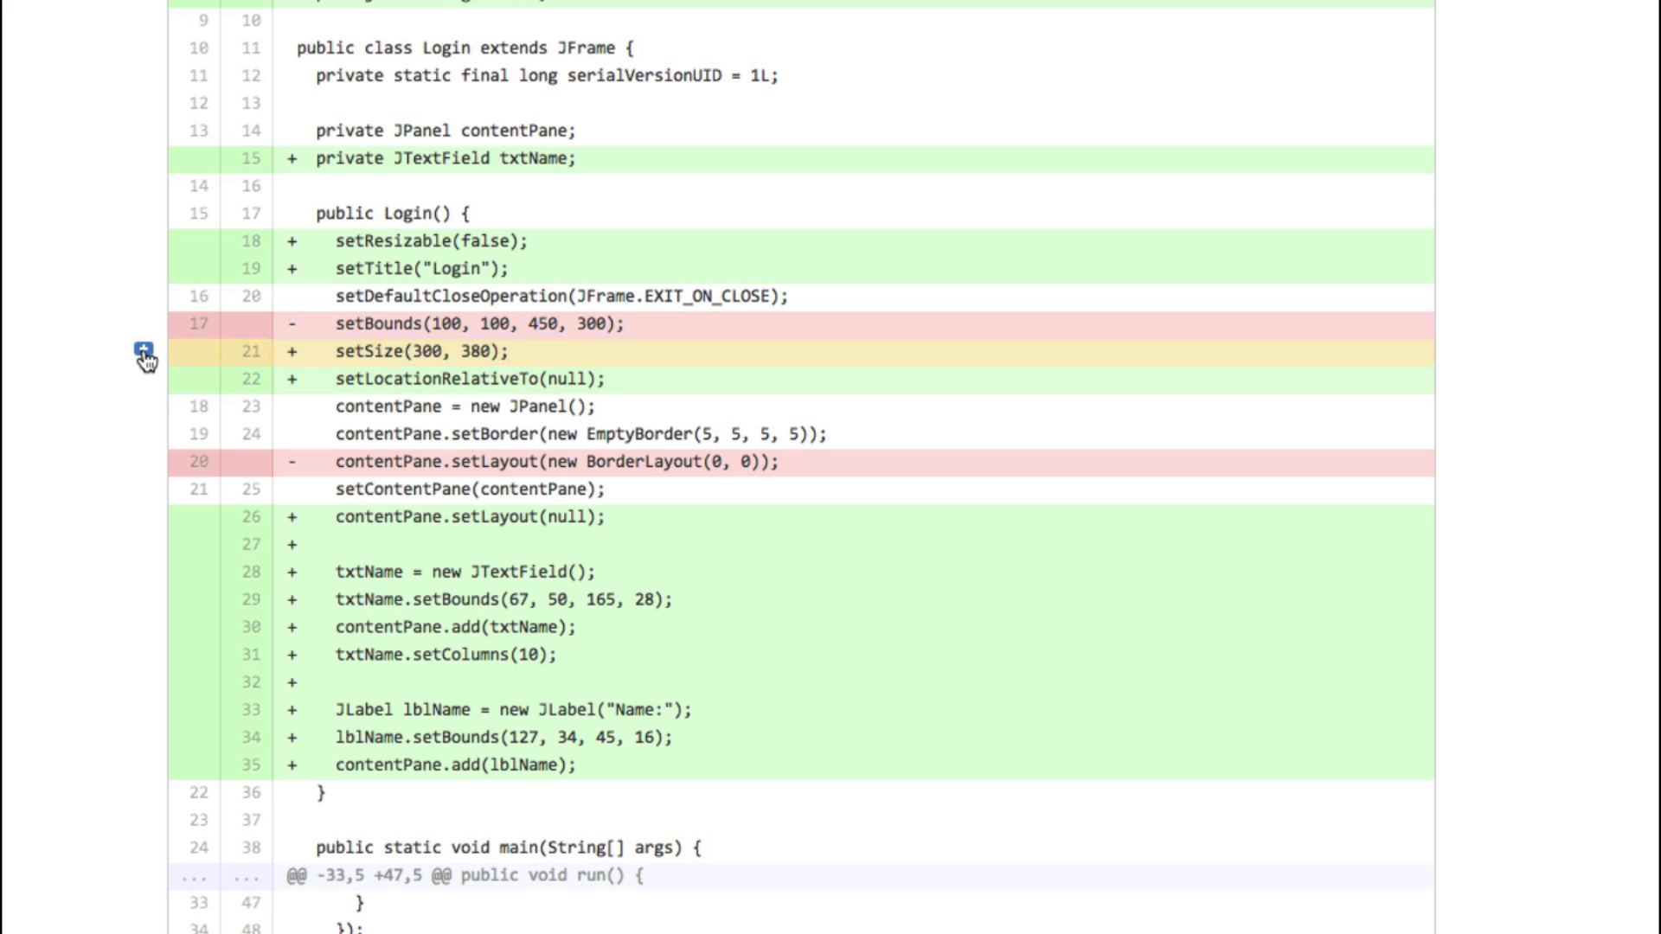
left_click(143, 351)
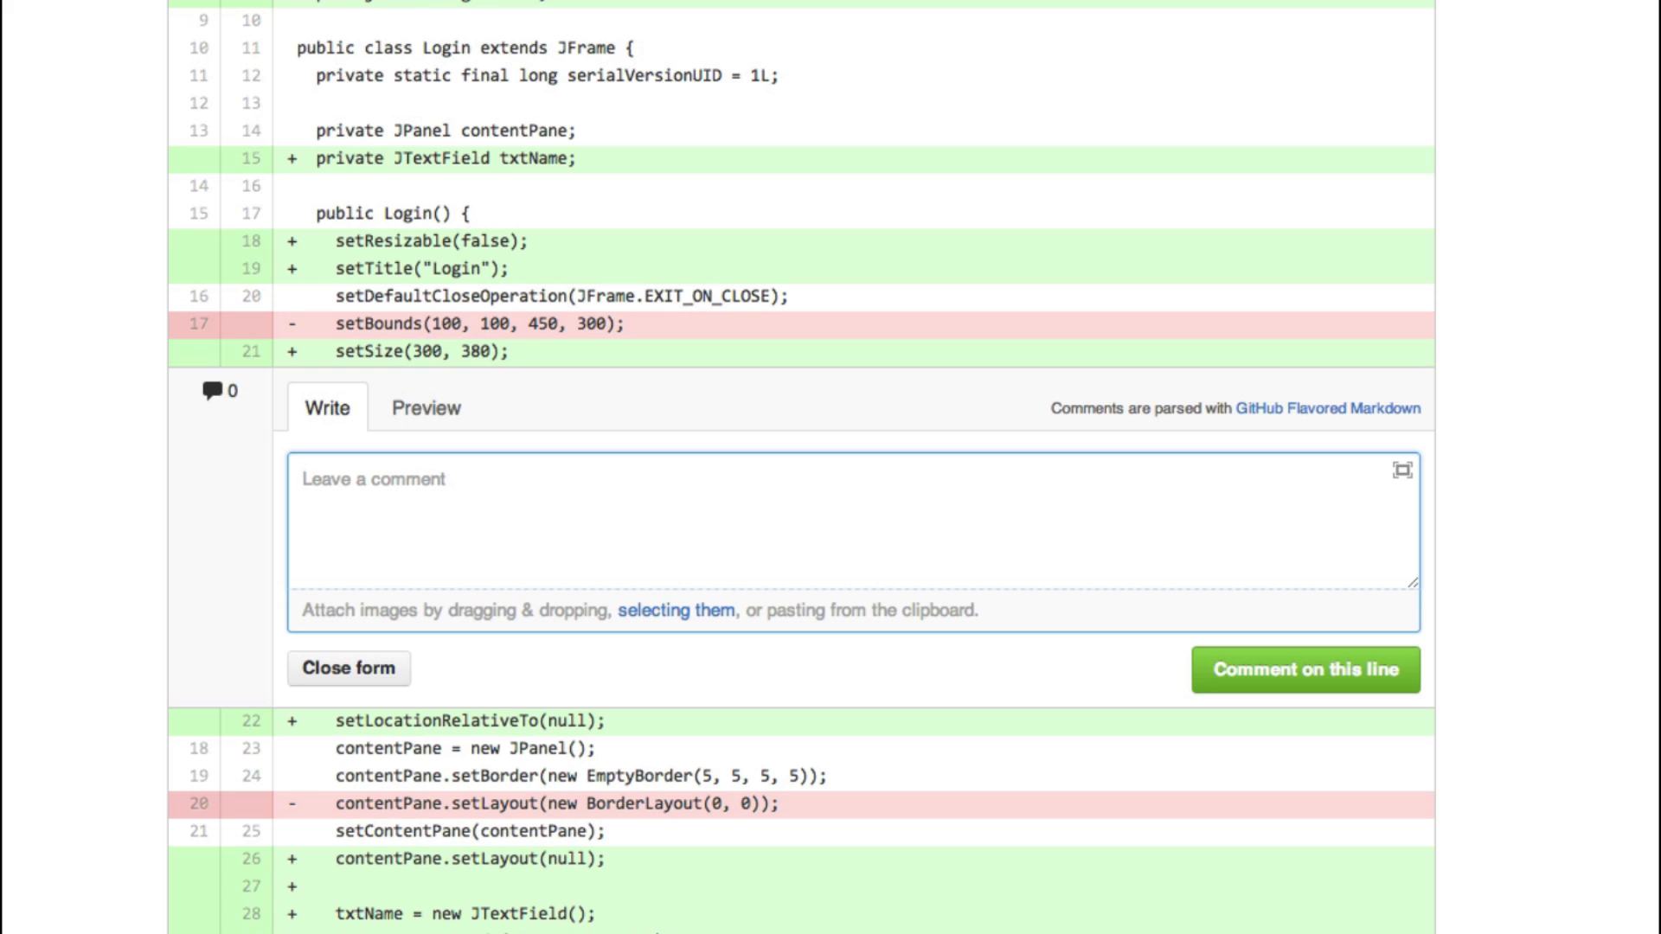
type("c")
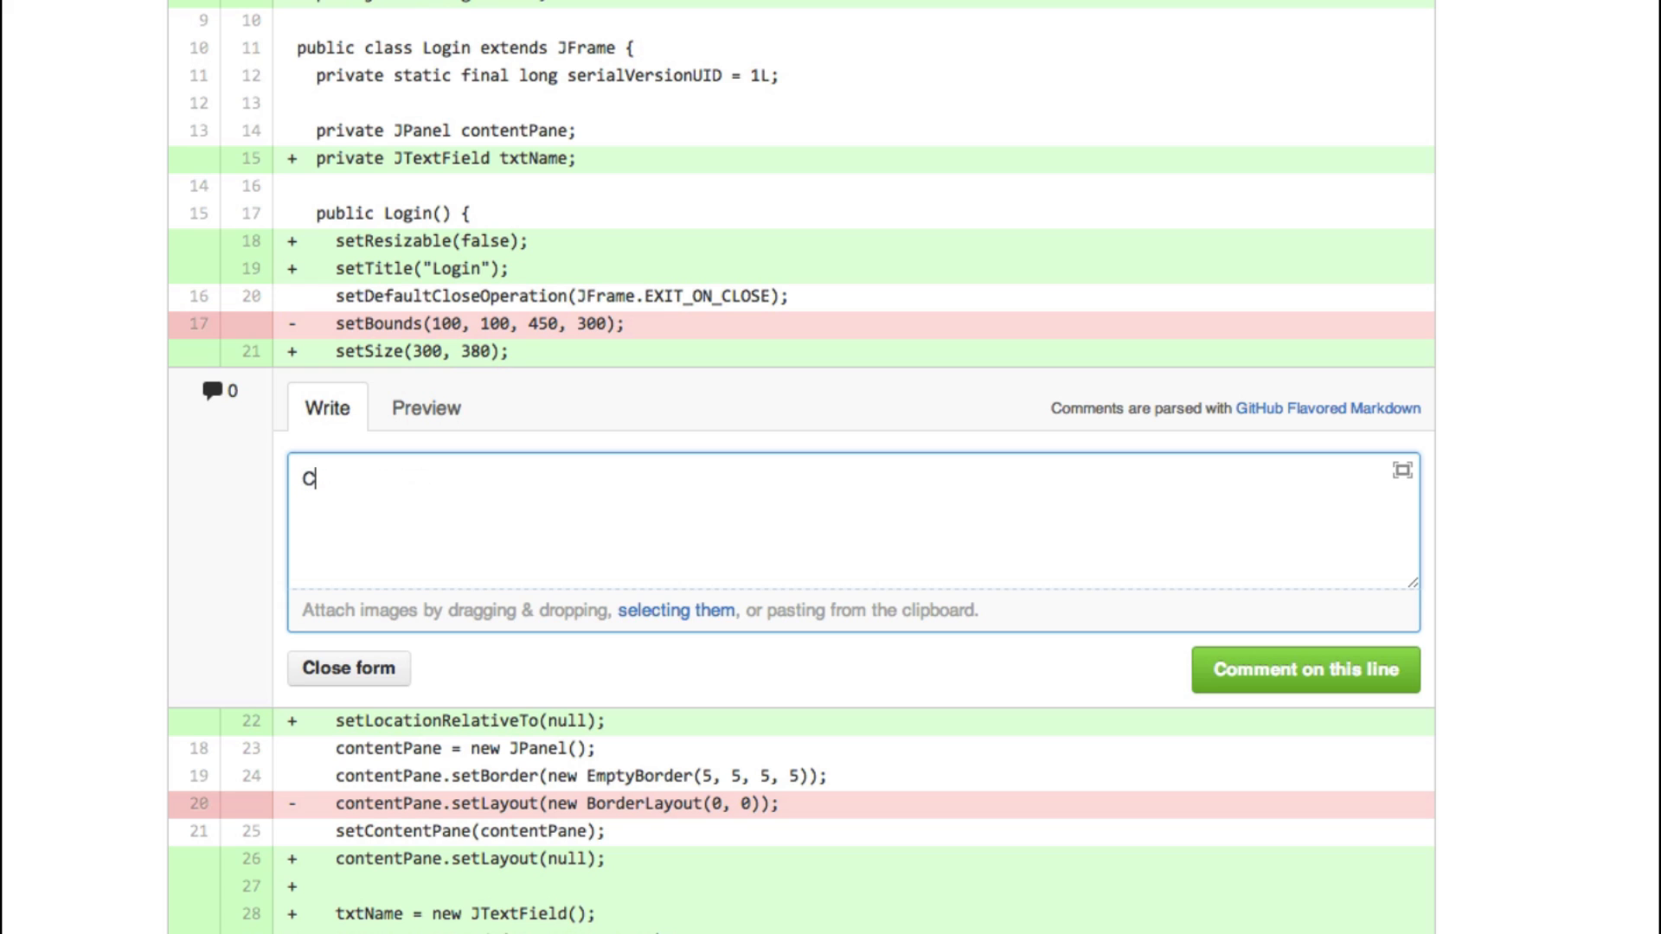
type("Nice job")
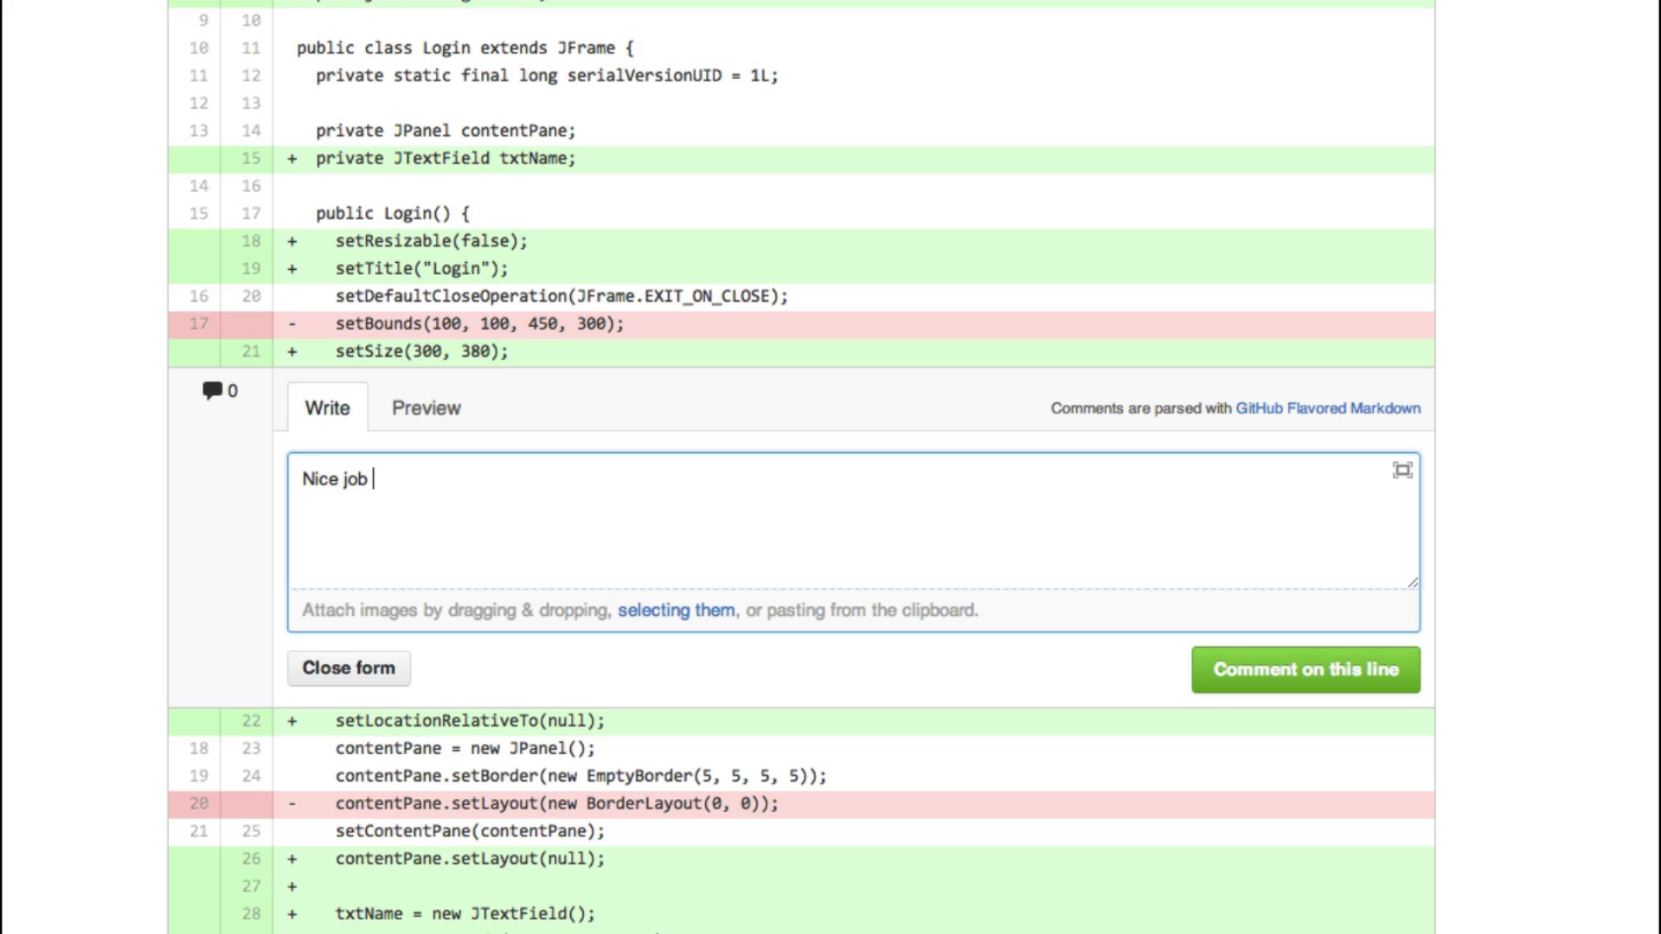
type("Cherno, that was sw")
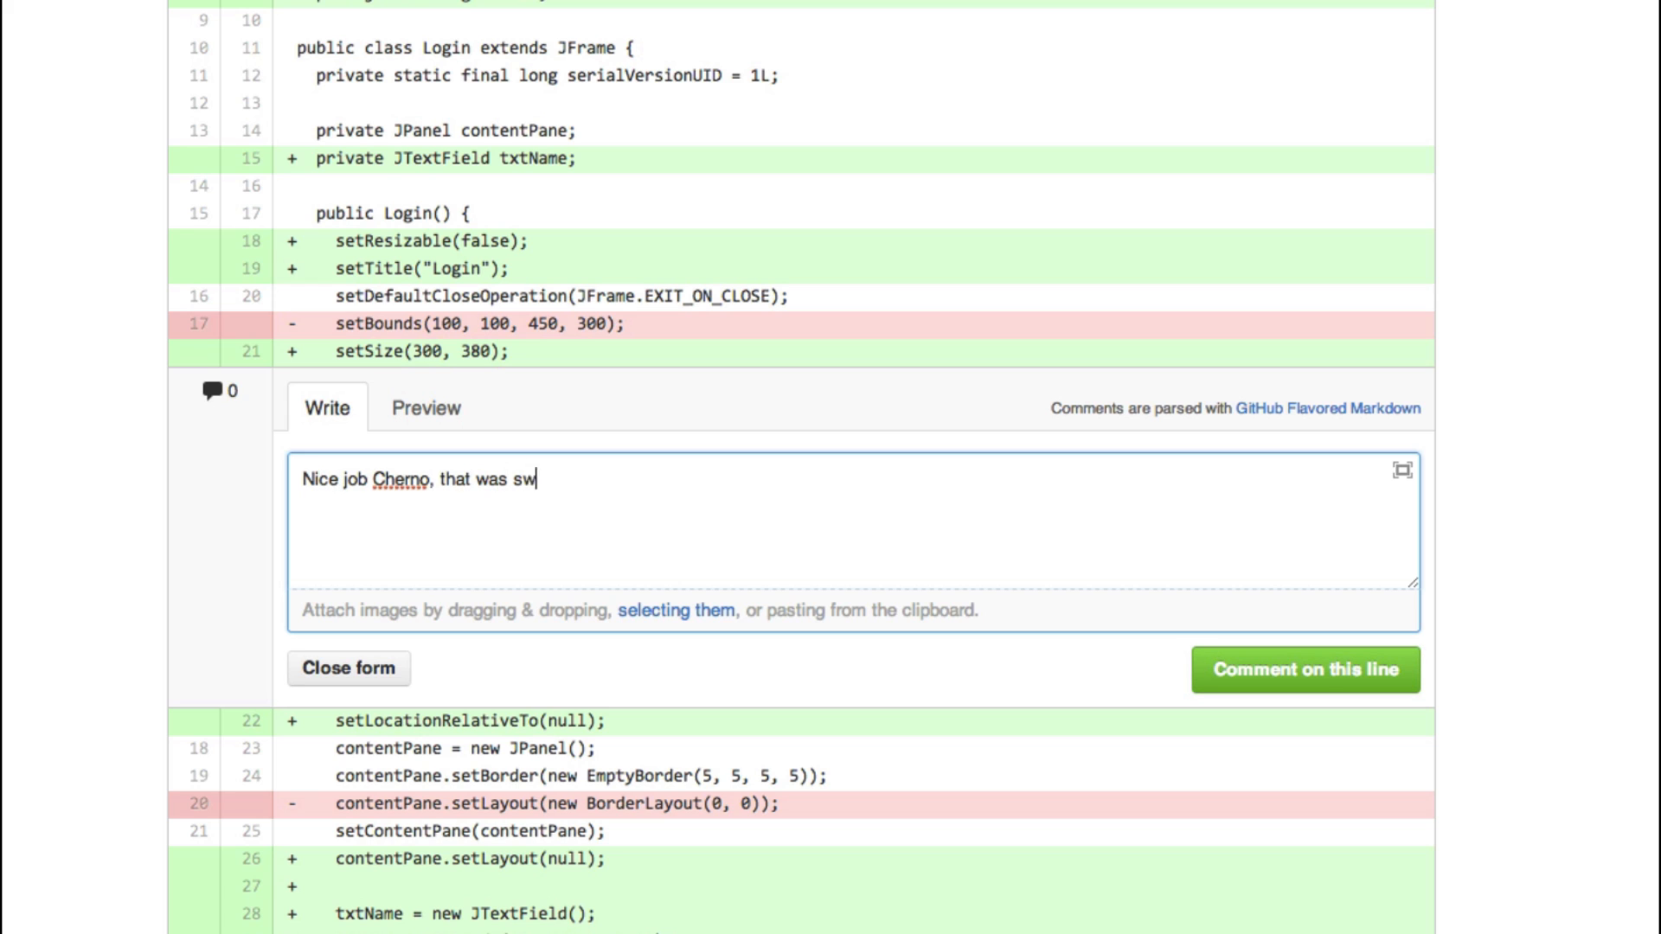
type("eet! :D")
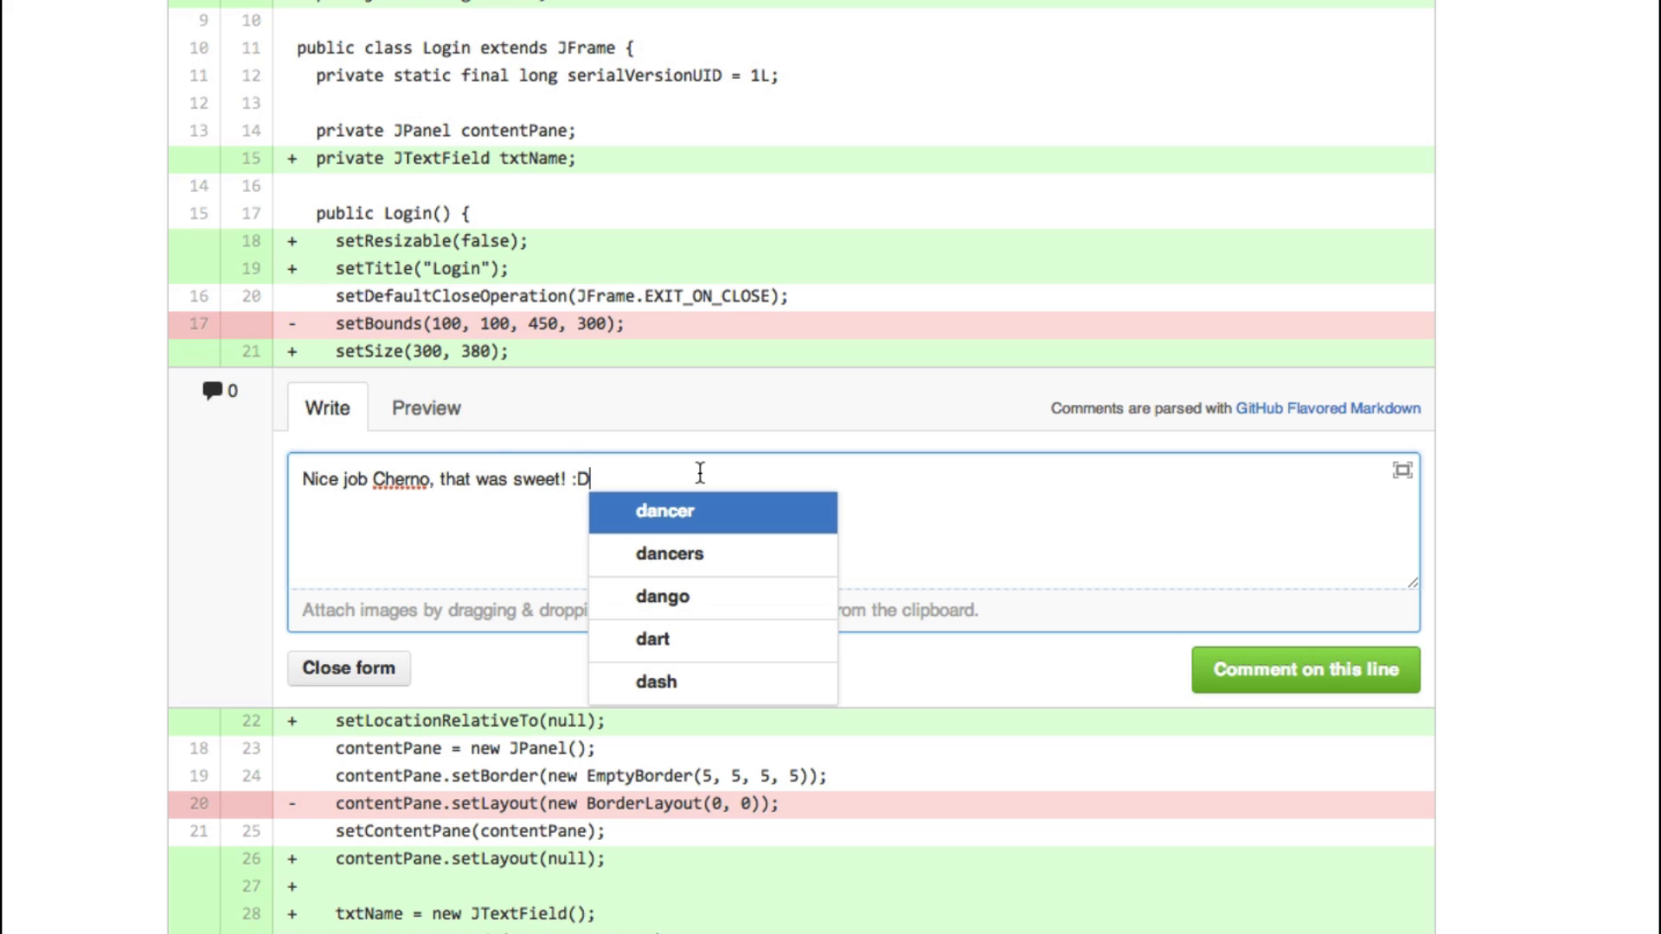
left_click(1305, 670)
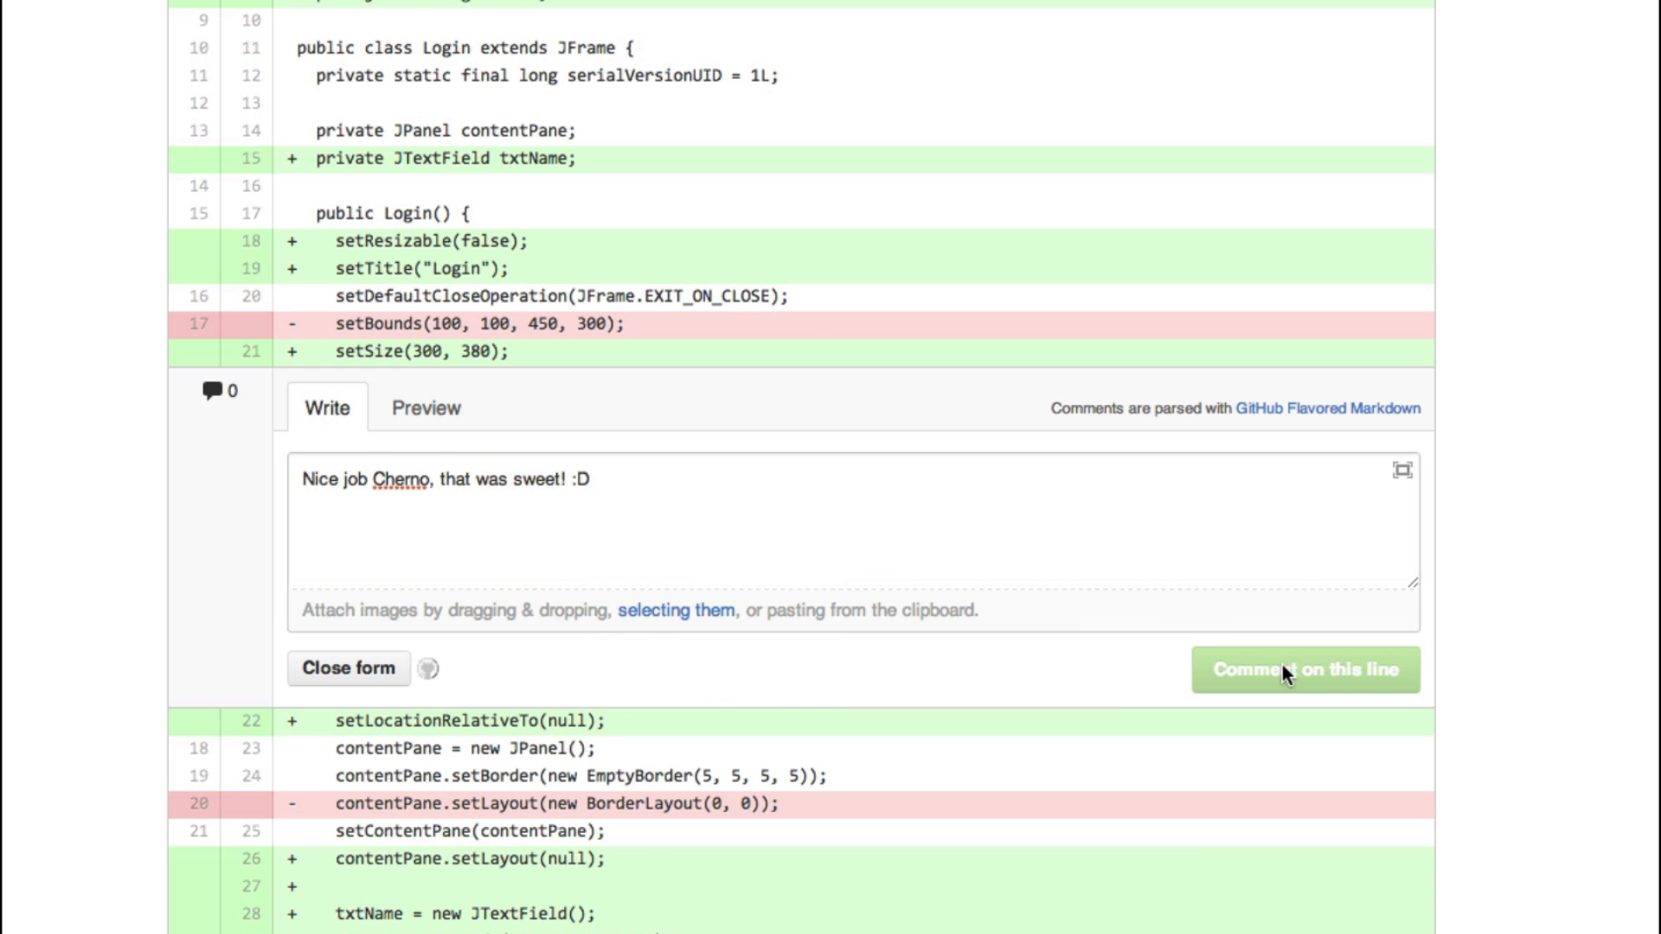
left_click(1305, 669)
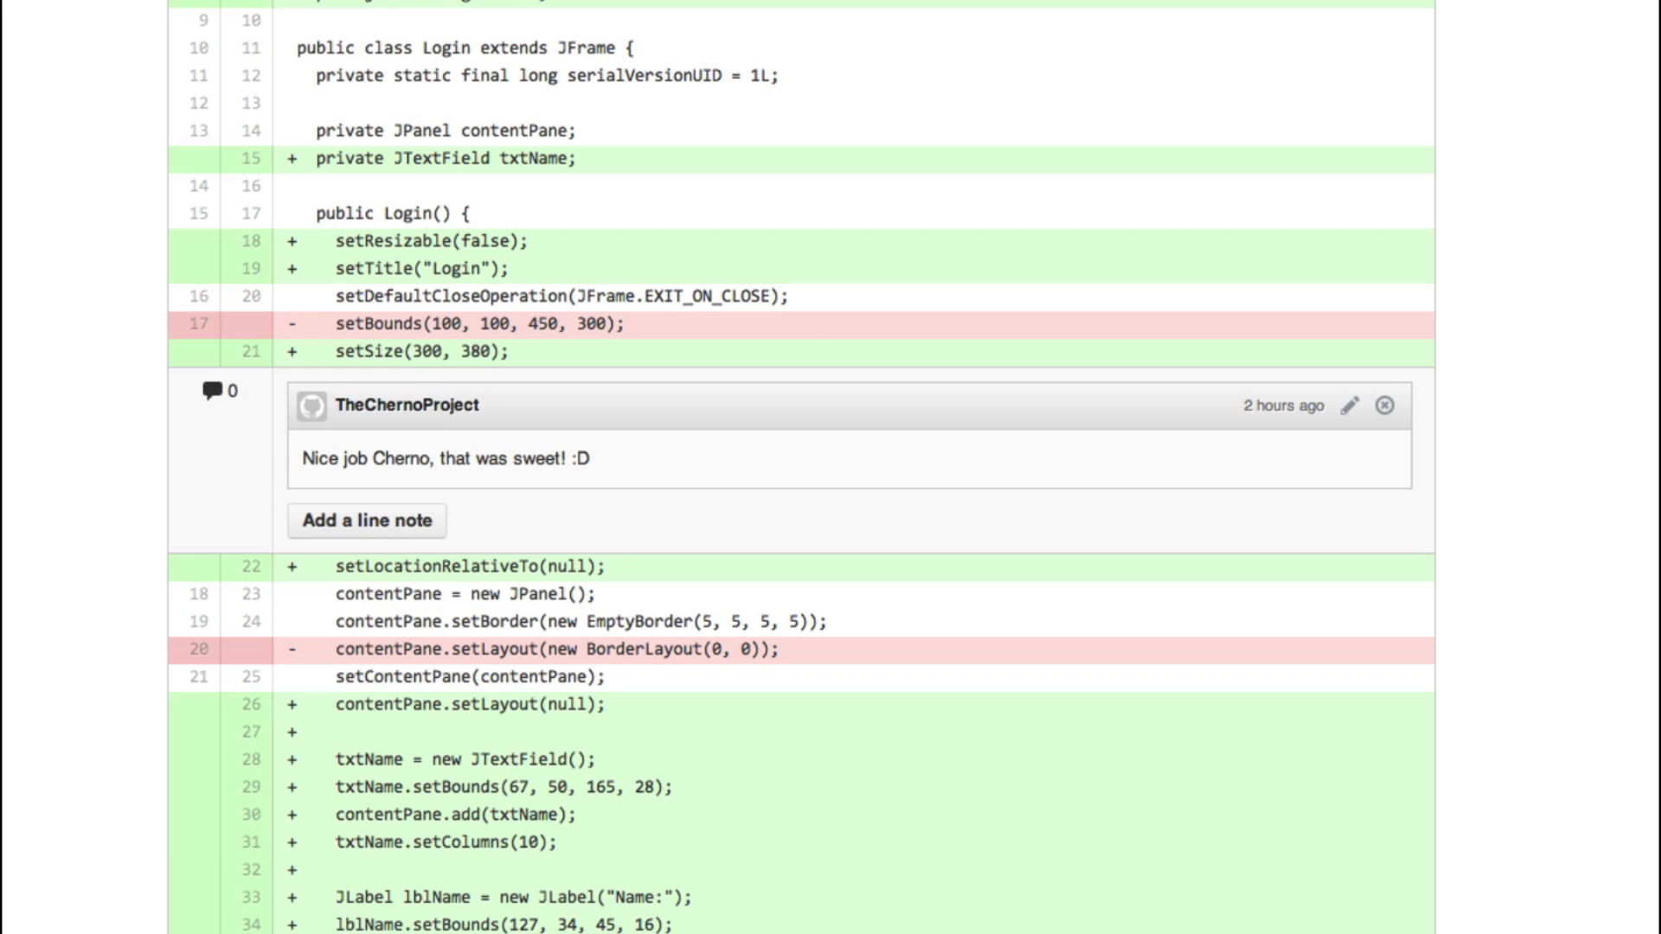
- Write "Sweet! Github tutorial here!" in the commit comment box and submit it
scroll("down", 3)
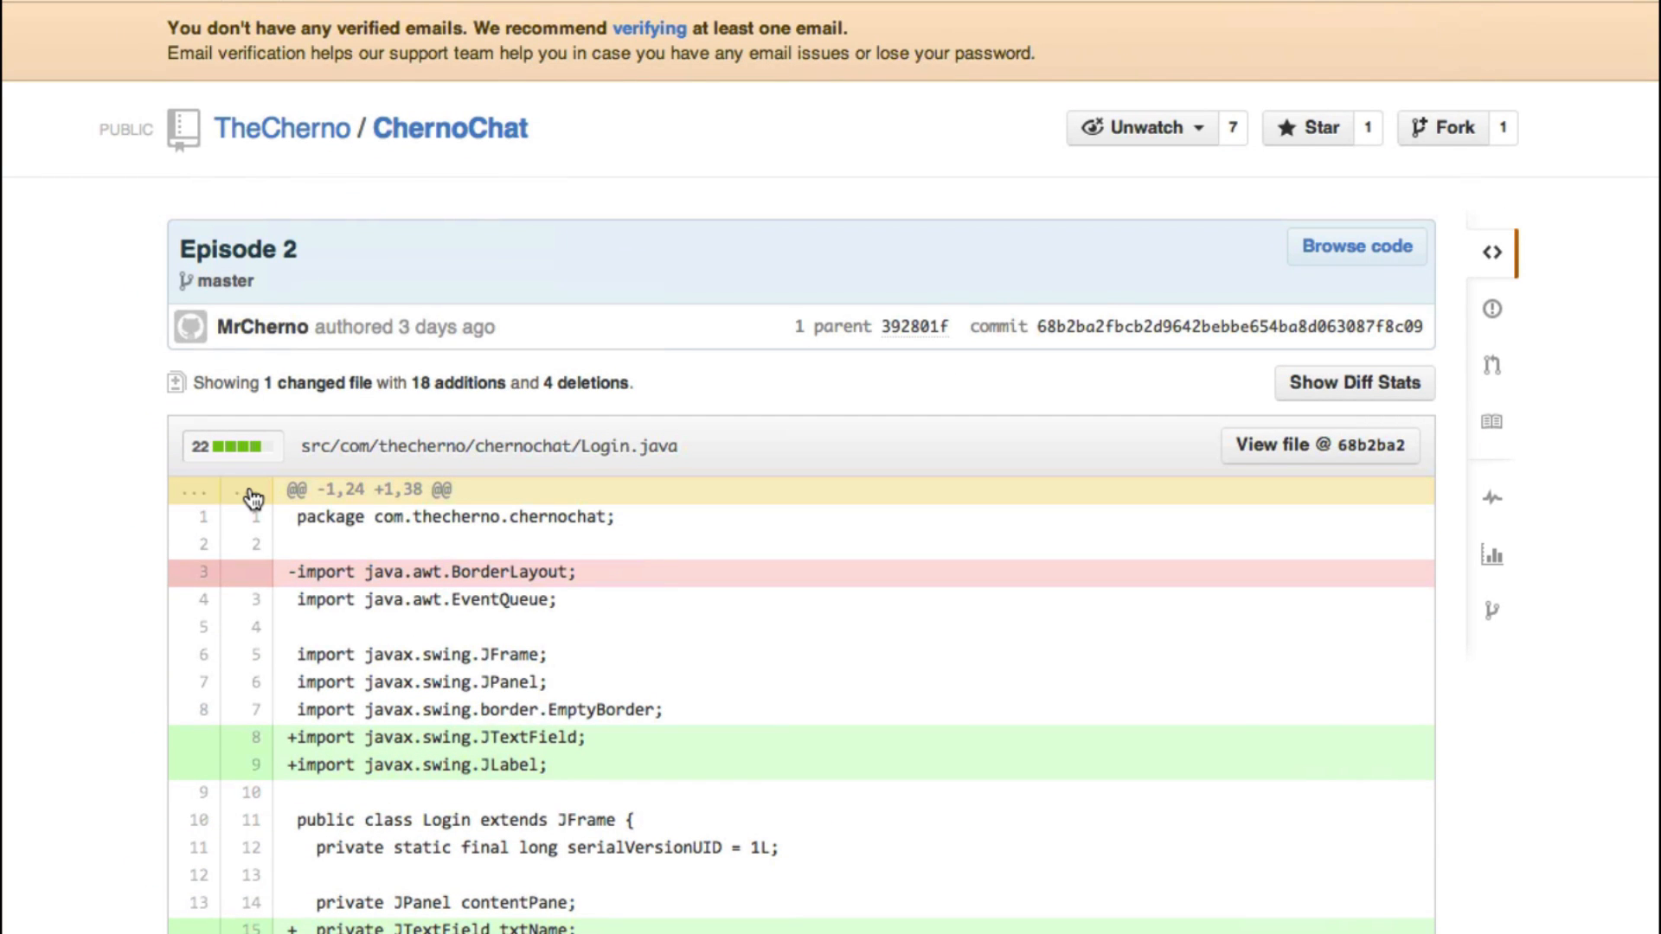
scroll("down", 3)
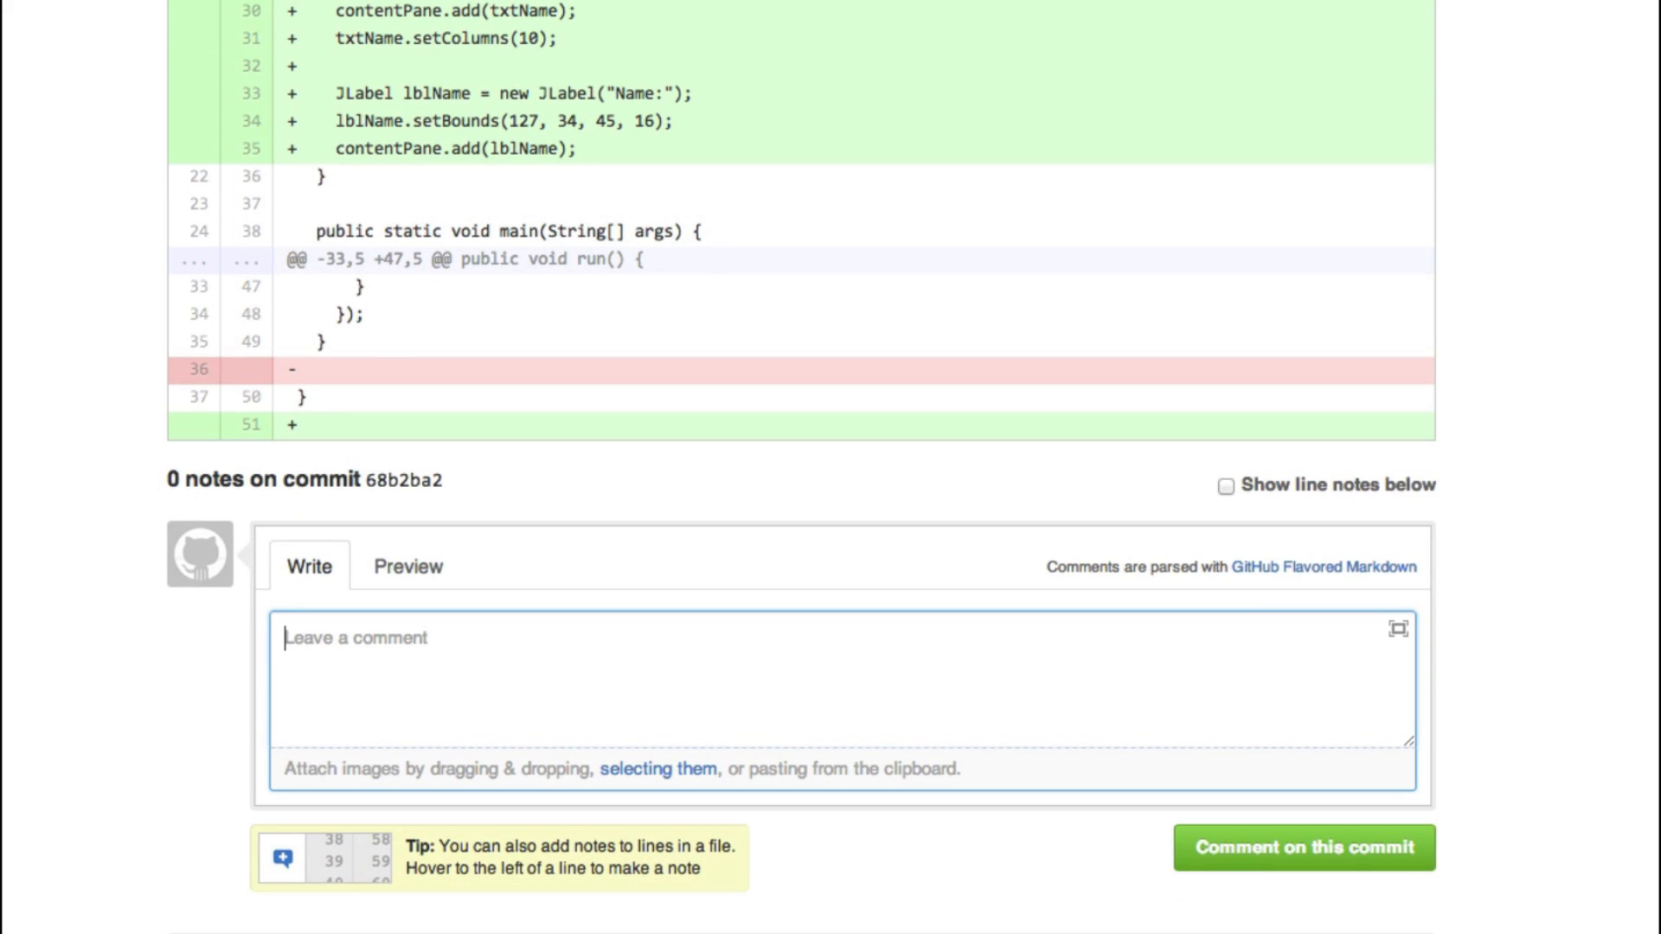
type("Sweet! Github tutorial here!")
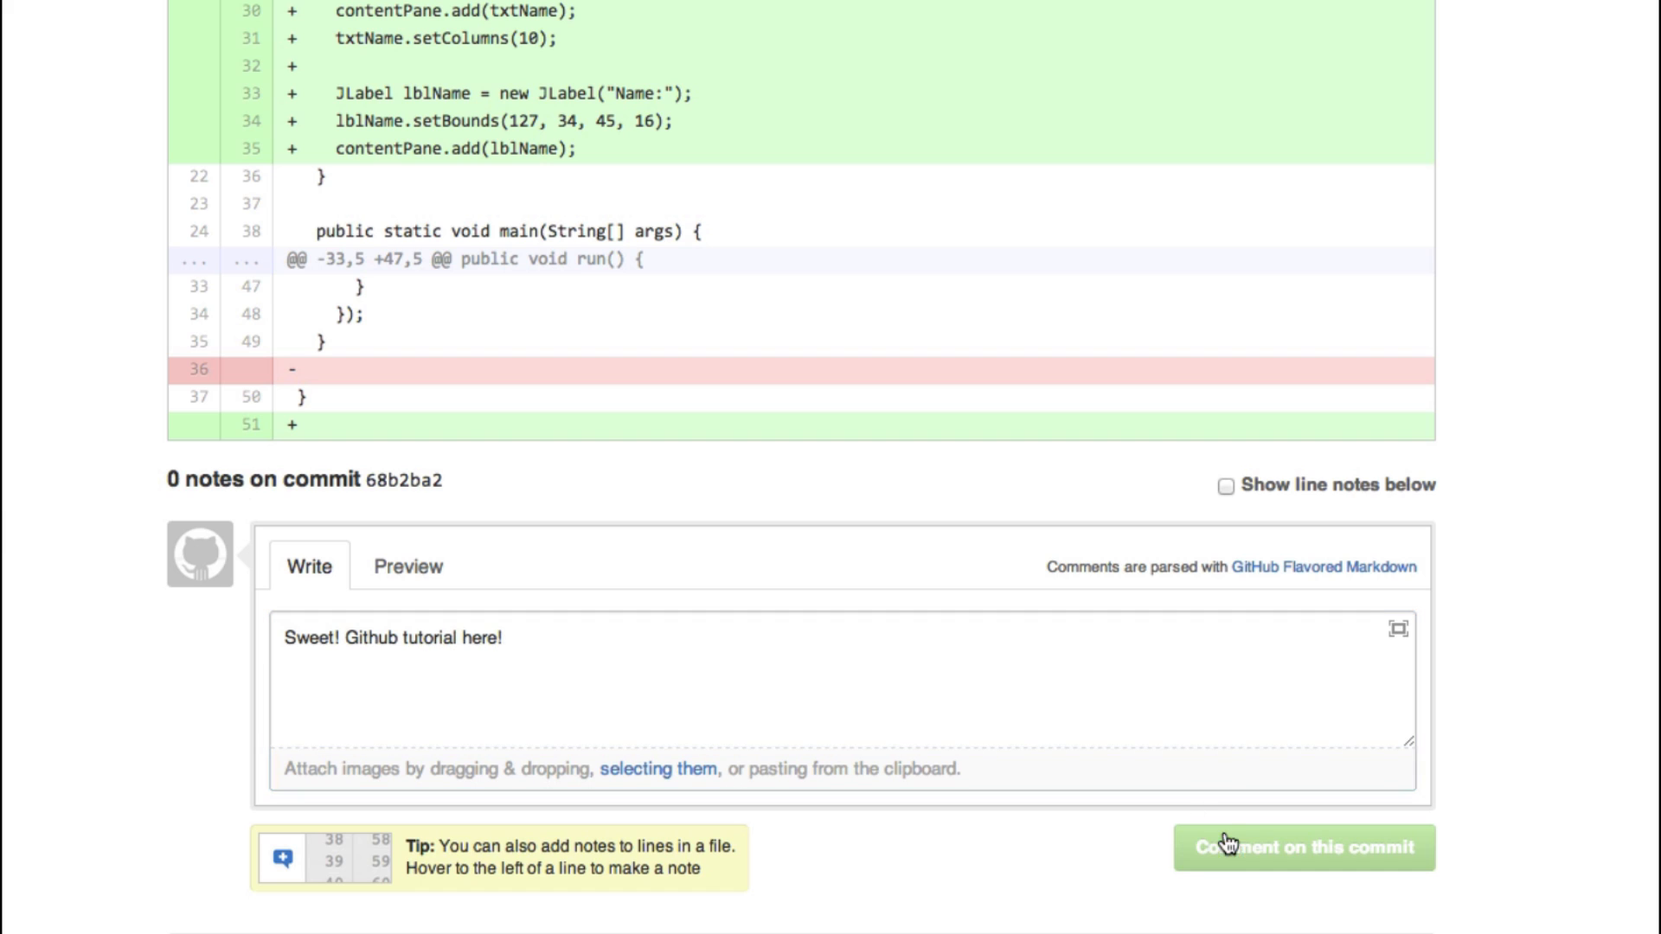
mouse_move(268, 398)
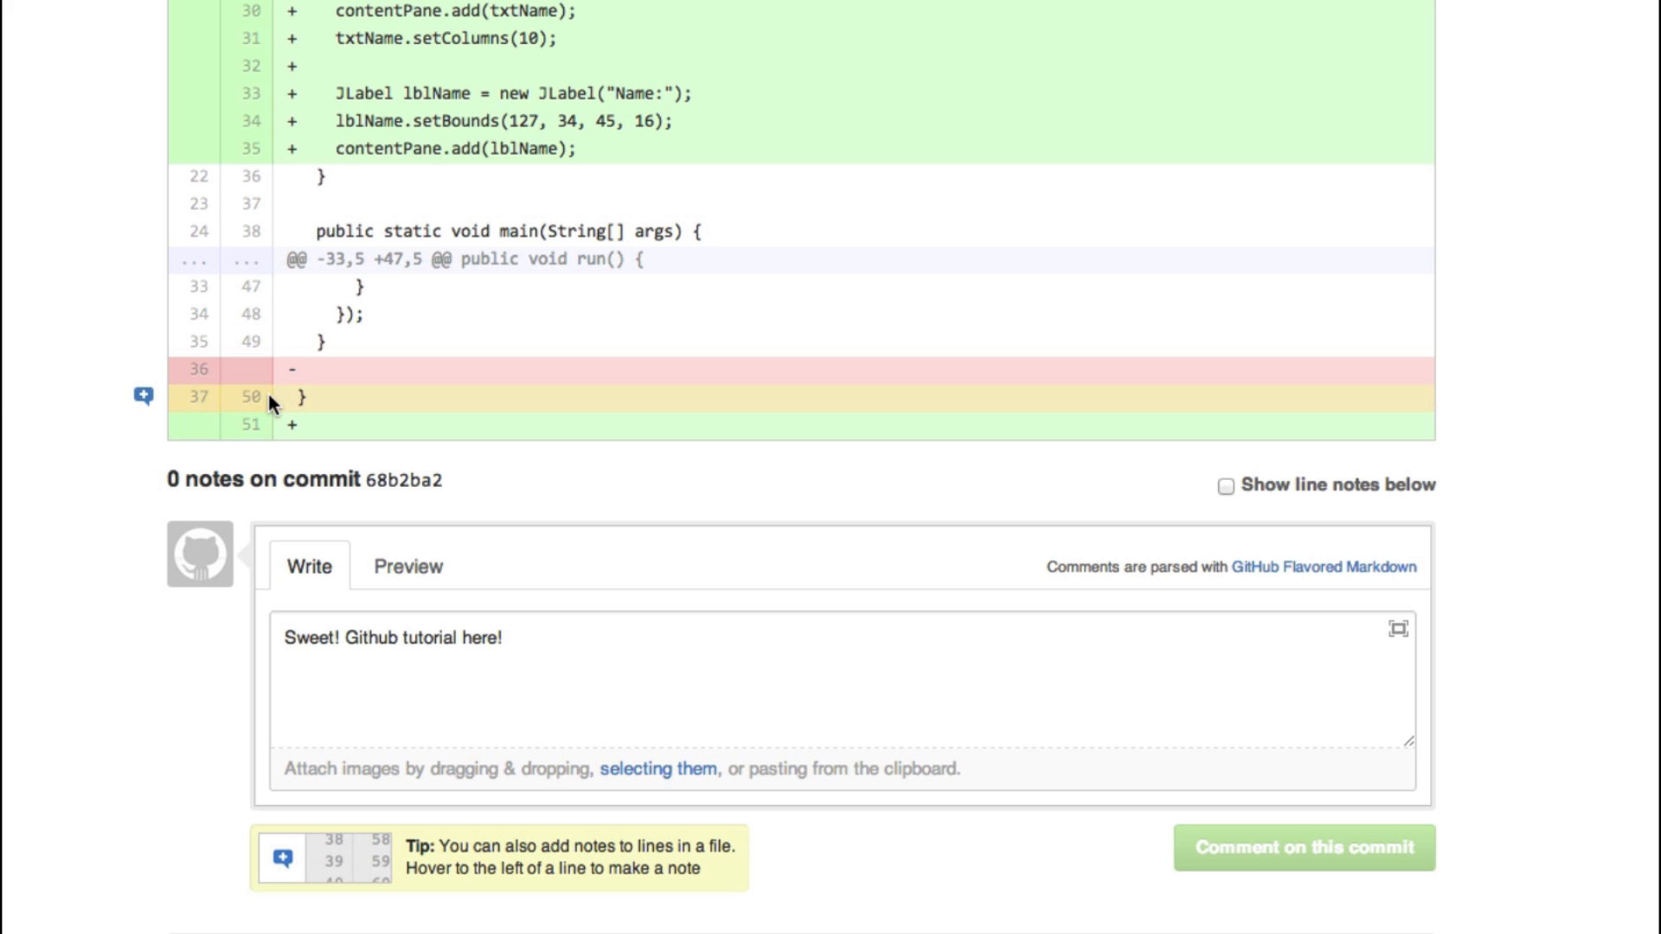
left_click(1304, 847)
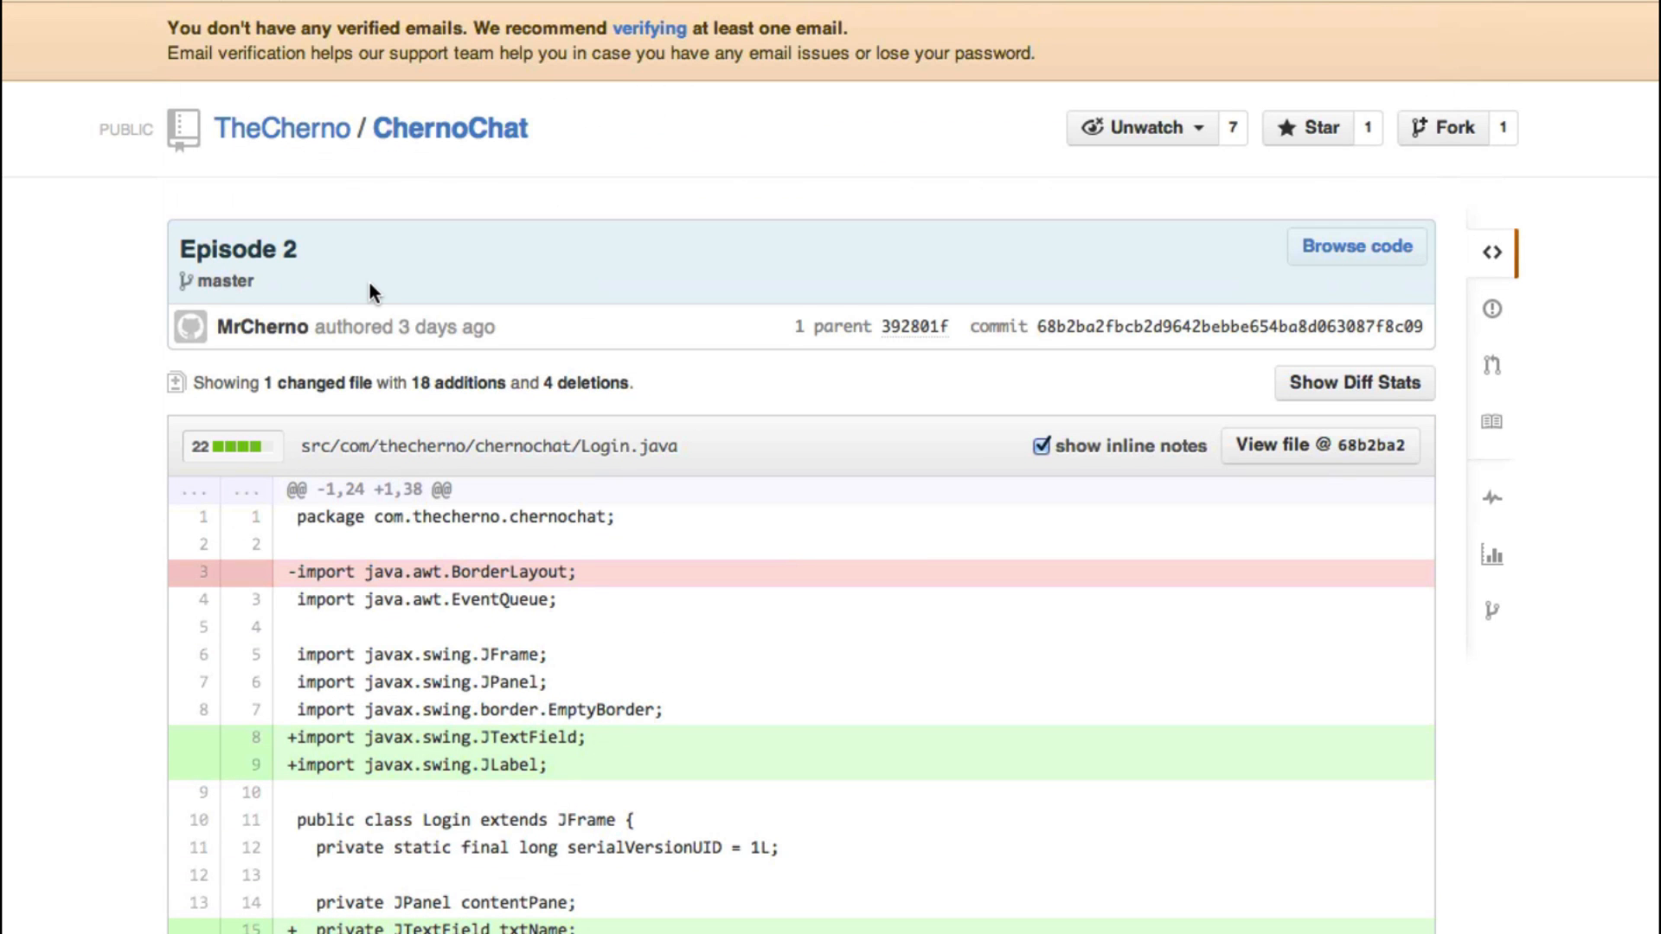
mouse_move(1069, 94)
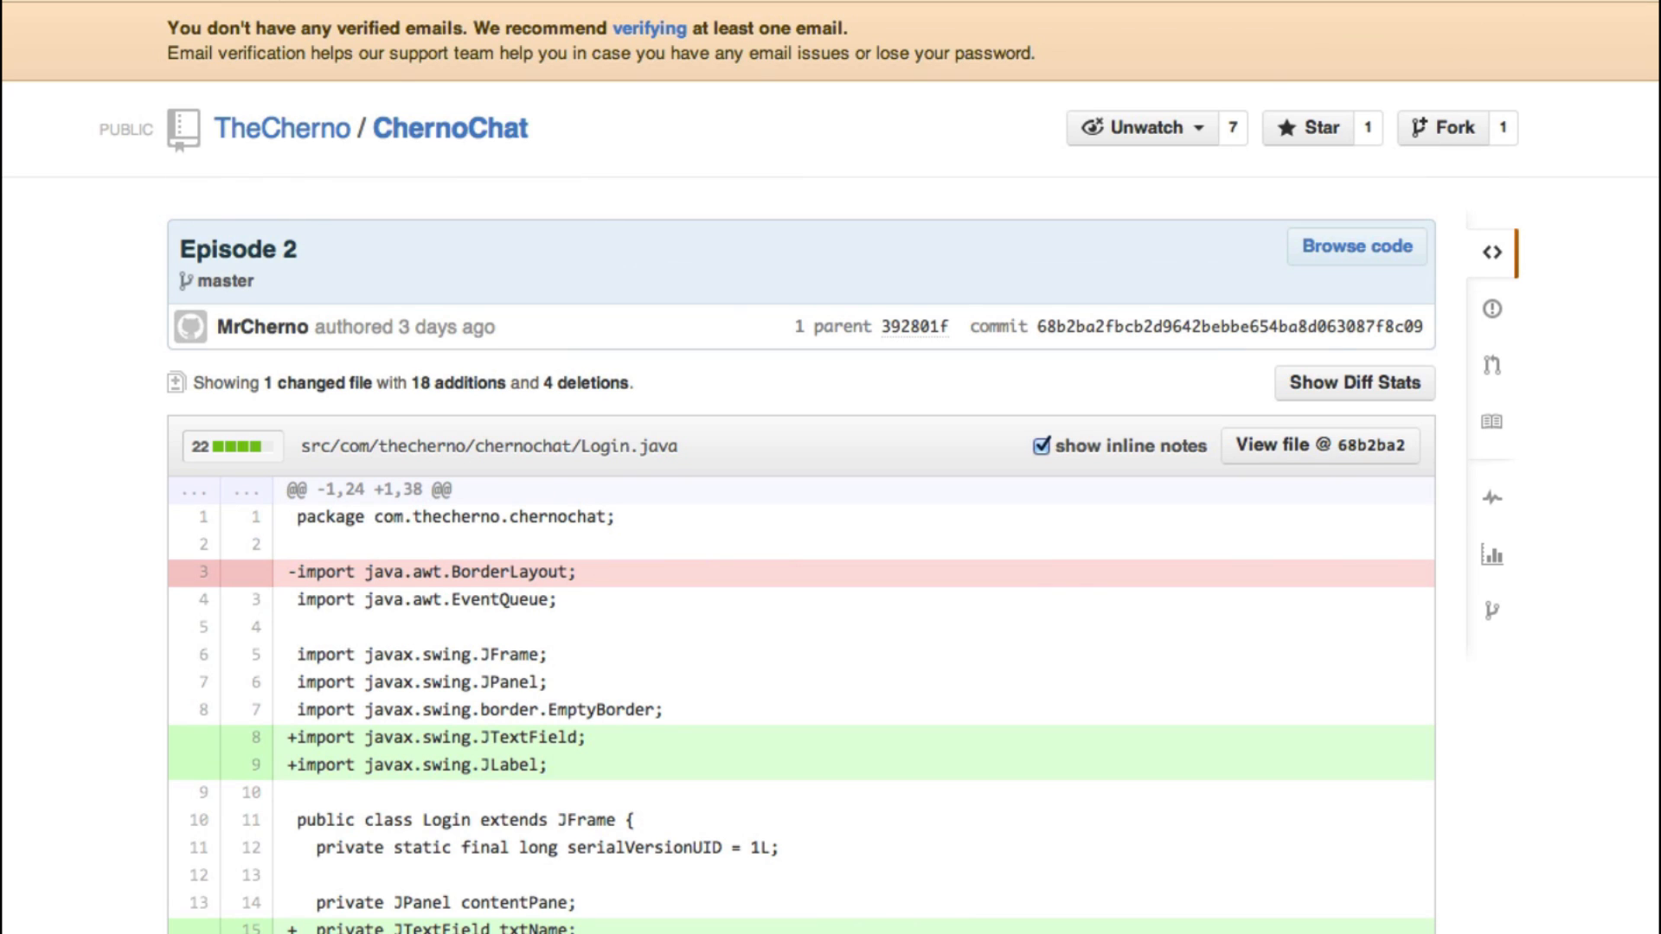
mouse_move(26, 413)
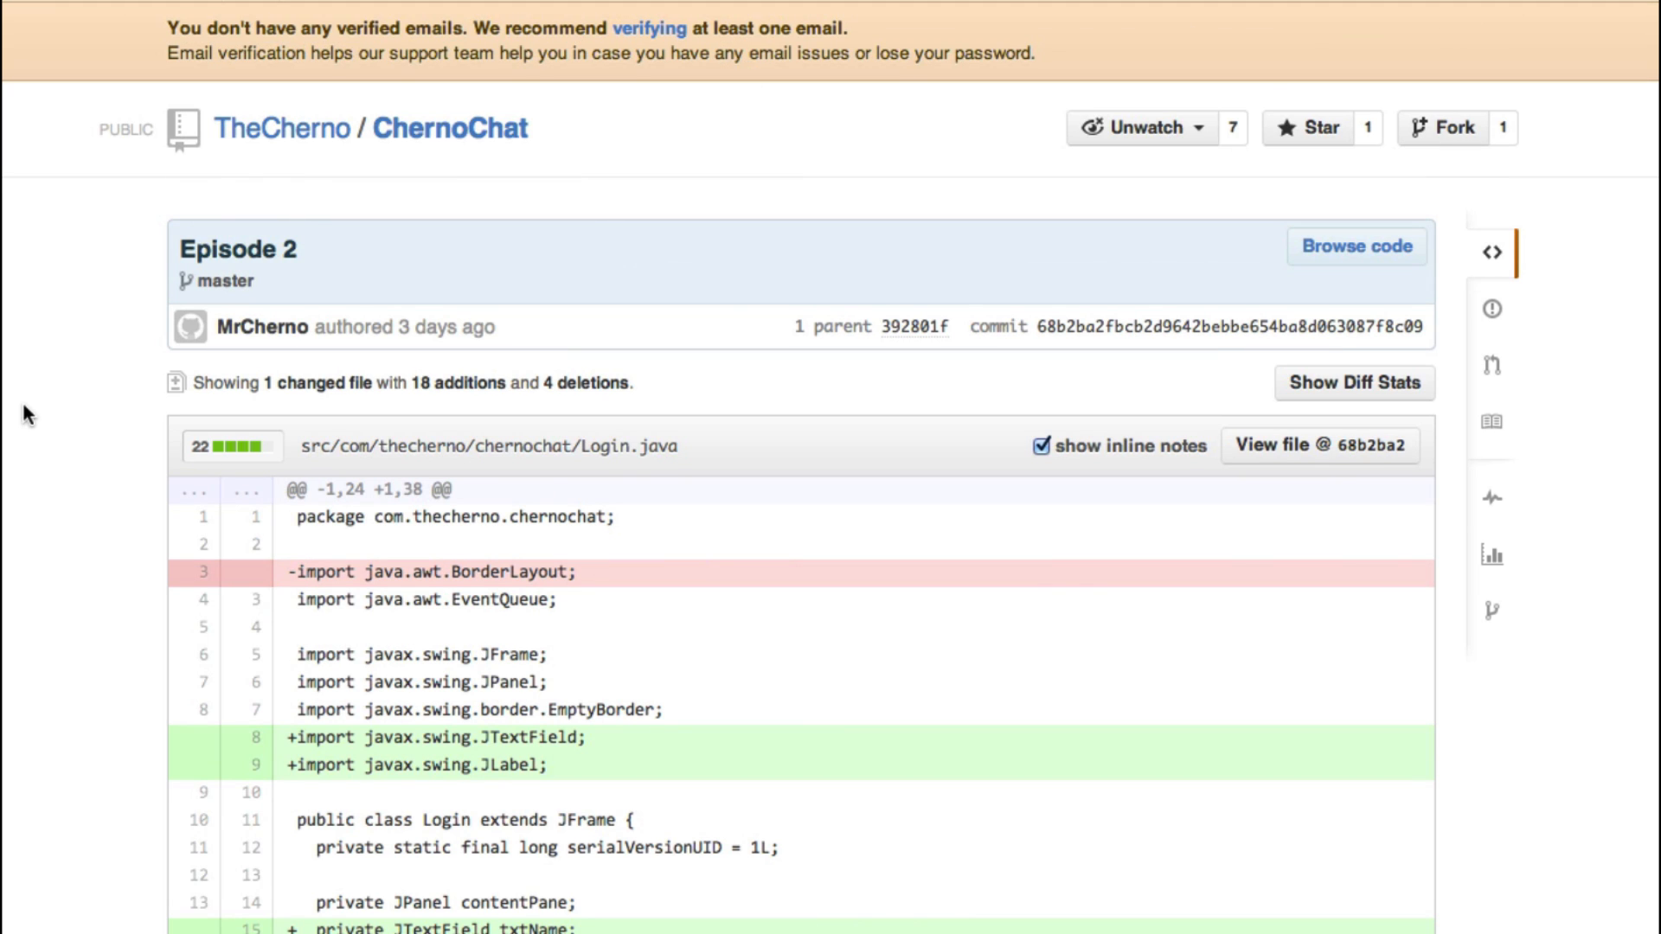